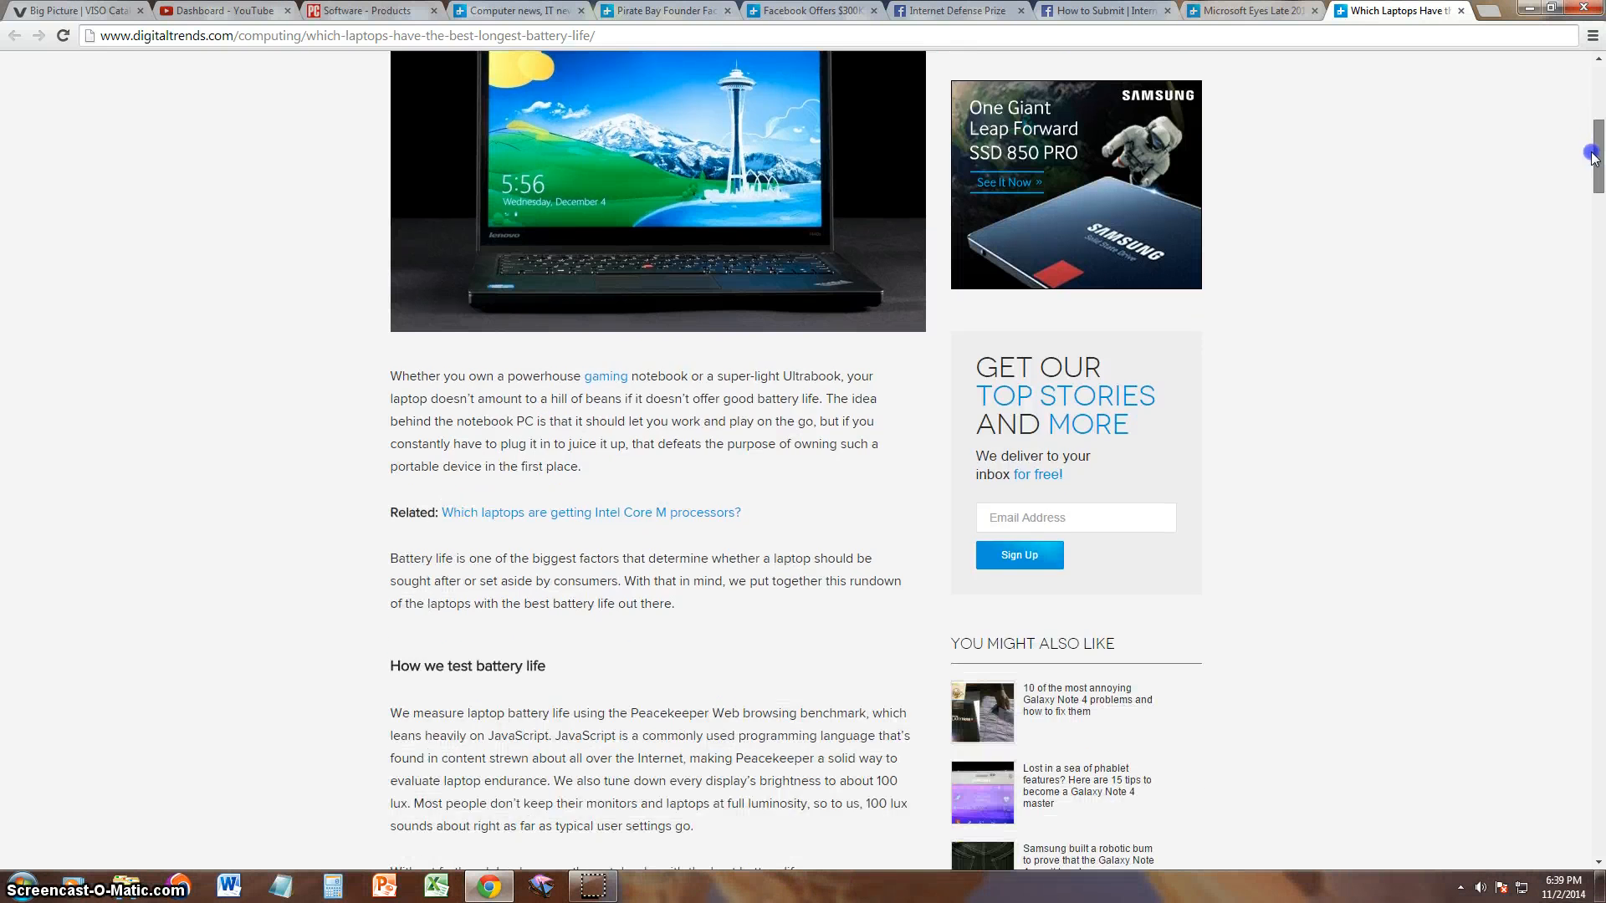
- Reach the testing-method section and highlight the Peacekeeper Web browsing benchmark name
scroll("down", 3)
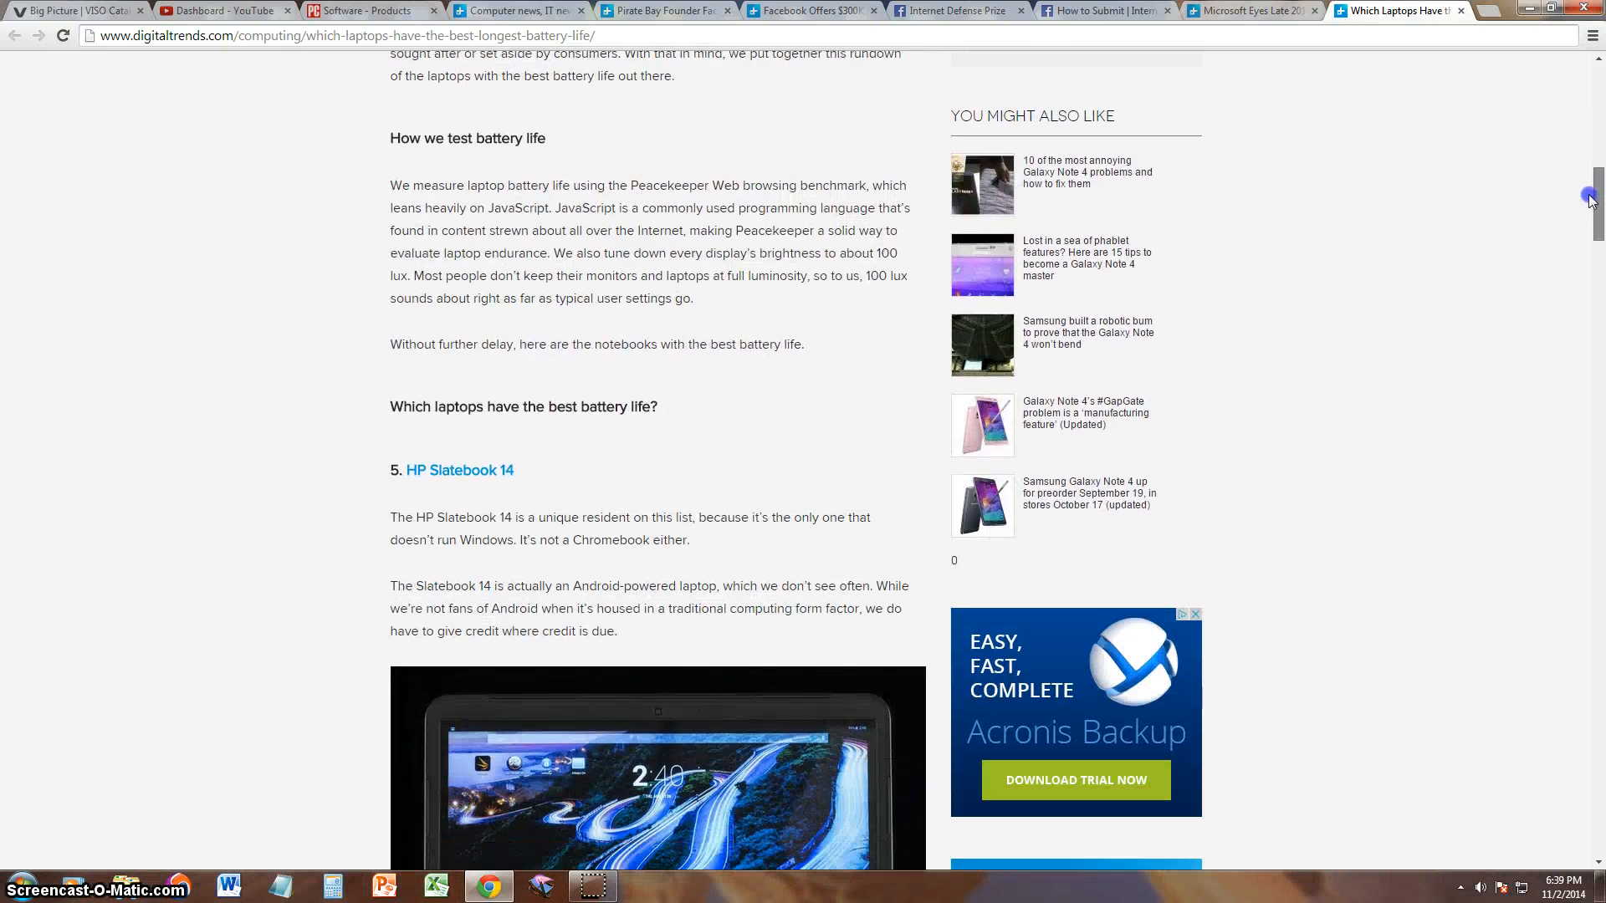
scroll("down", 3)
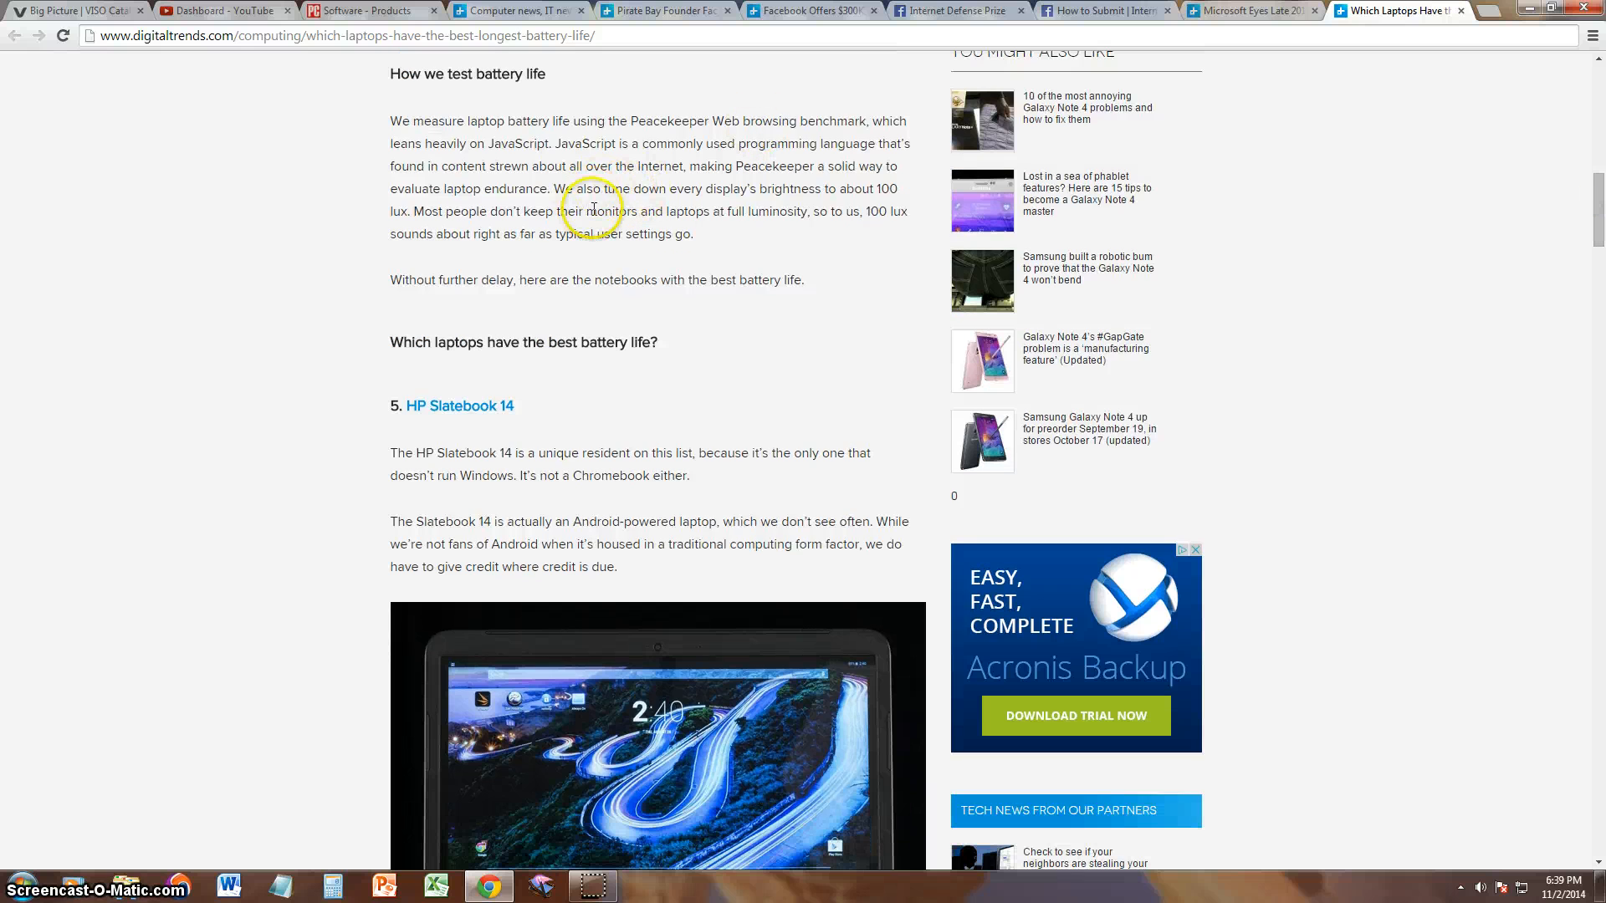
mouse_move(576, 139)
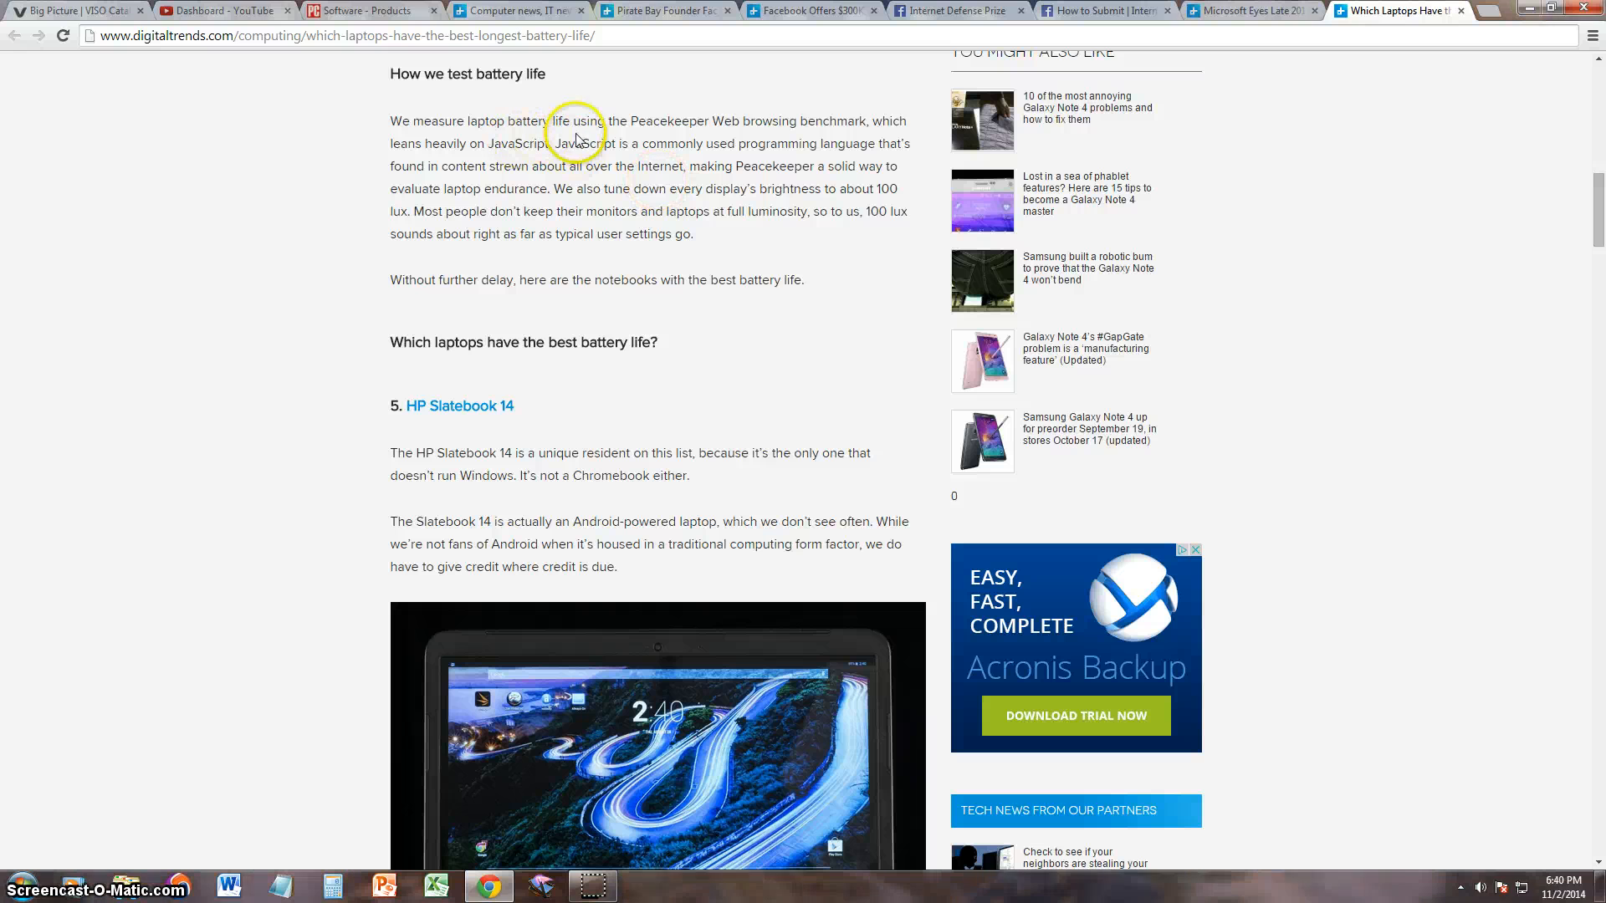
double_click(663, 120)
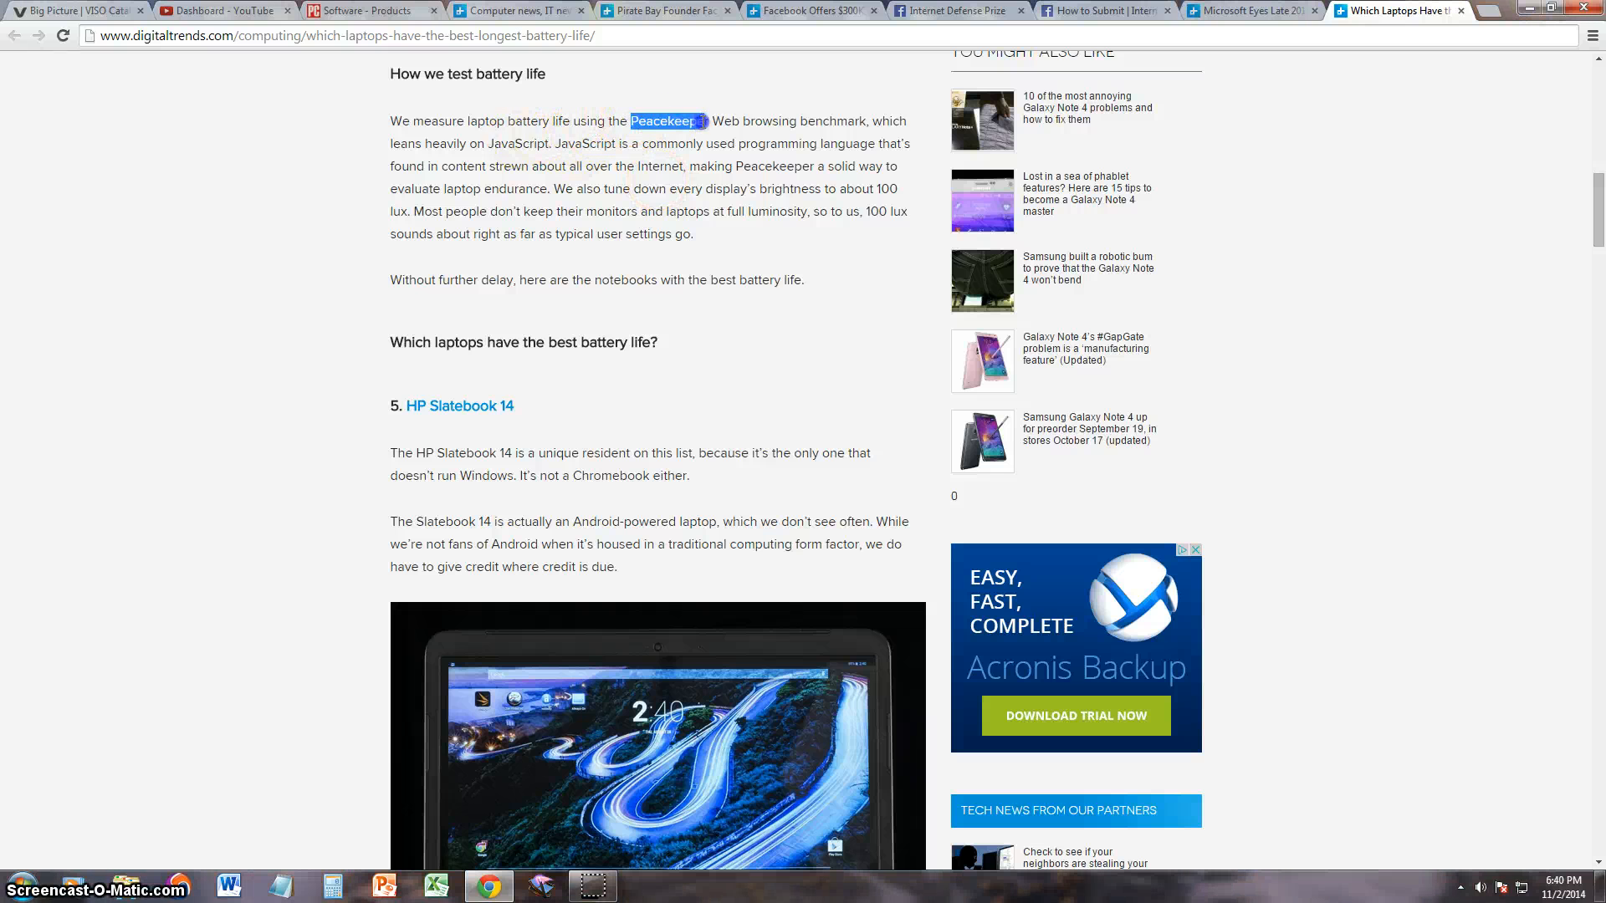
left_click_drag(706, 120, 870, 121)
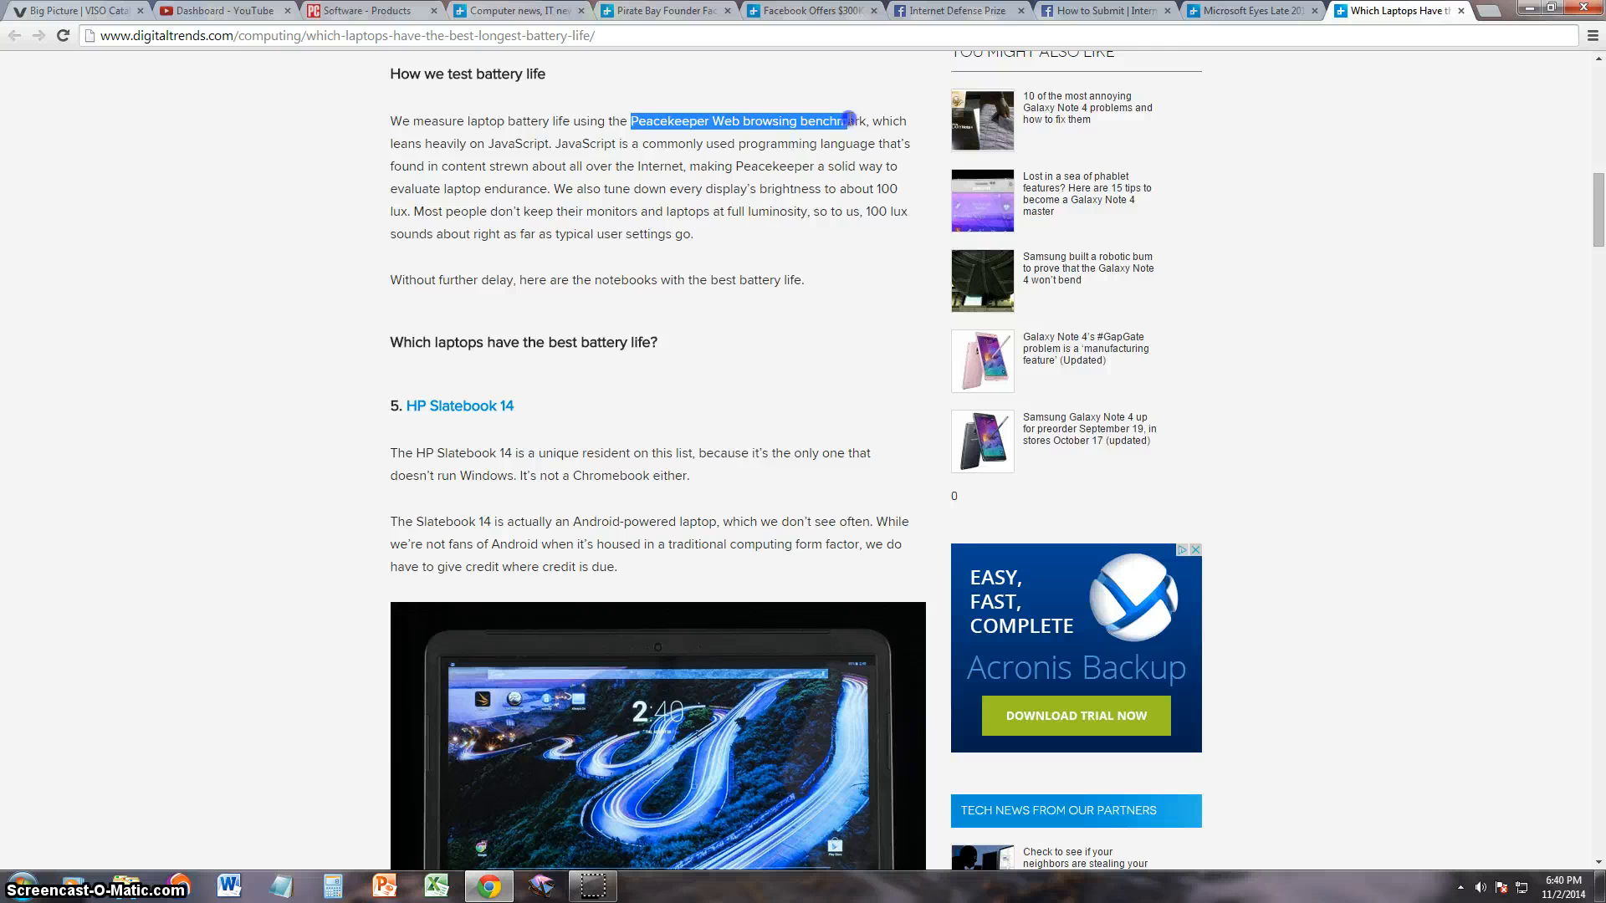
left_click(492, 144)
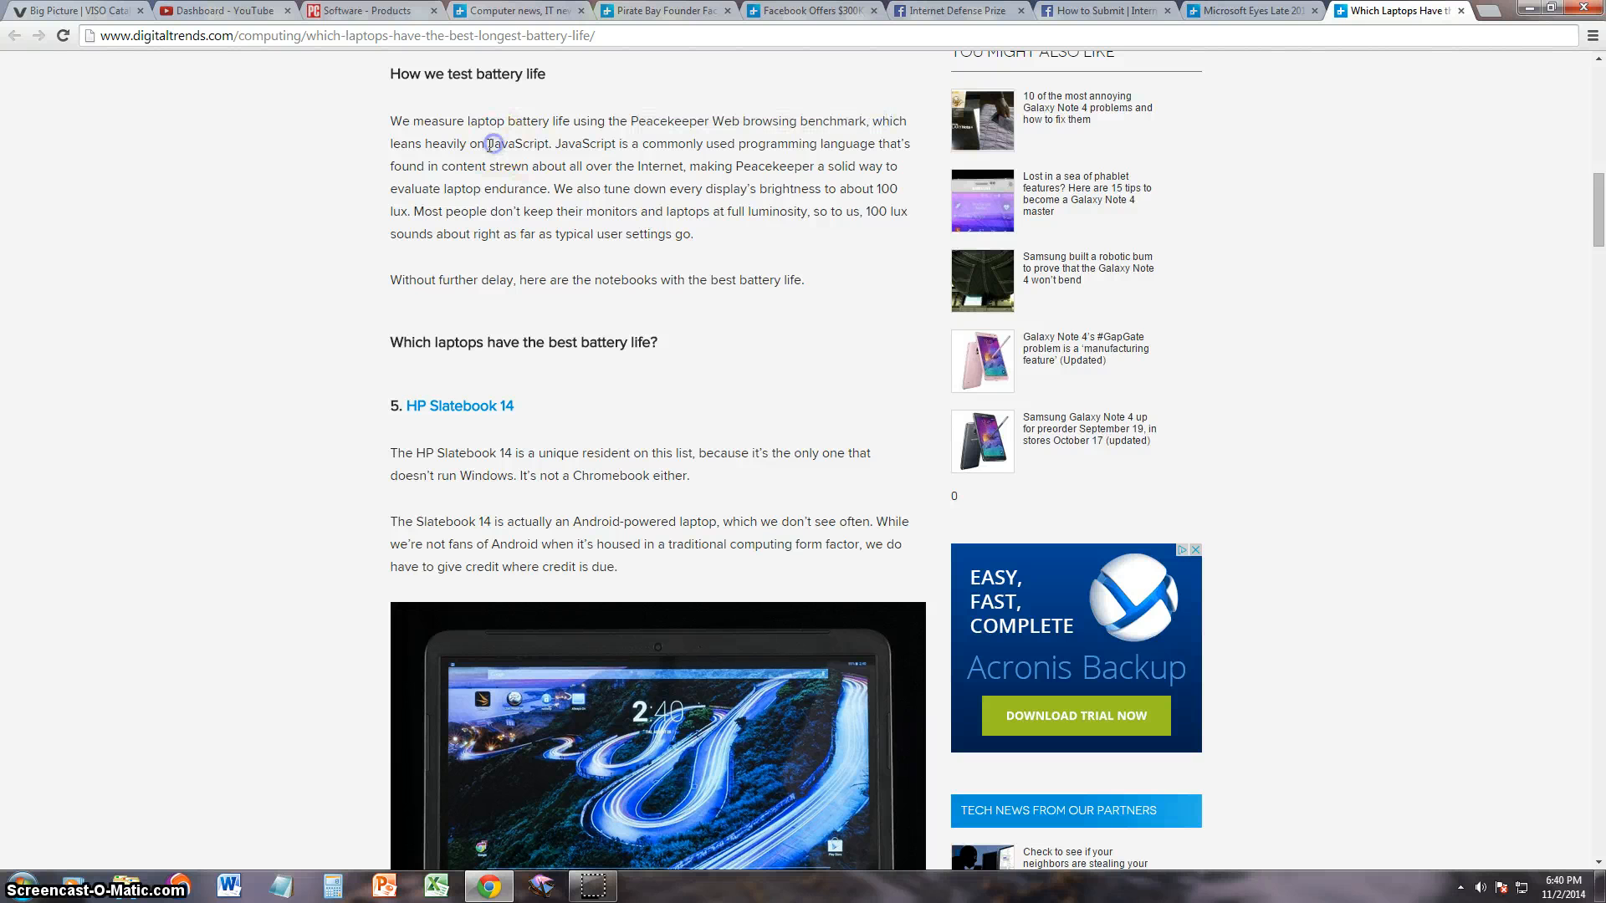
mouse_move(746, 160)
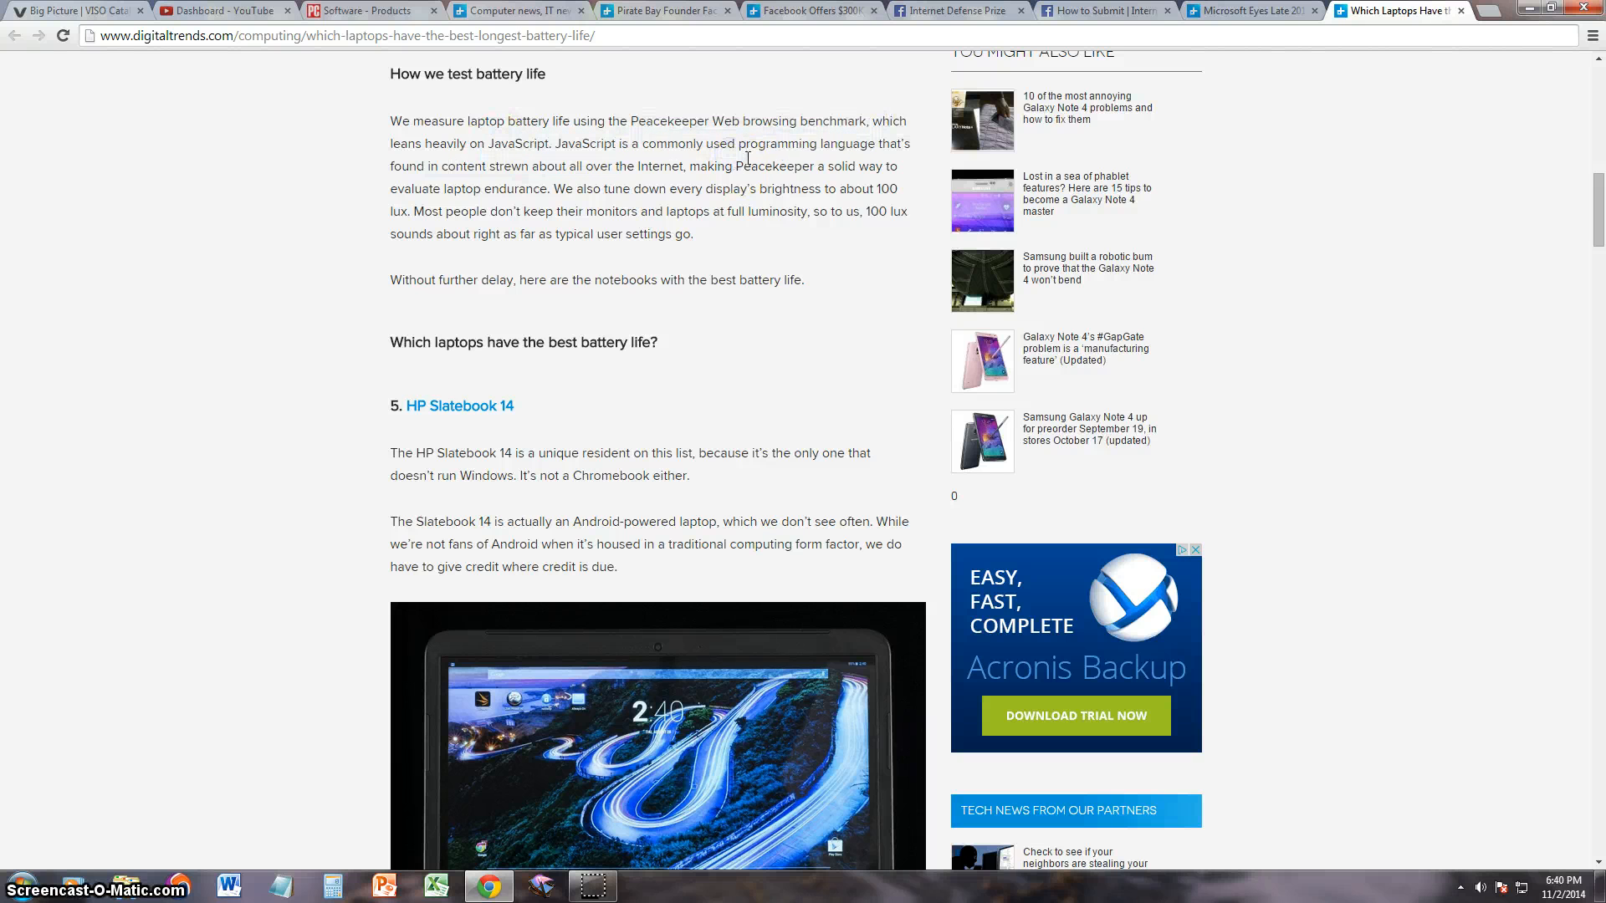
- Highlight the JavaScript passage through the display-brightness sentence while reading
left_click_drag(743, 143, 870, 165)
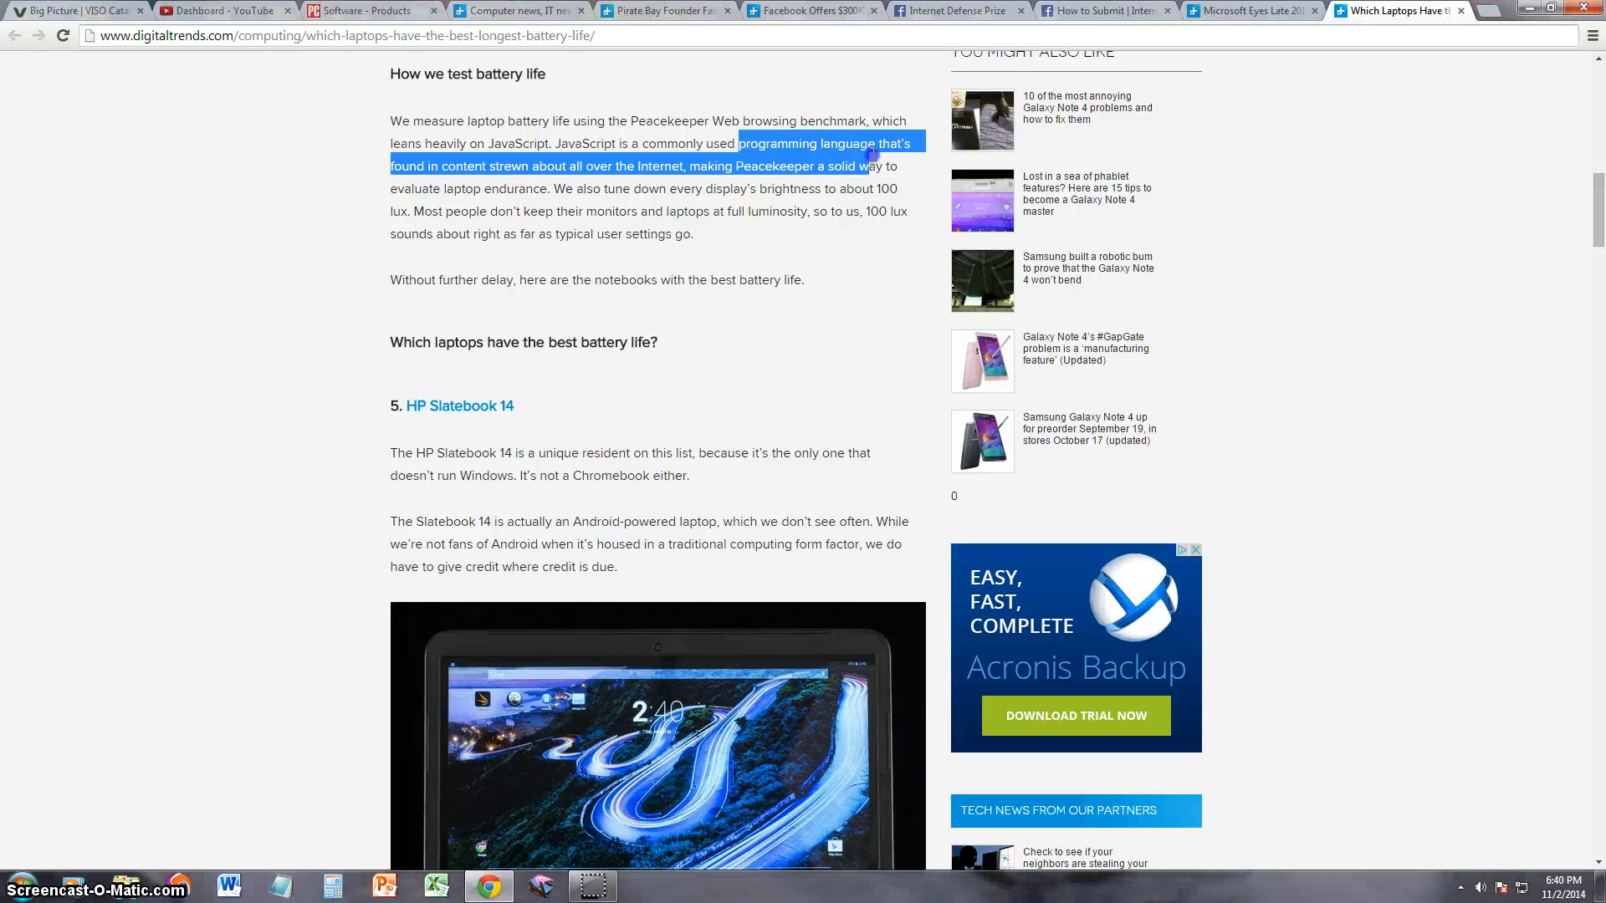
left_click_drag(870, 165, 578, 165)
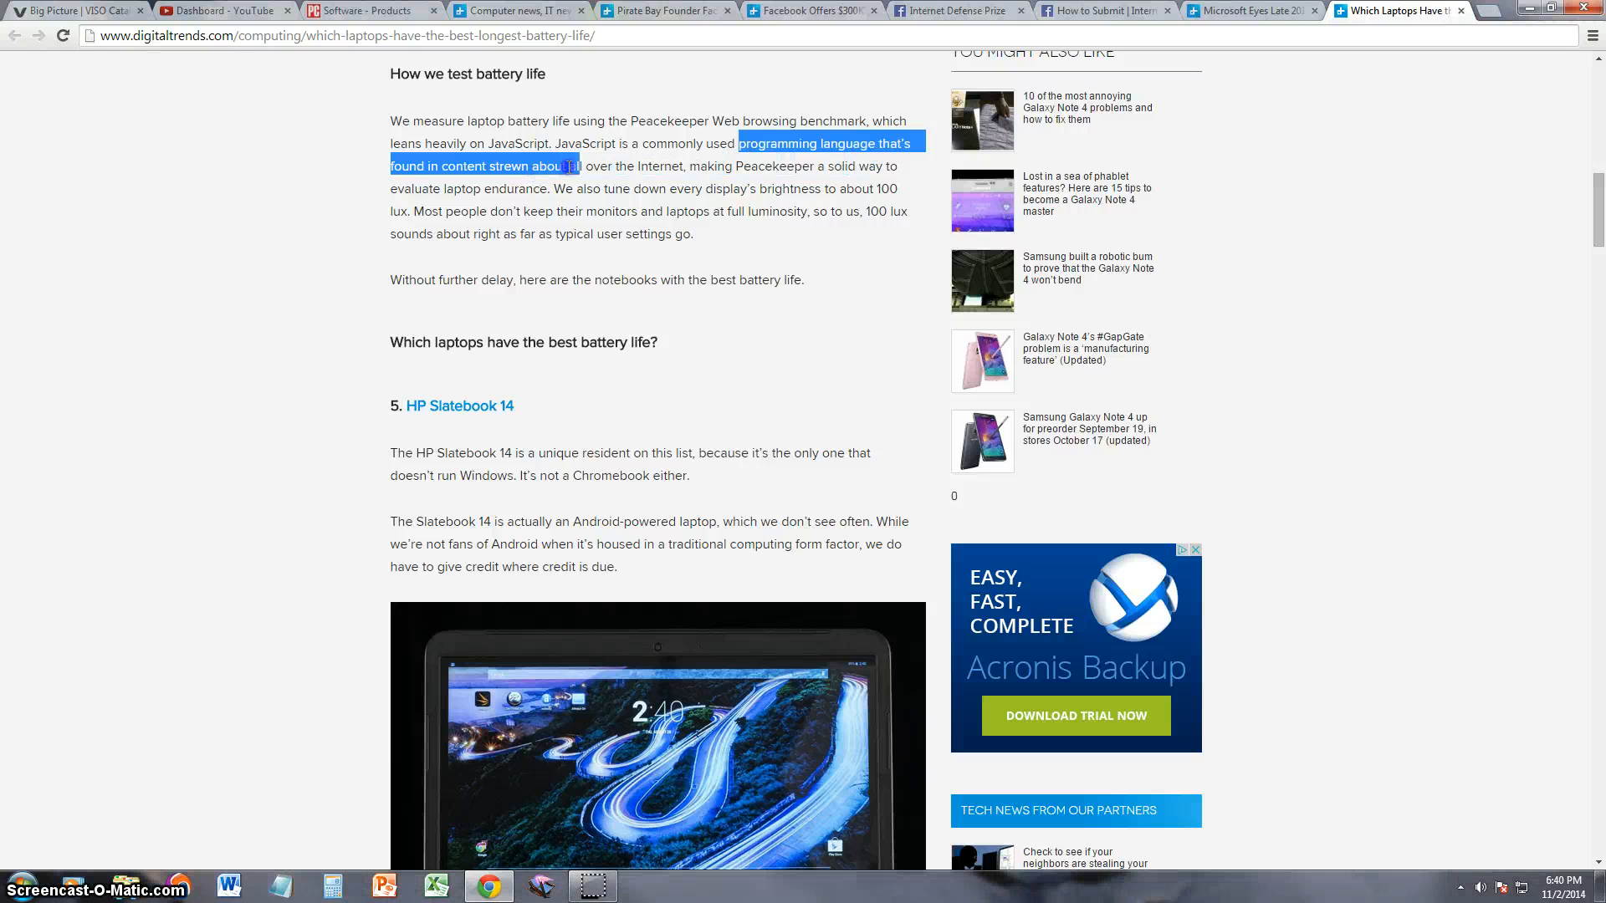
left_click_drag(577, 166, 421, 211)
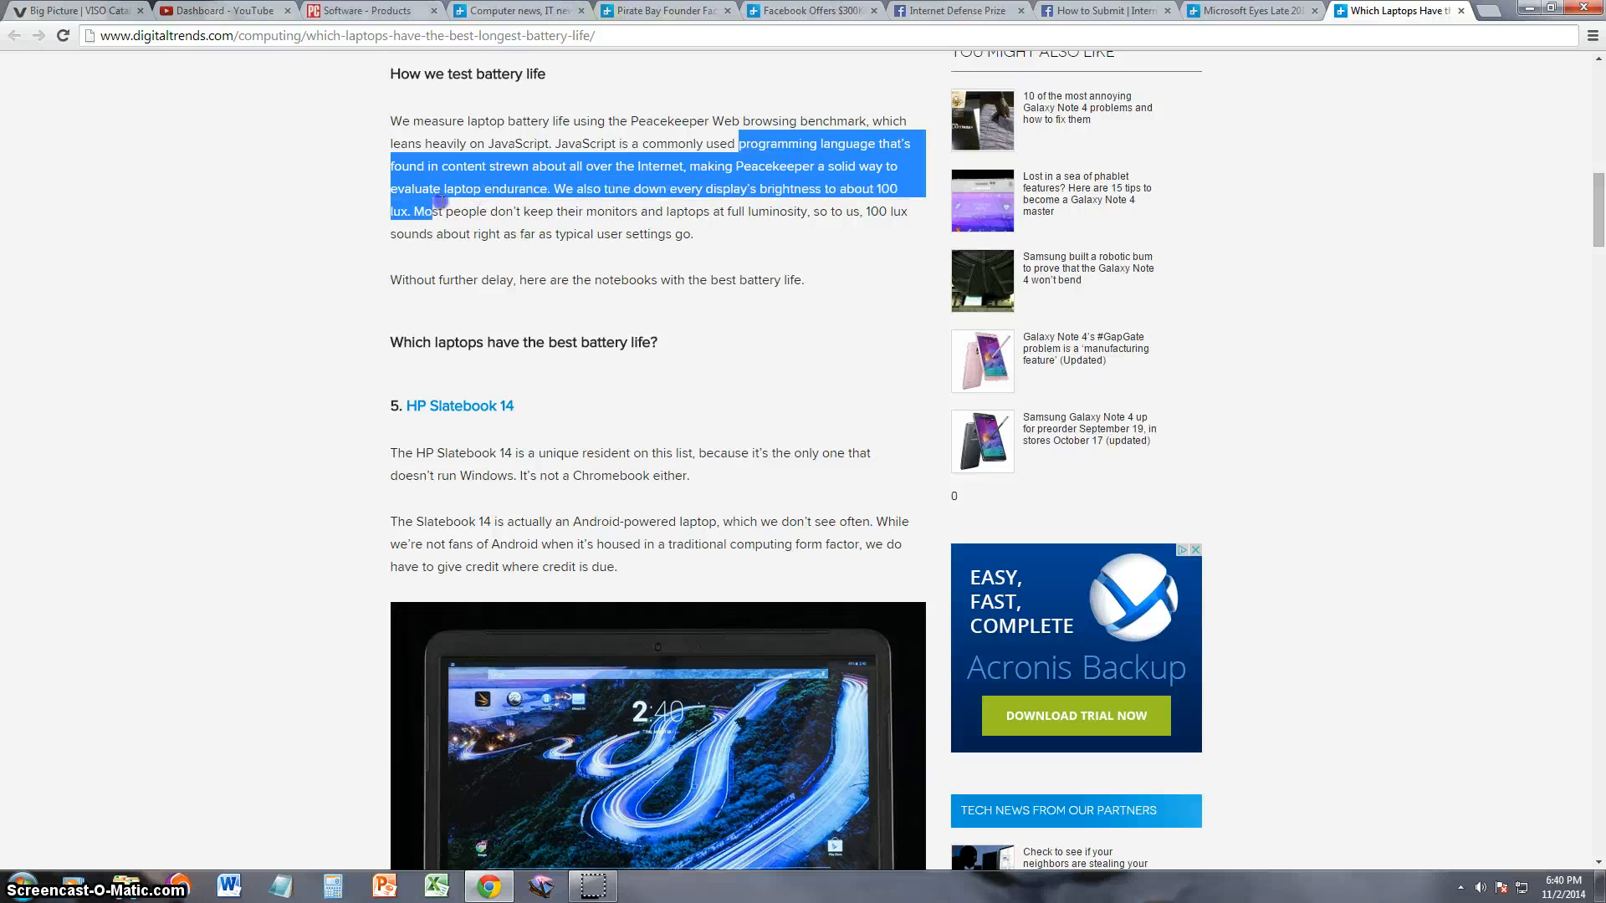
left_click(547, 189)
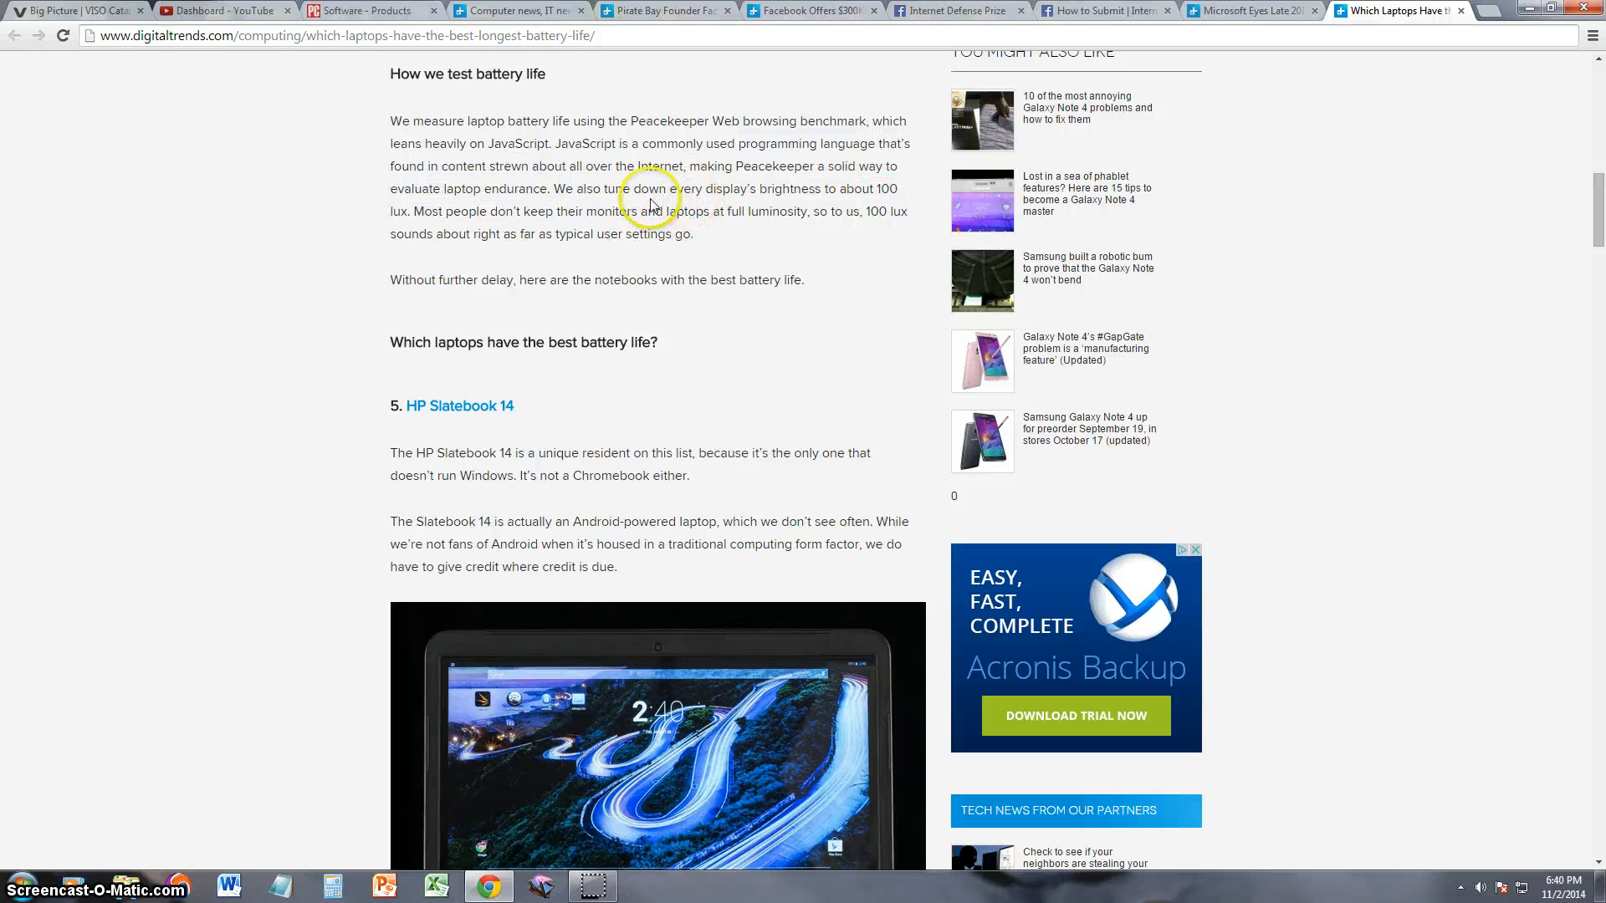
left_click_drag(634, 189, 777, 189)
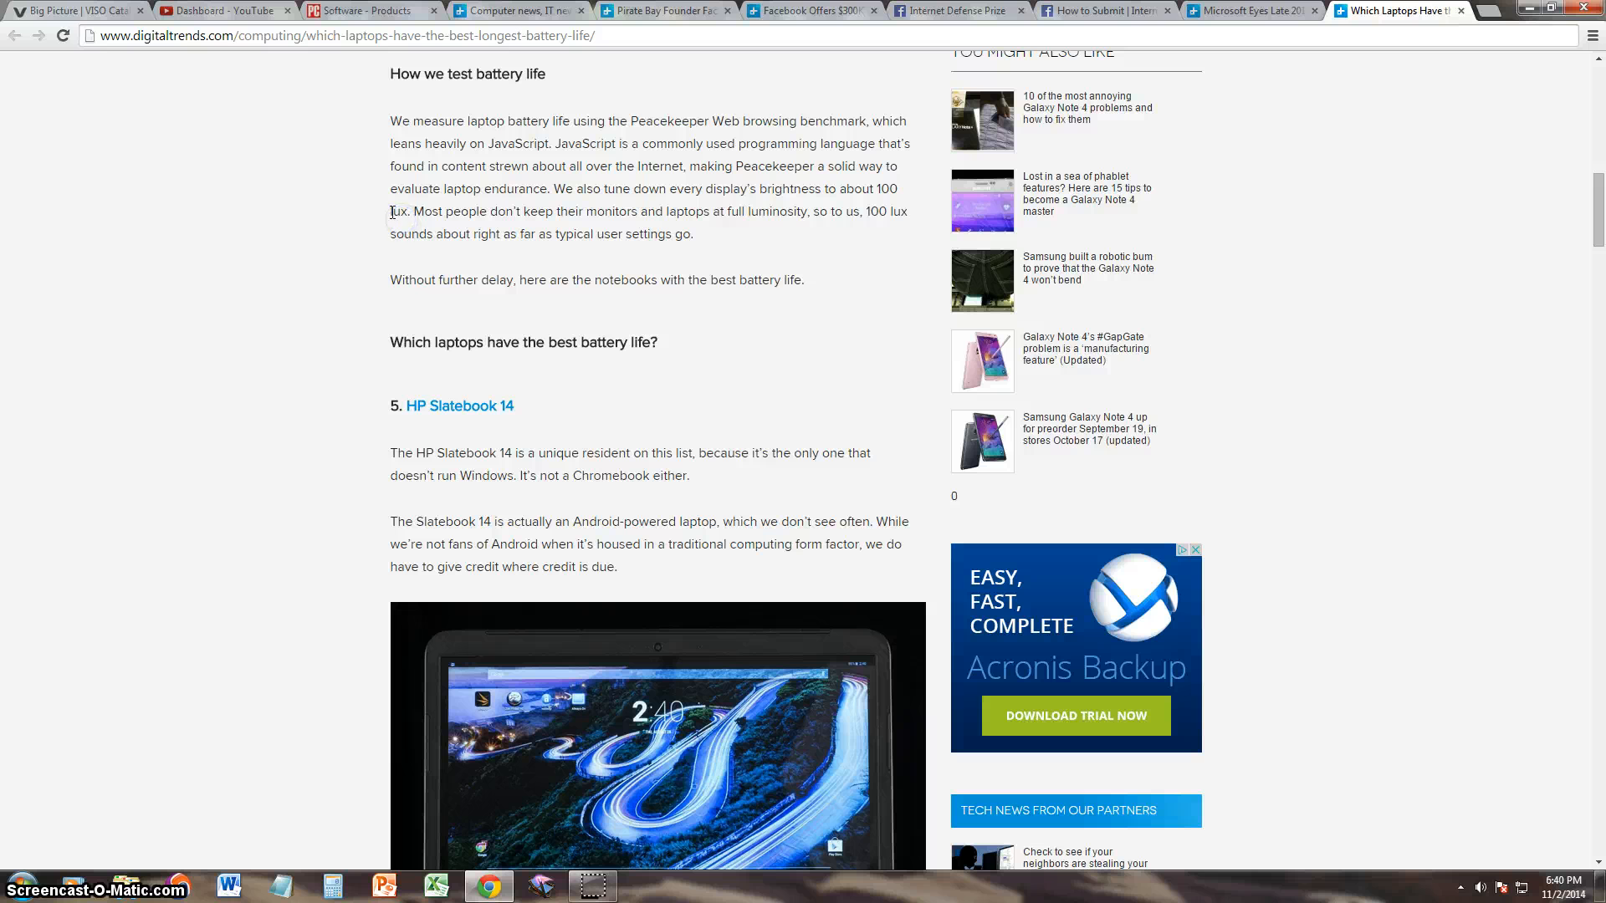
- Pick out the word 'lux' and a nearby phrase in the brightness explanation
double_click(398, 211)
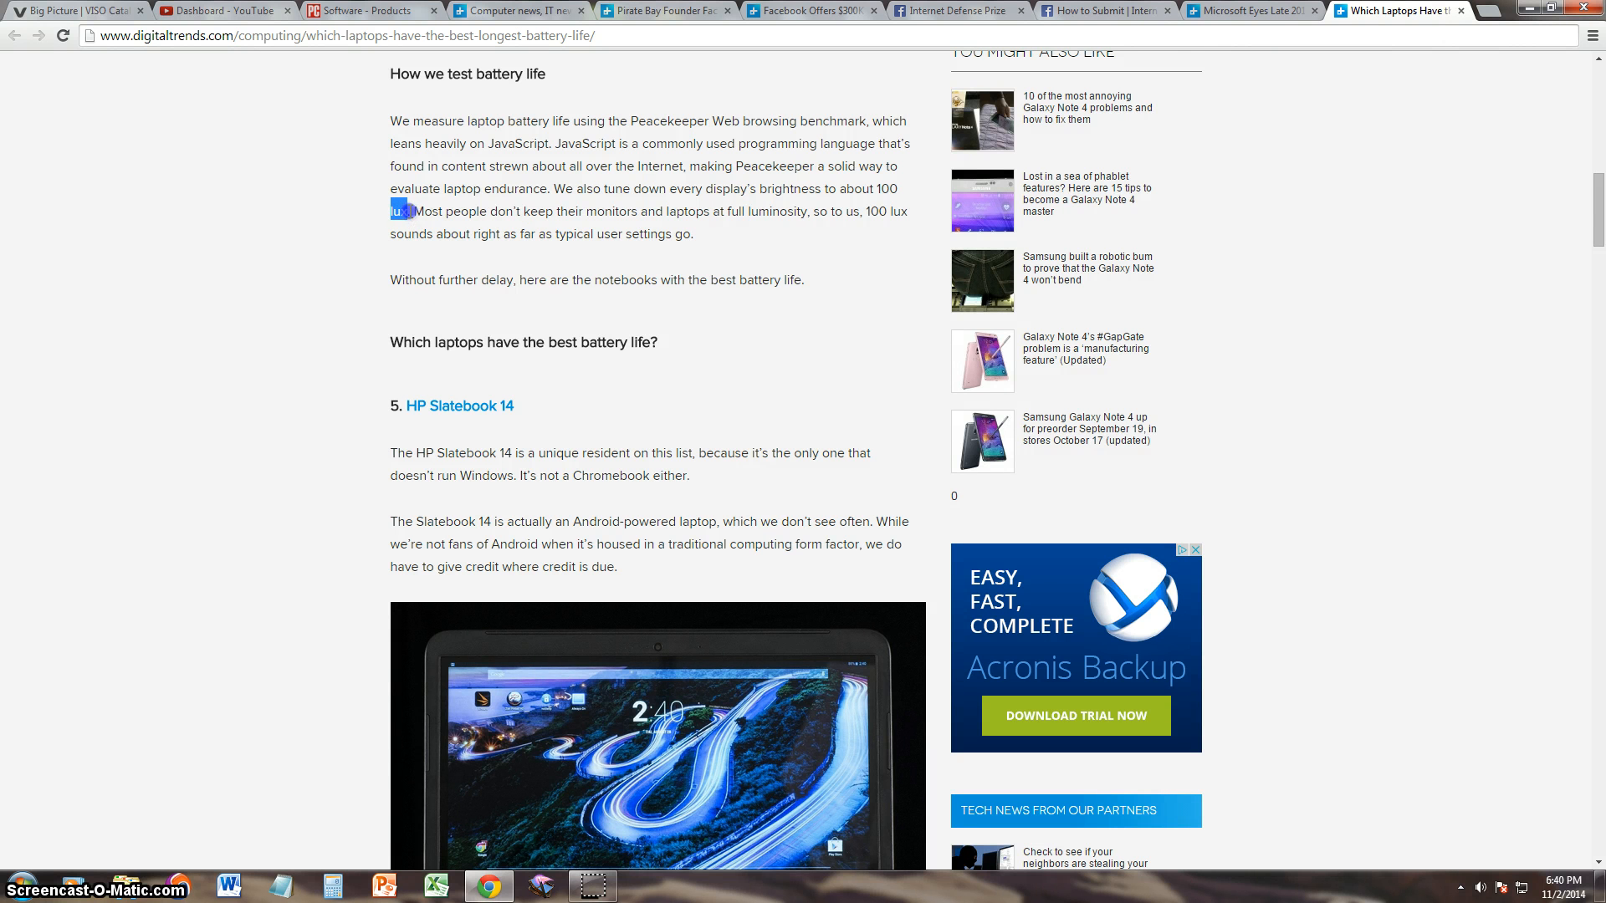
left_click(560, 234)
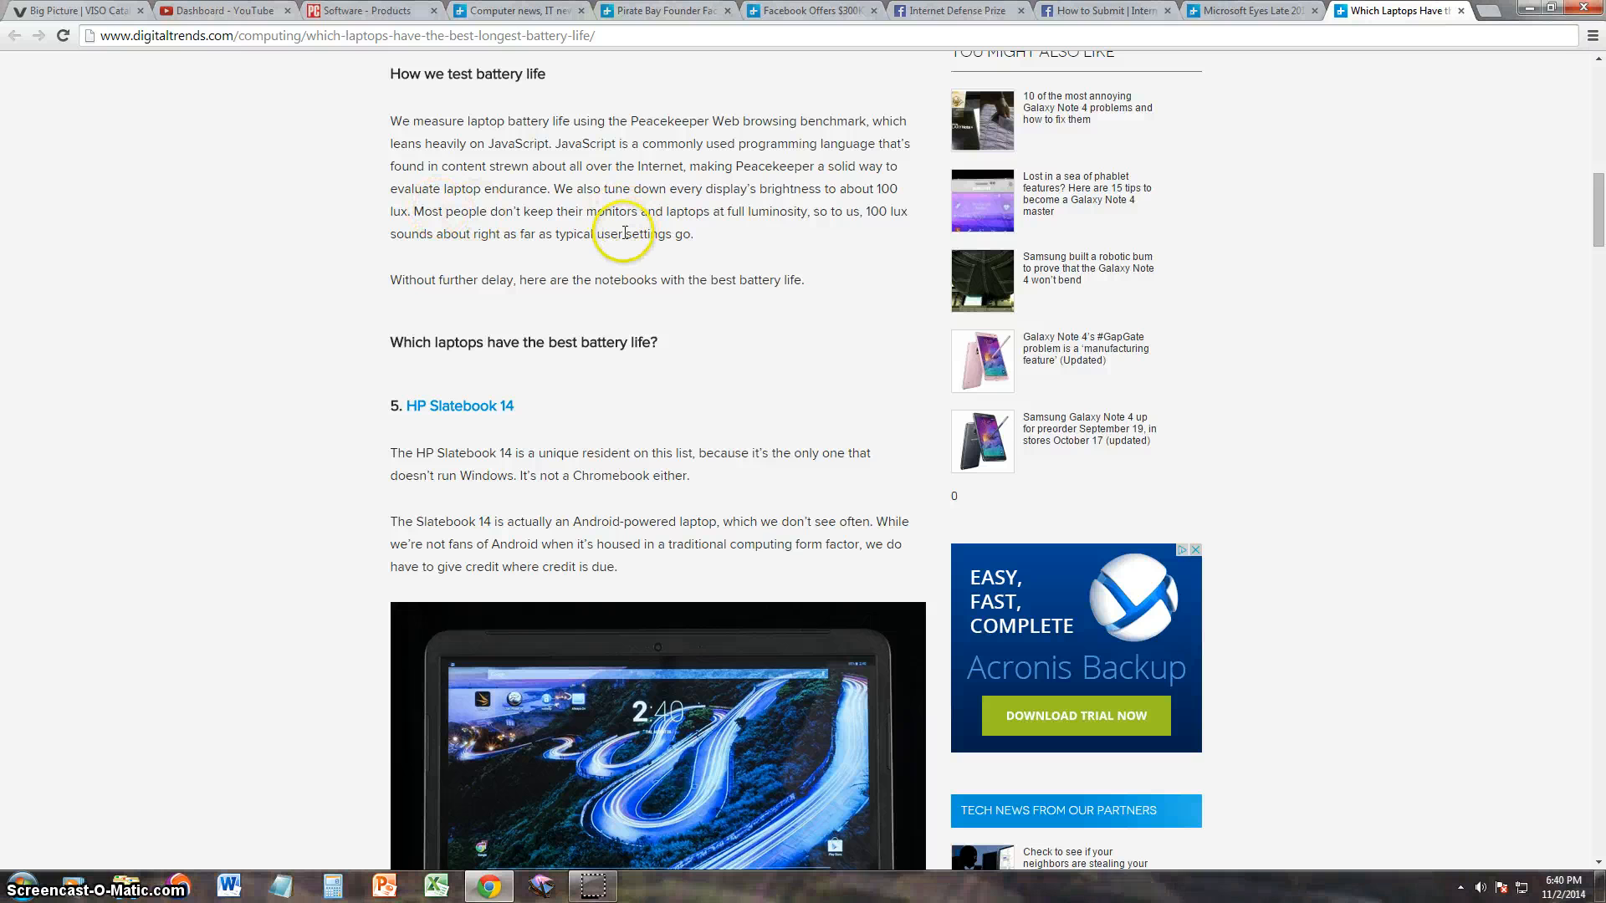
left_click_drag(587, 211, 715, 211)
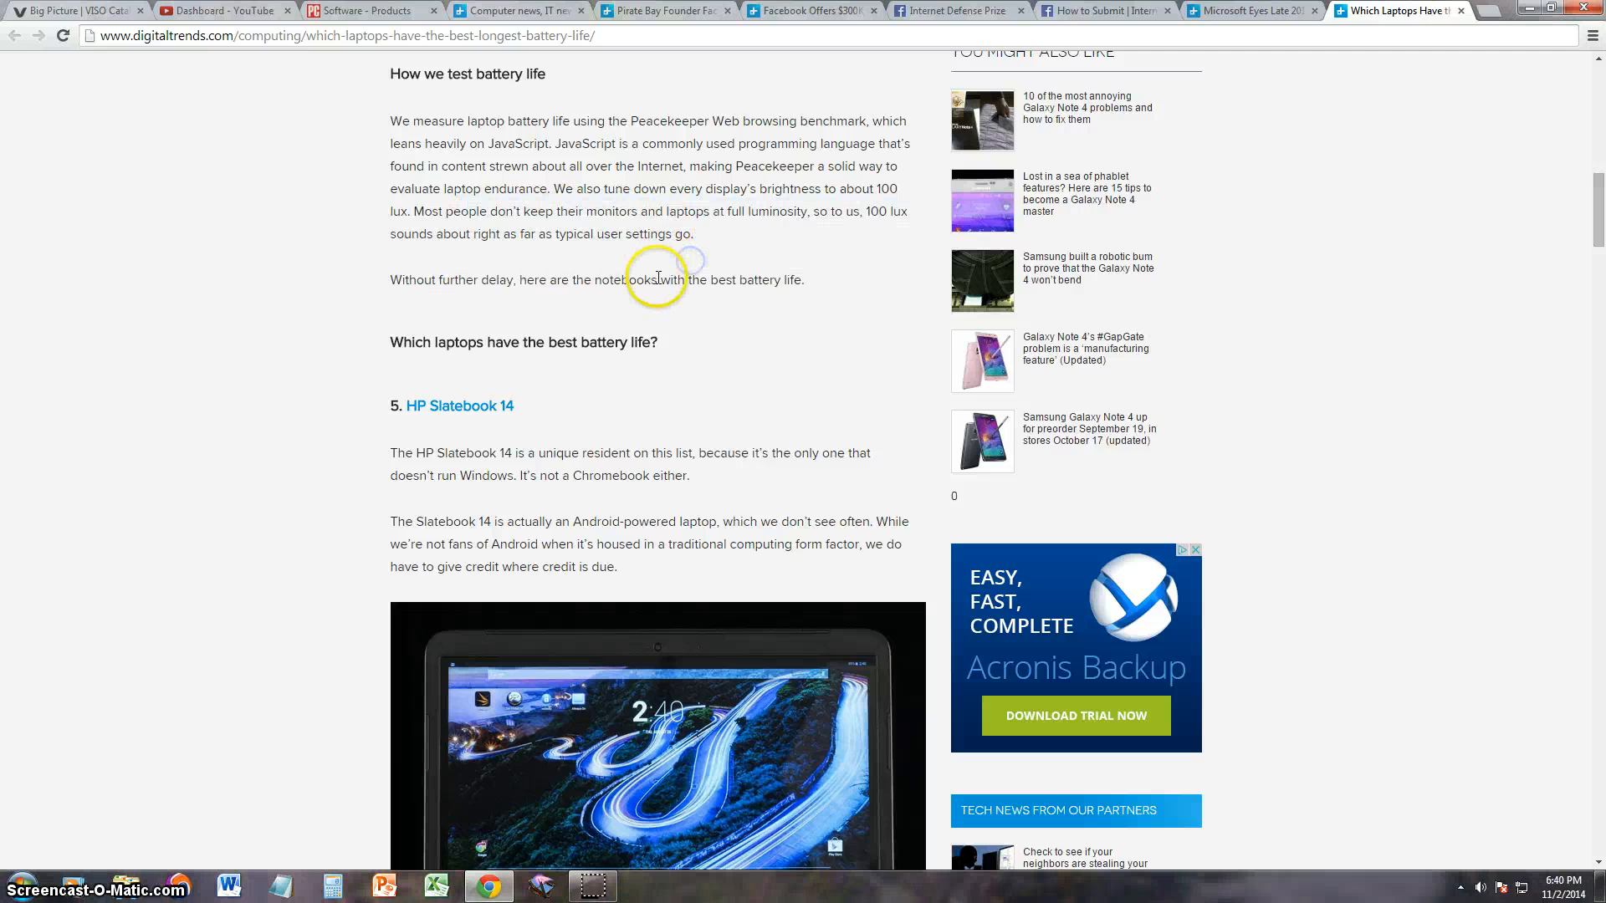
- Read the #5 HP Slatebook 14 entry, highlighting its six hours and 52 minutes result
scroll("down", 3)
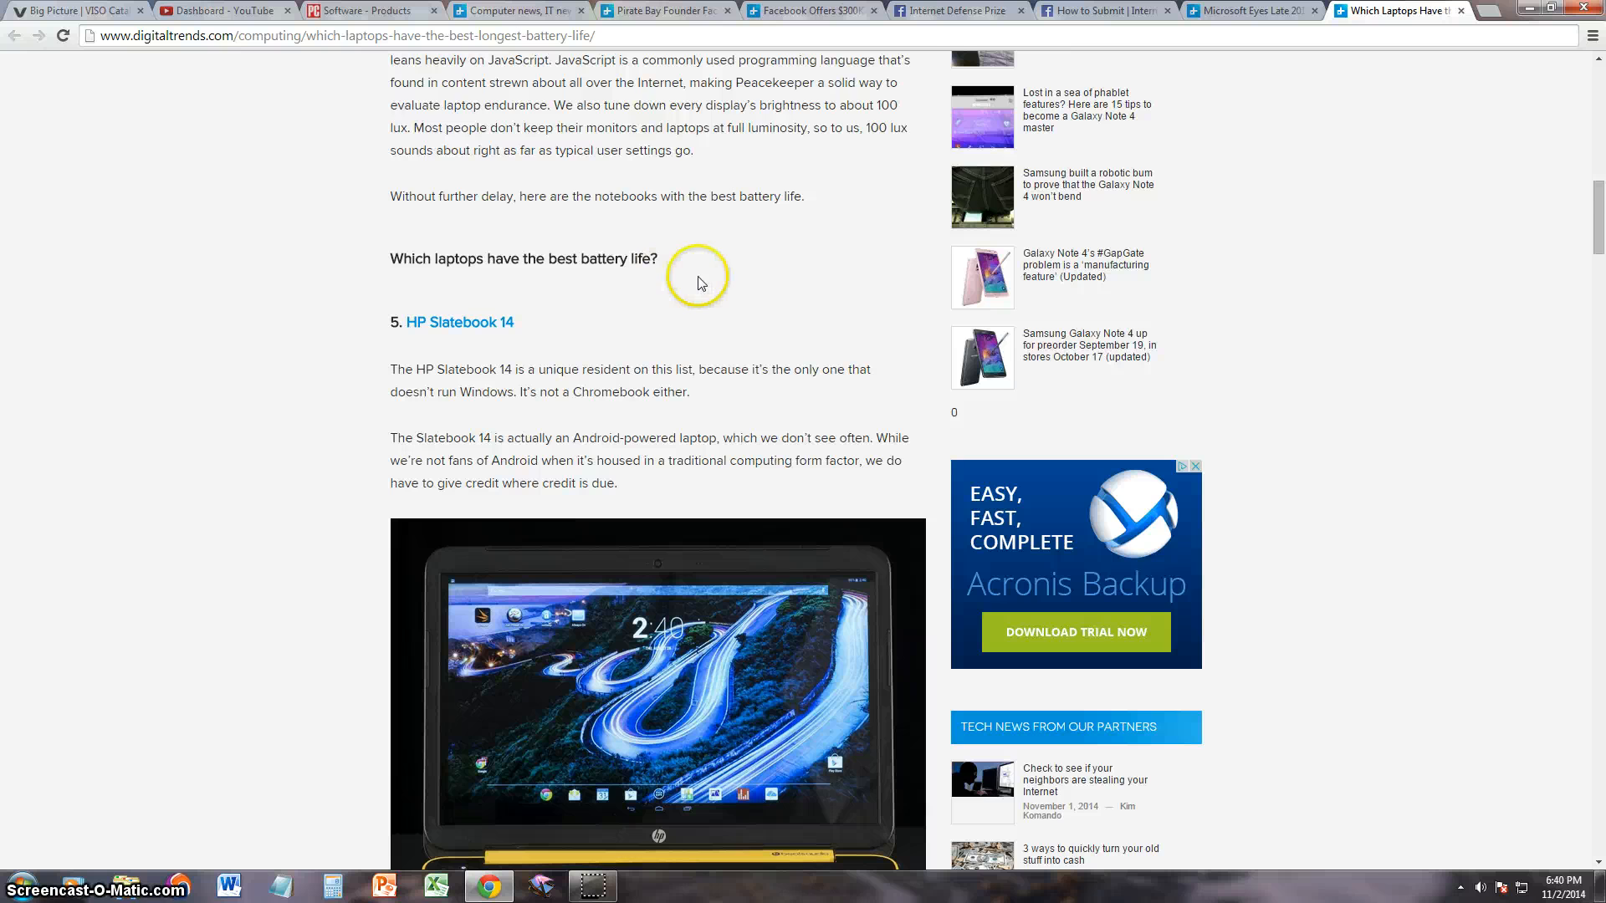
scroll("down", 3)
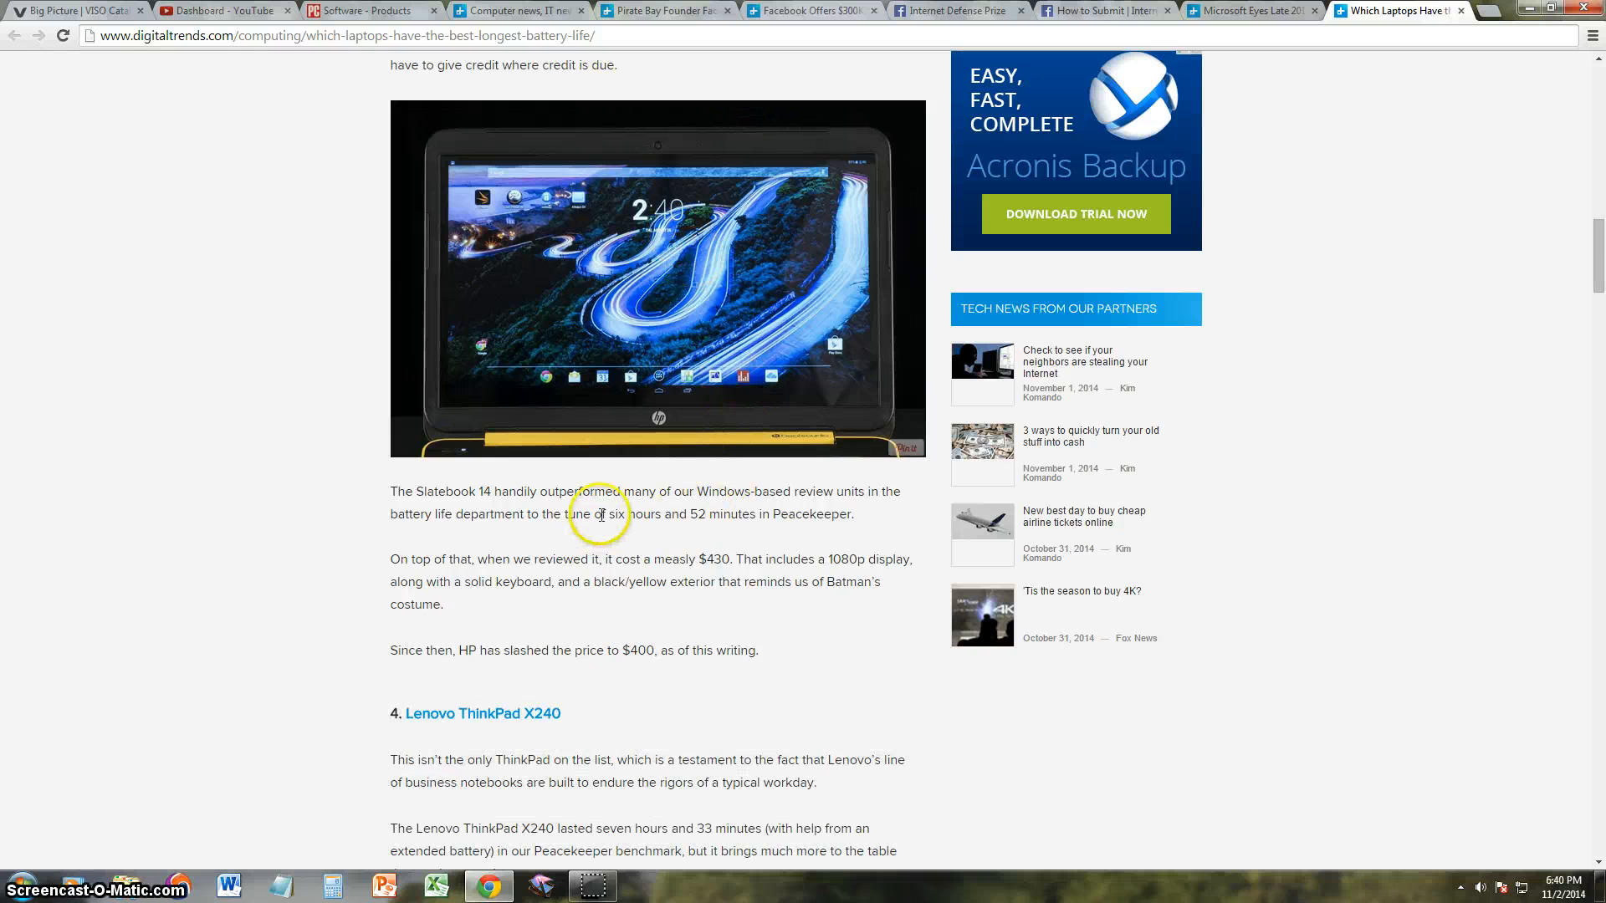
left_click_drag(605, 513, 754, 513)
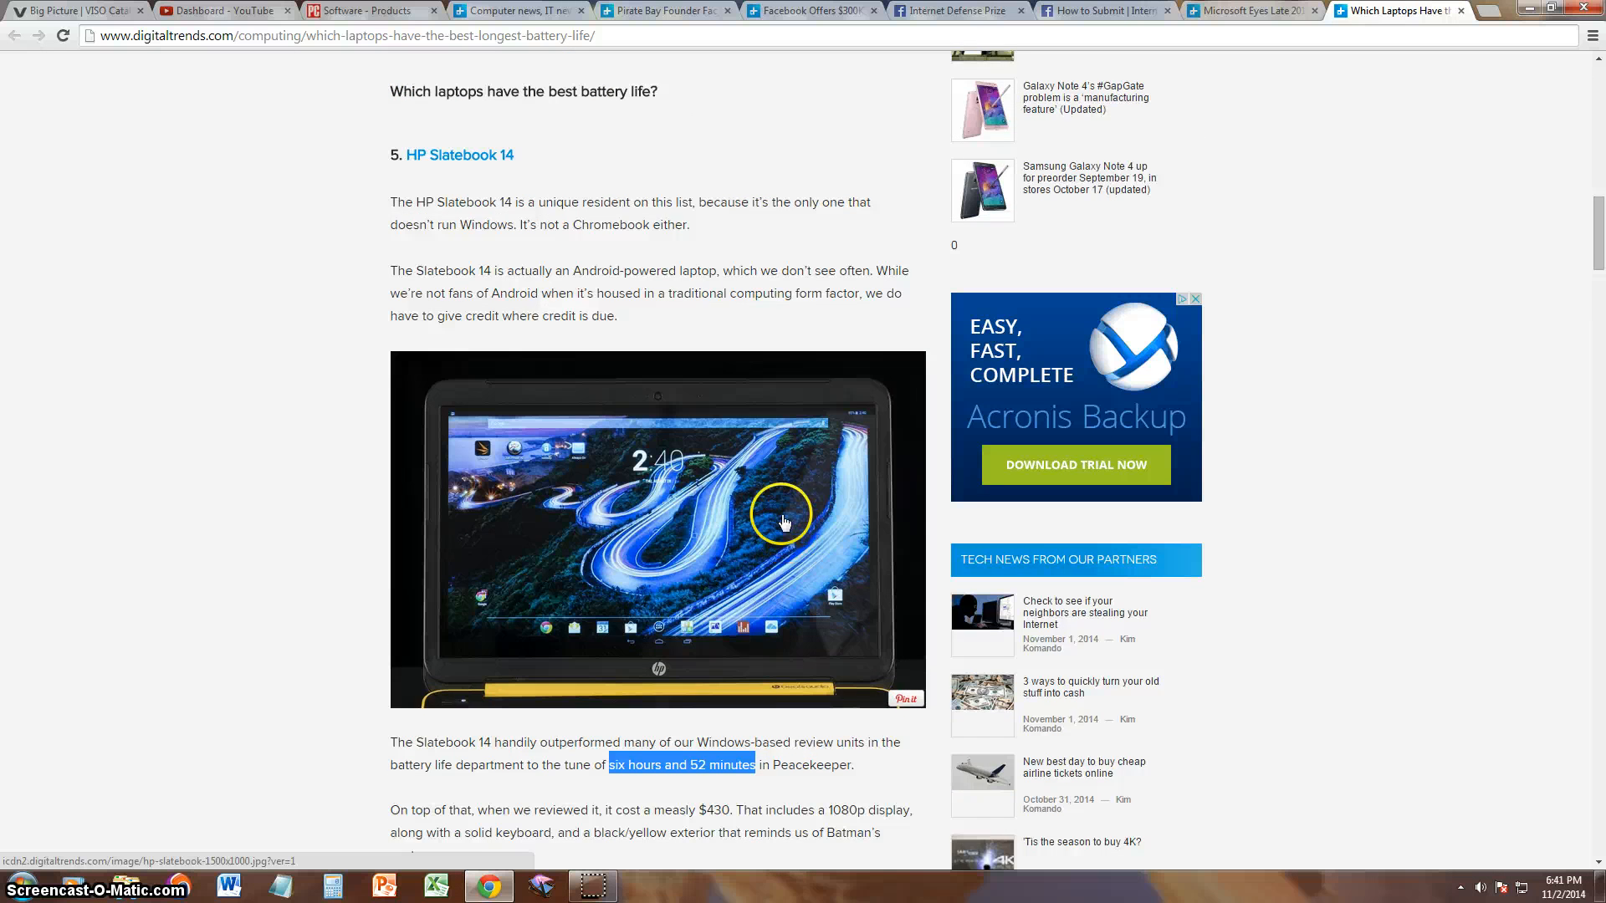
scroll("down", 3)
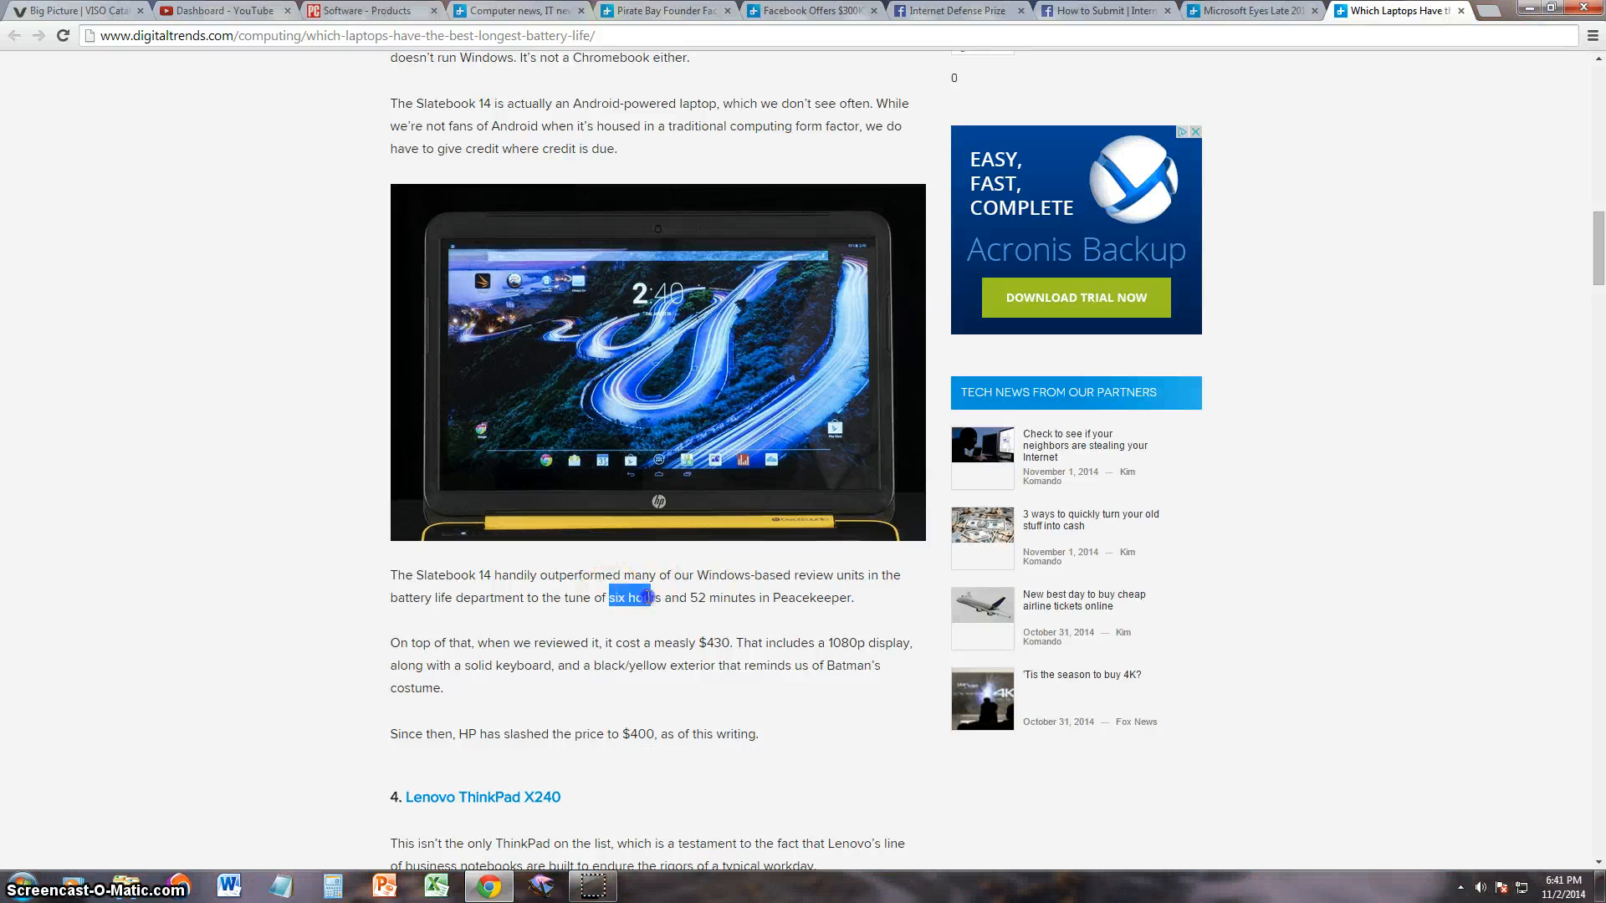
scroll("down", 3)
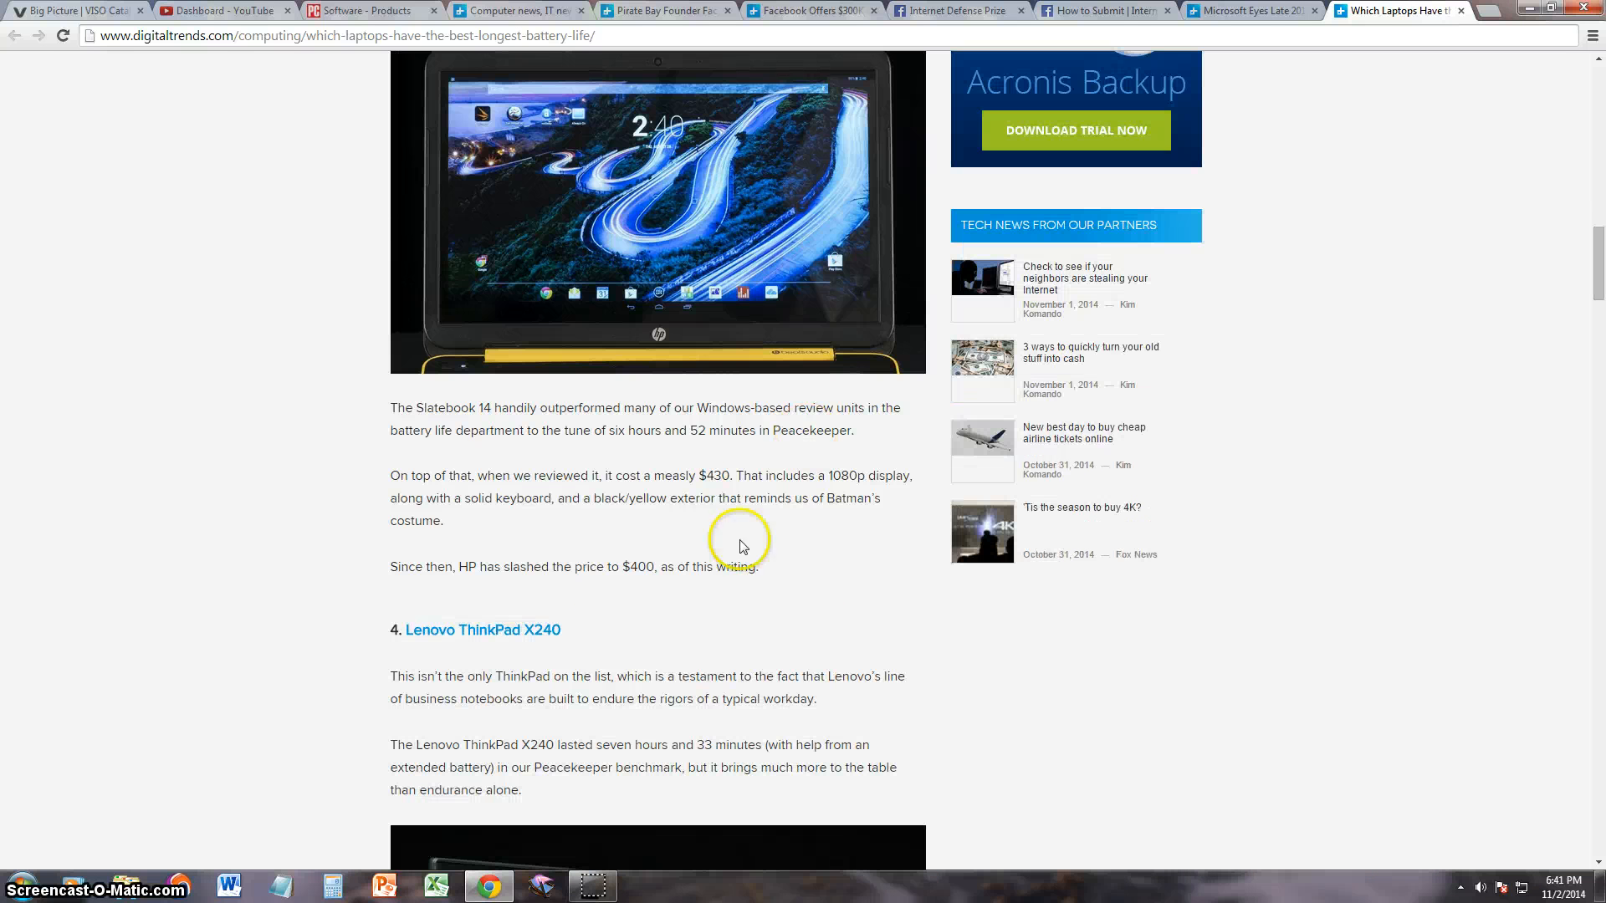
mouse_move(859, 476)
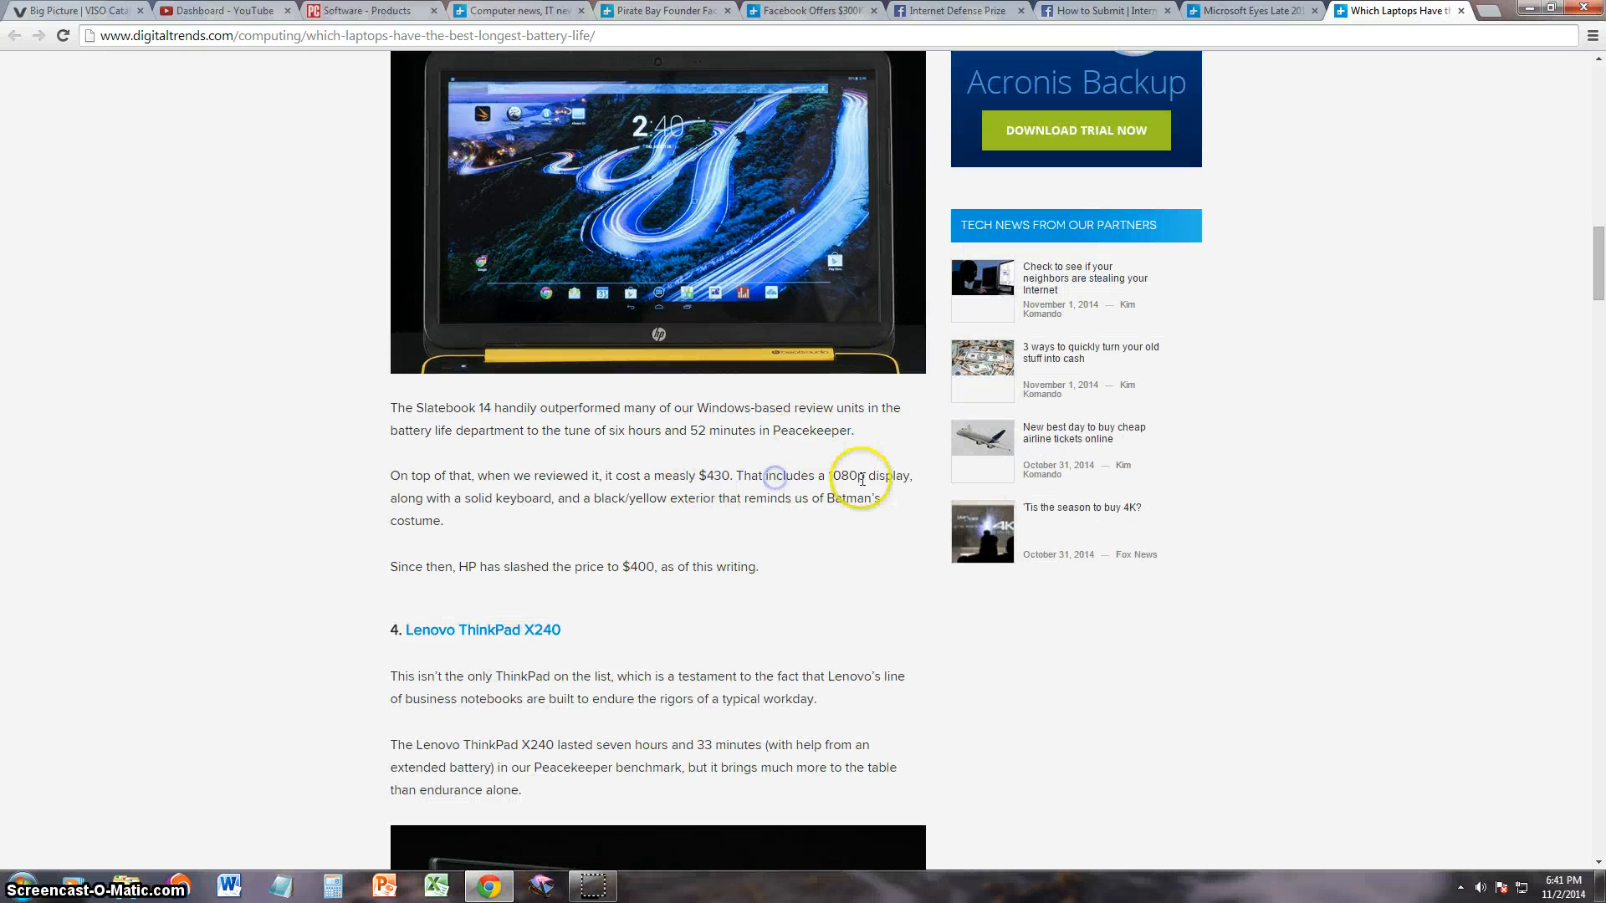
mouse_move(664, 540)
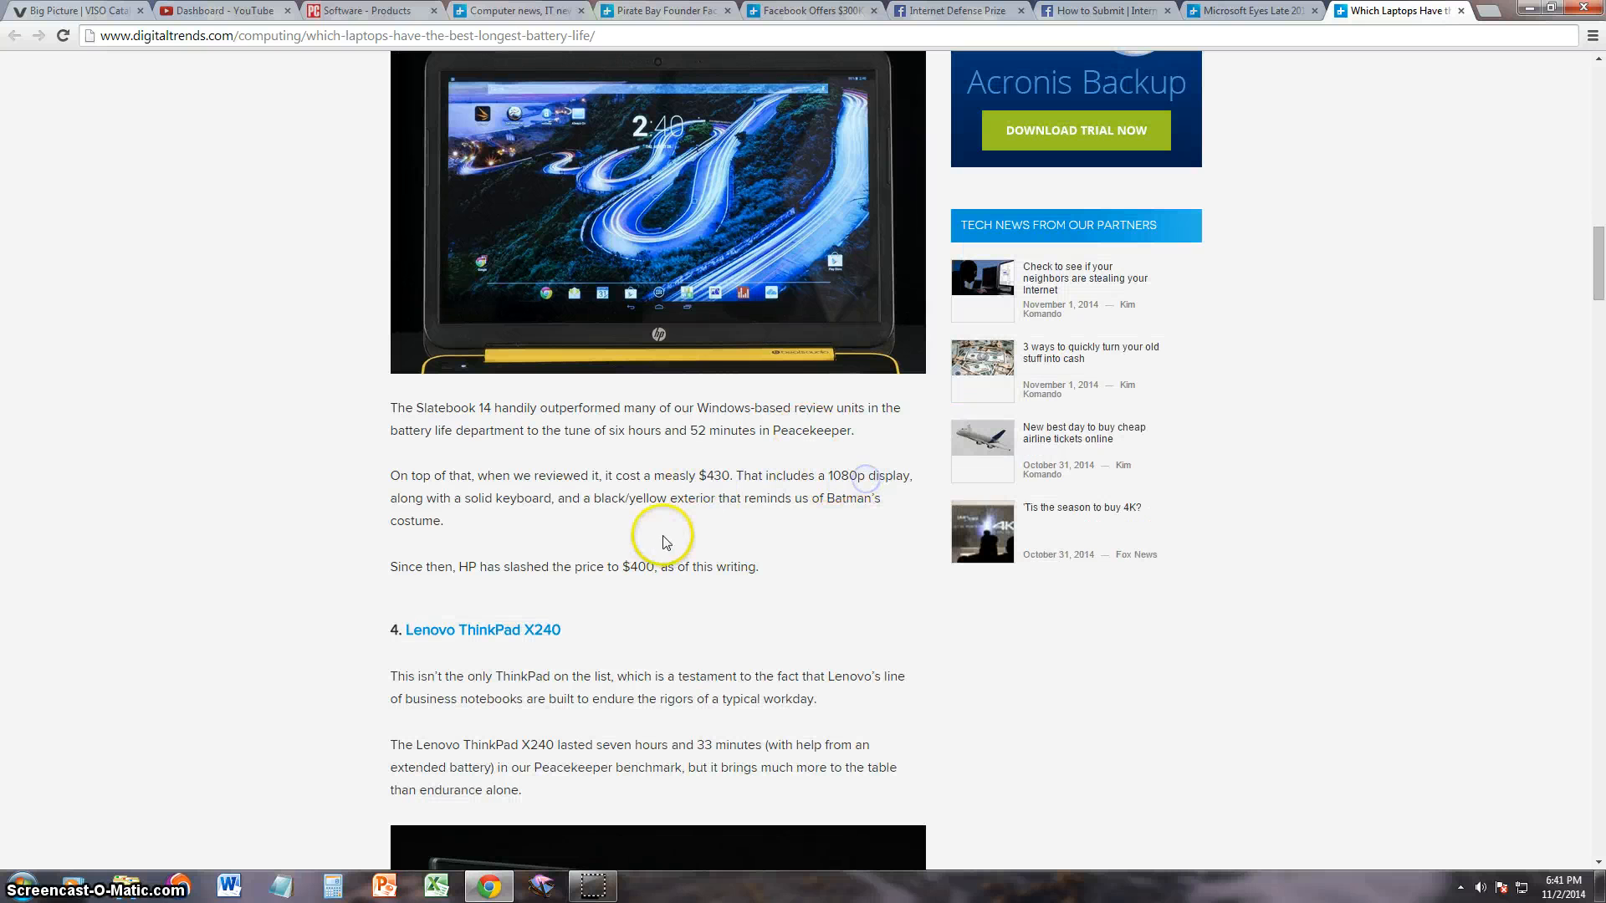
scroll("up", 3)
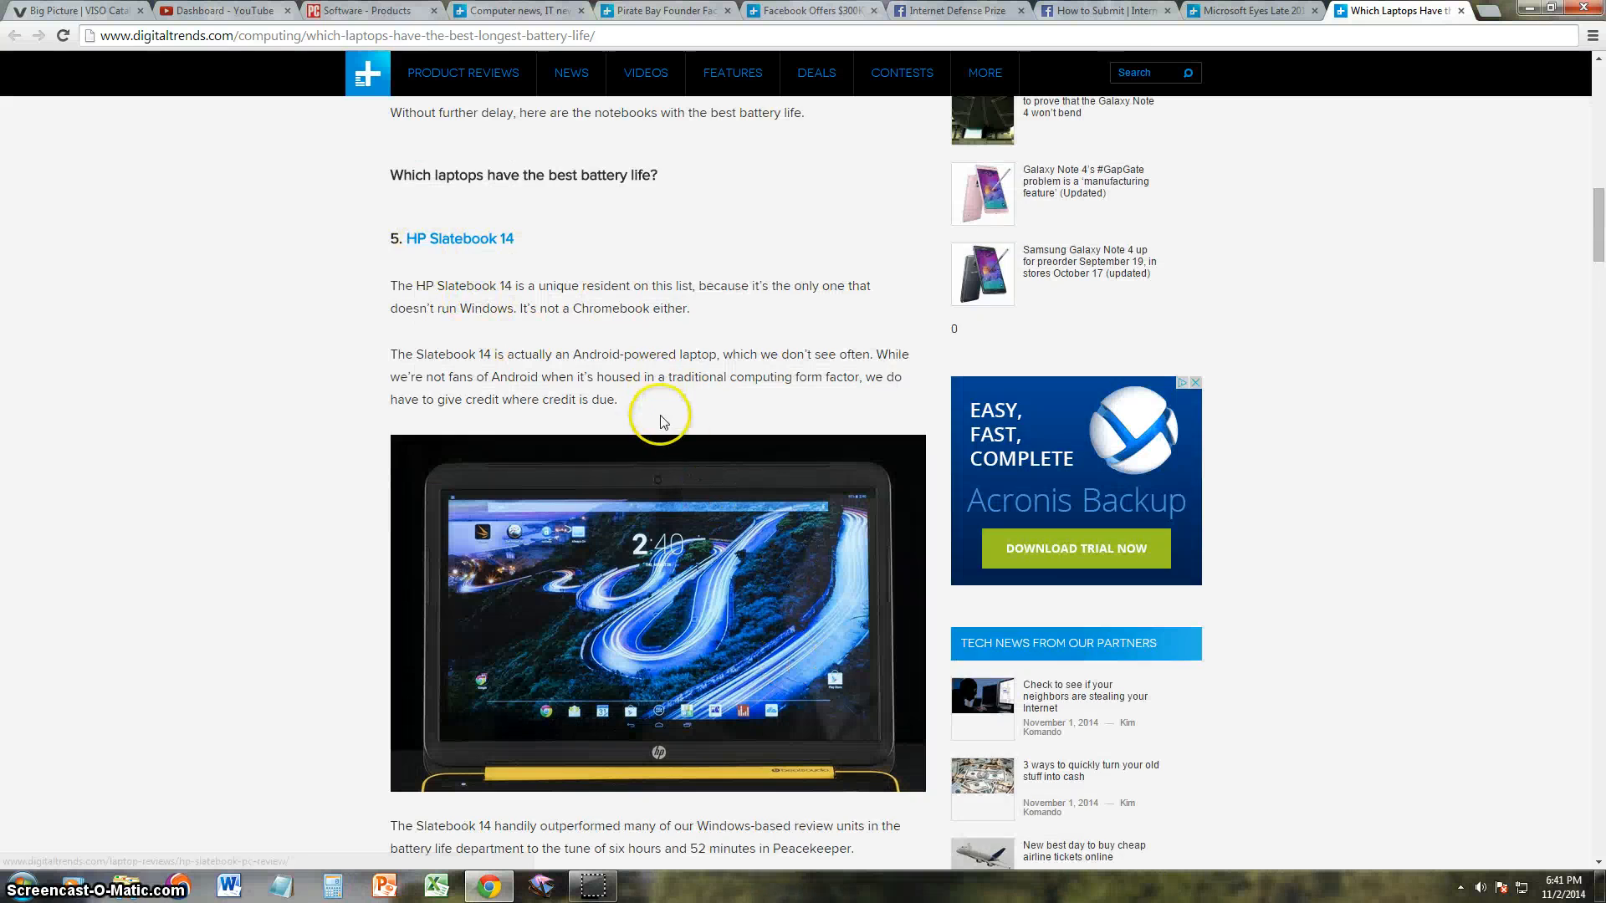
scroll("down", 3)
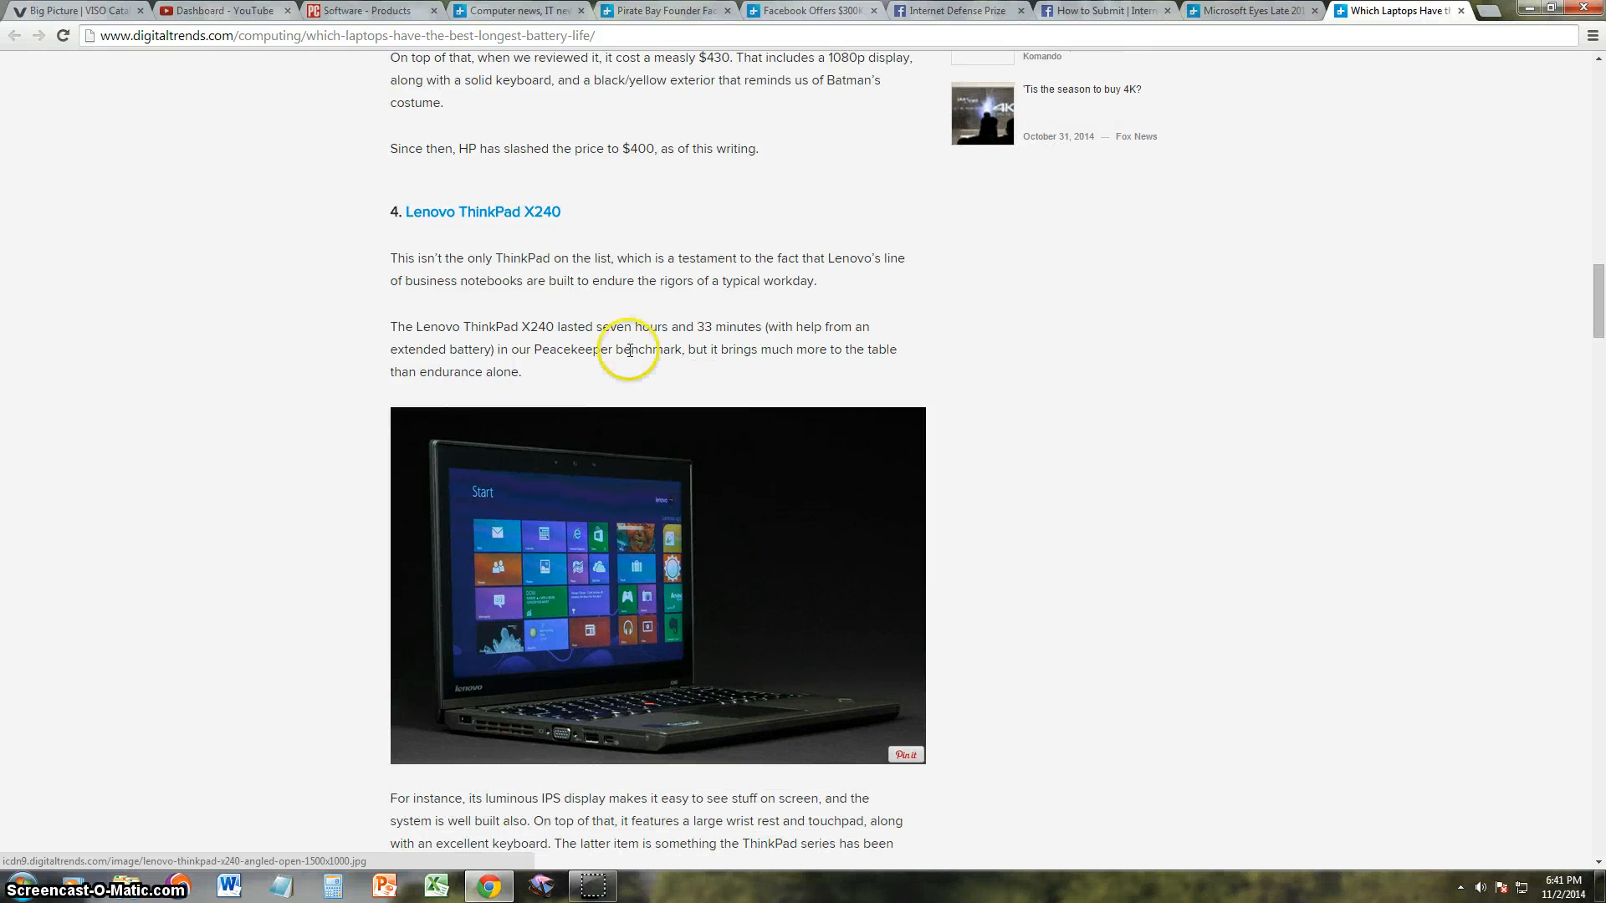
- Mark the ThinkPad X240's seven hours and 33 minutes figure, then continue toward #3
scroll("down", 3)
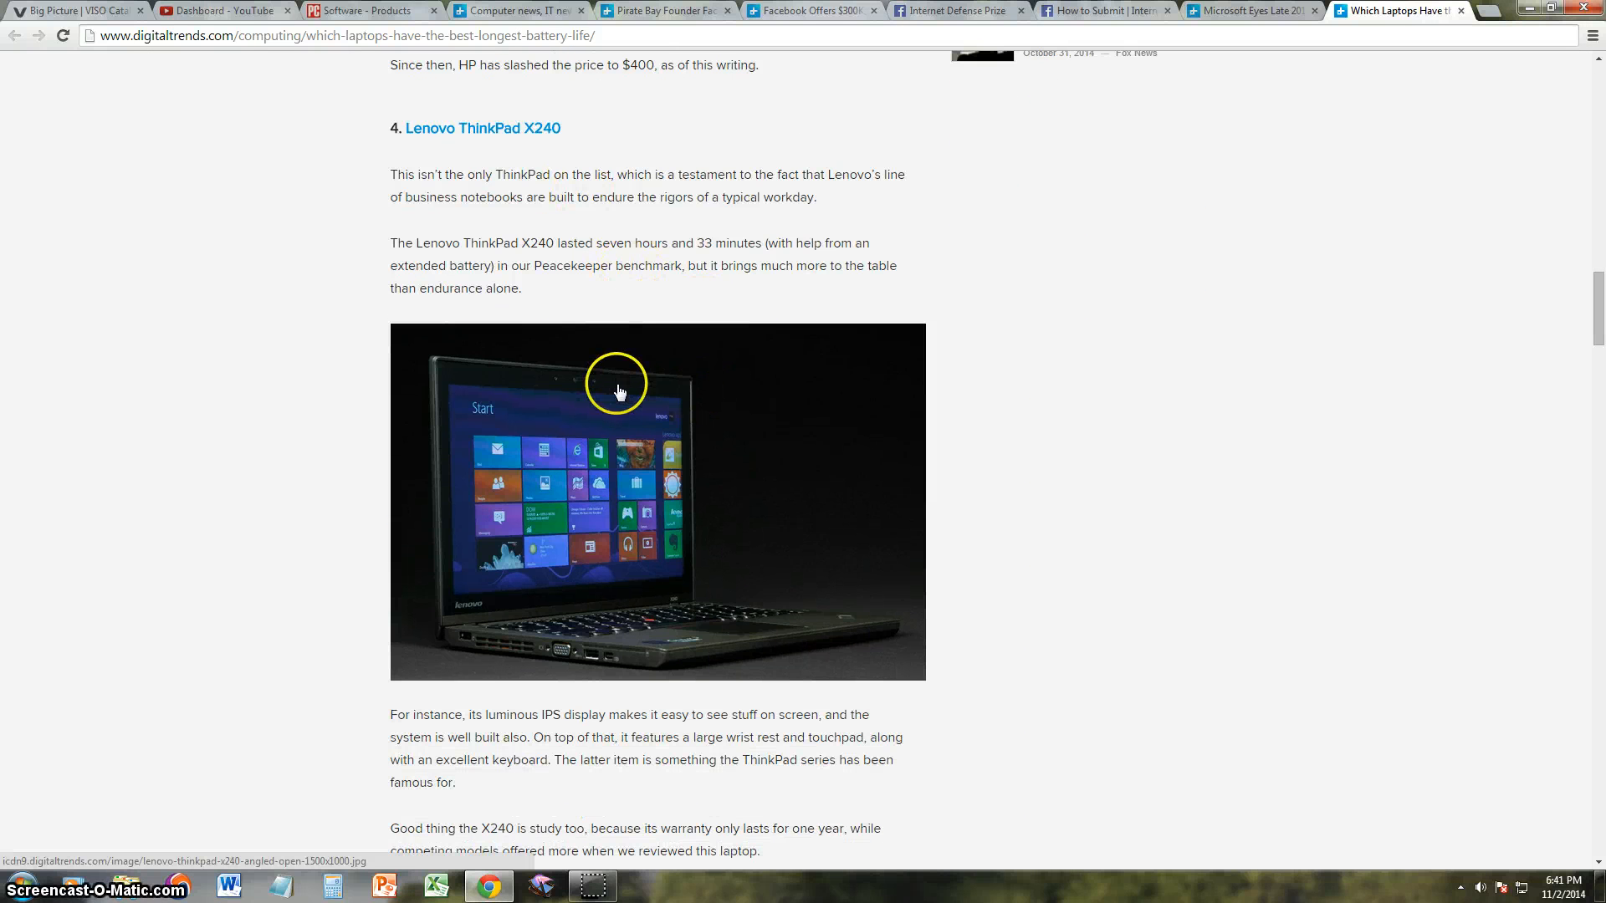
mouse_move(689, 281)
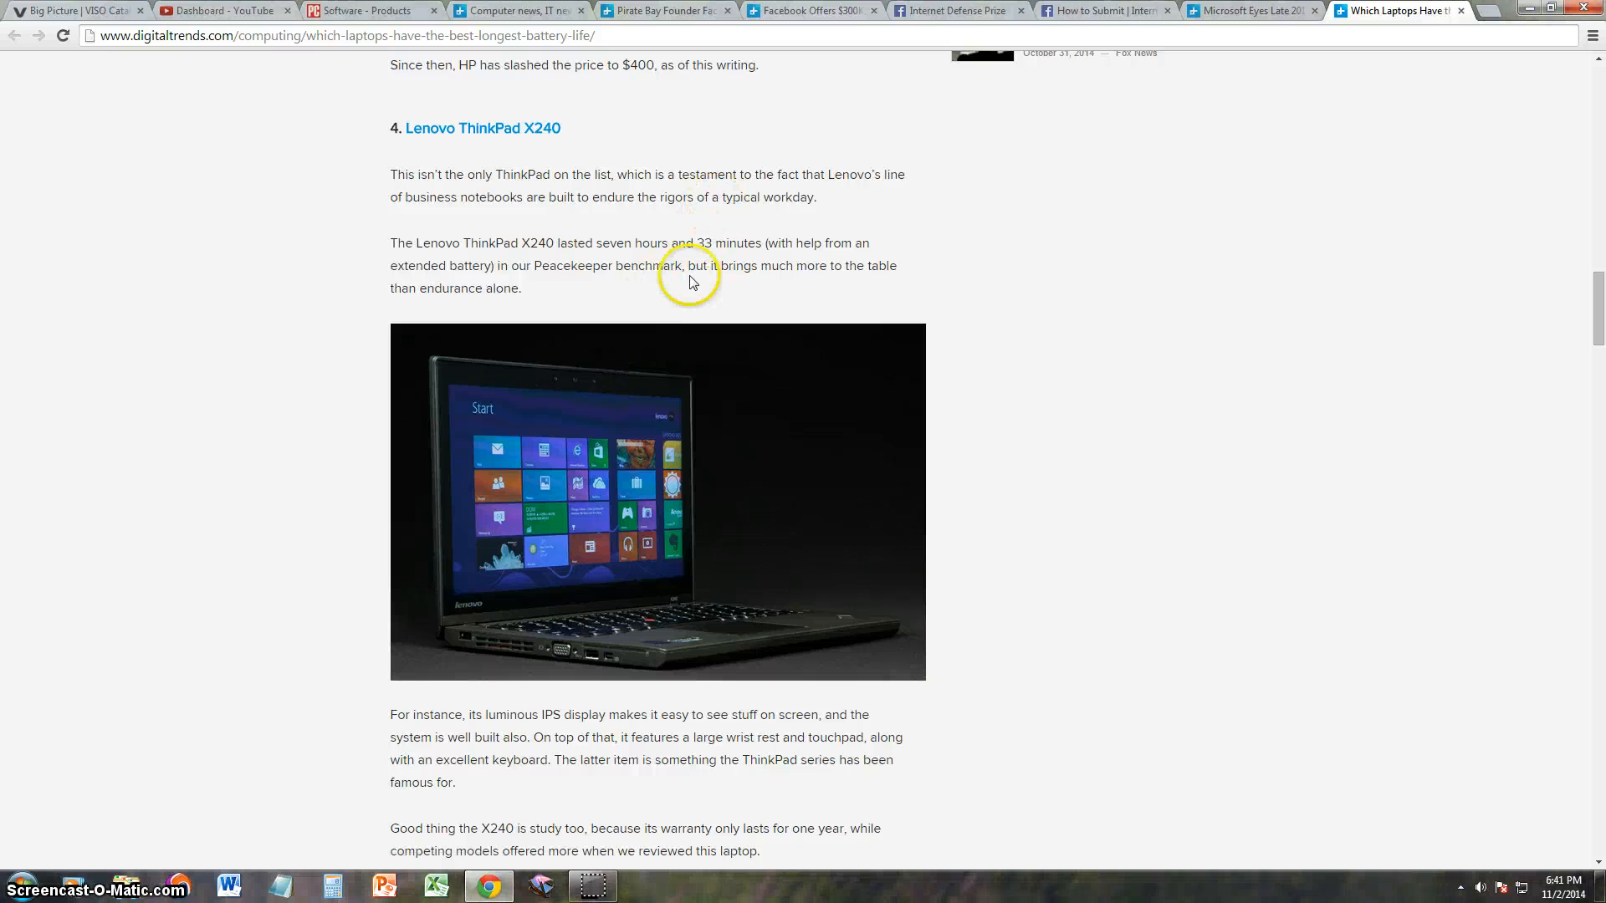
left_click_drag(593, 243, 717, 243)
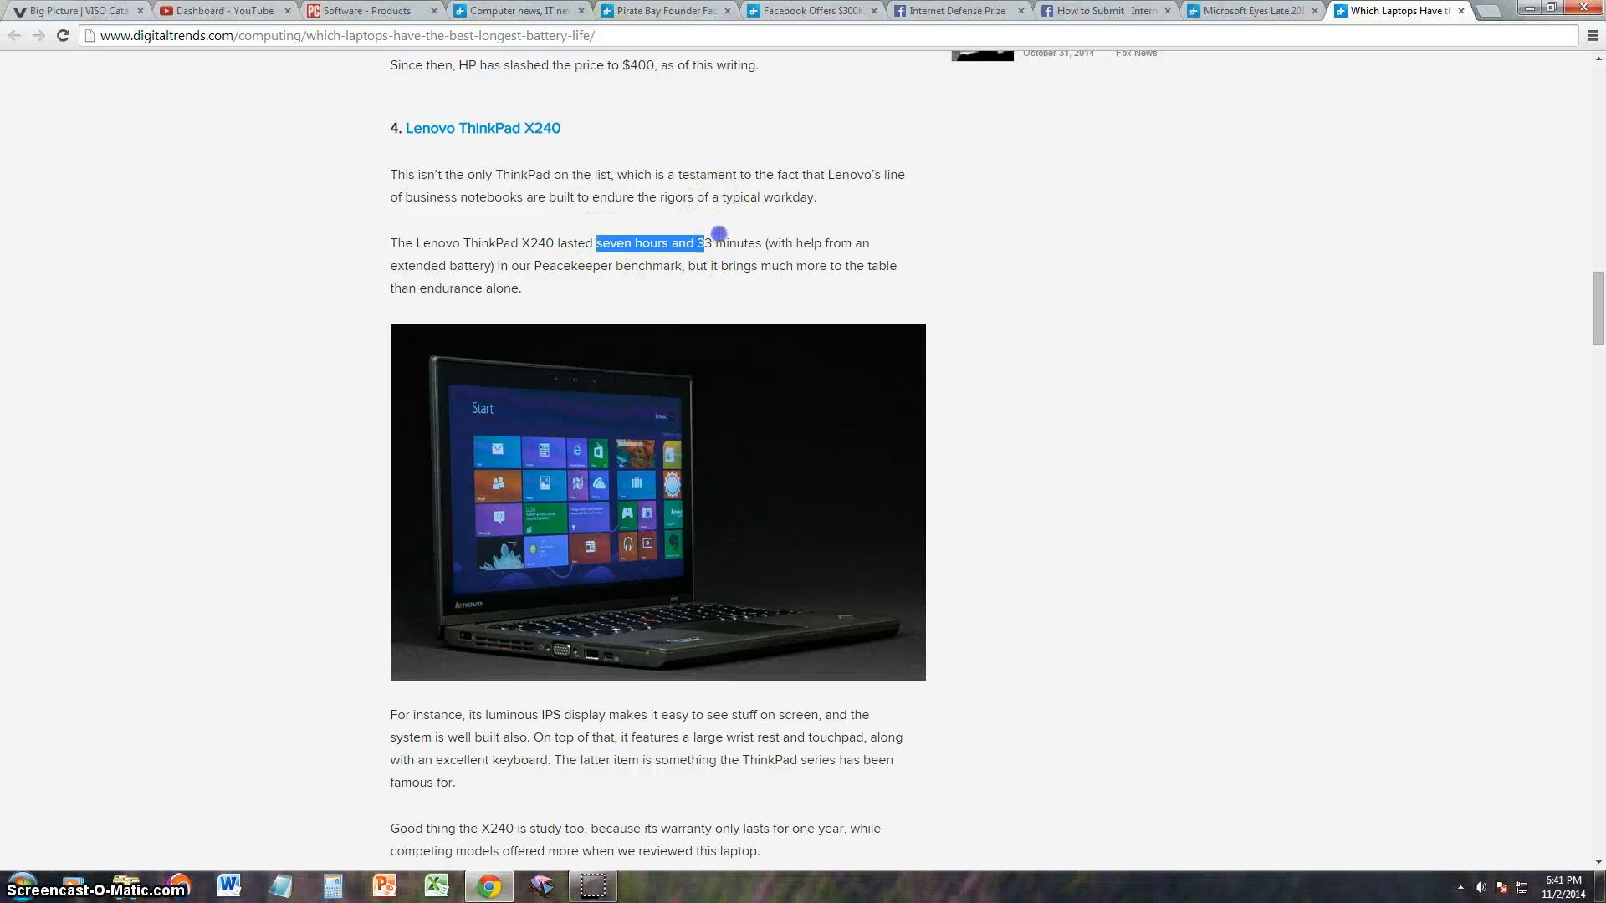
left_click_drag(717, 243, 736, 242)
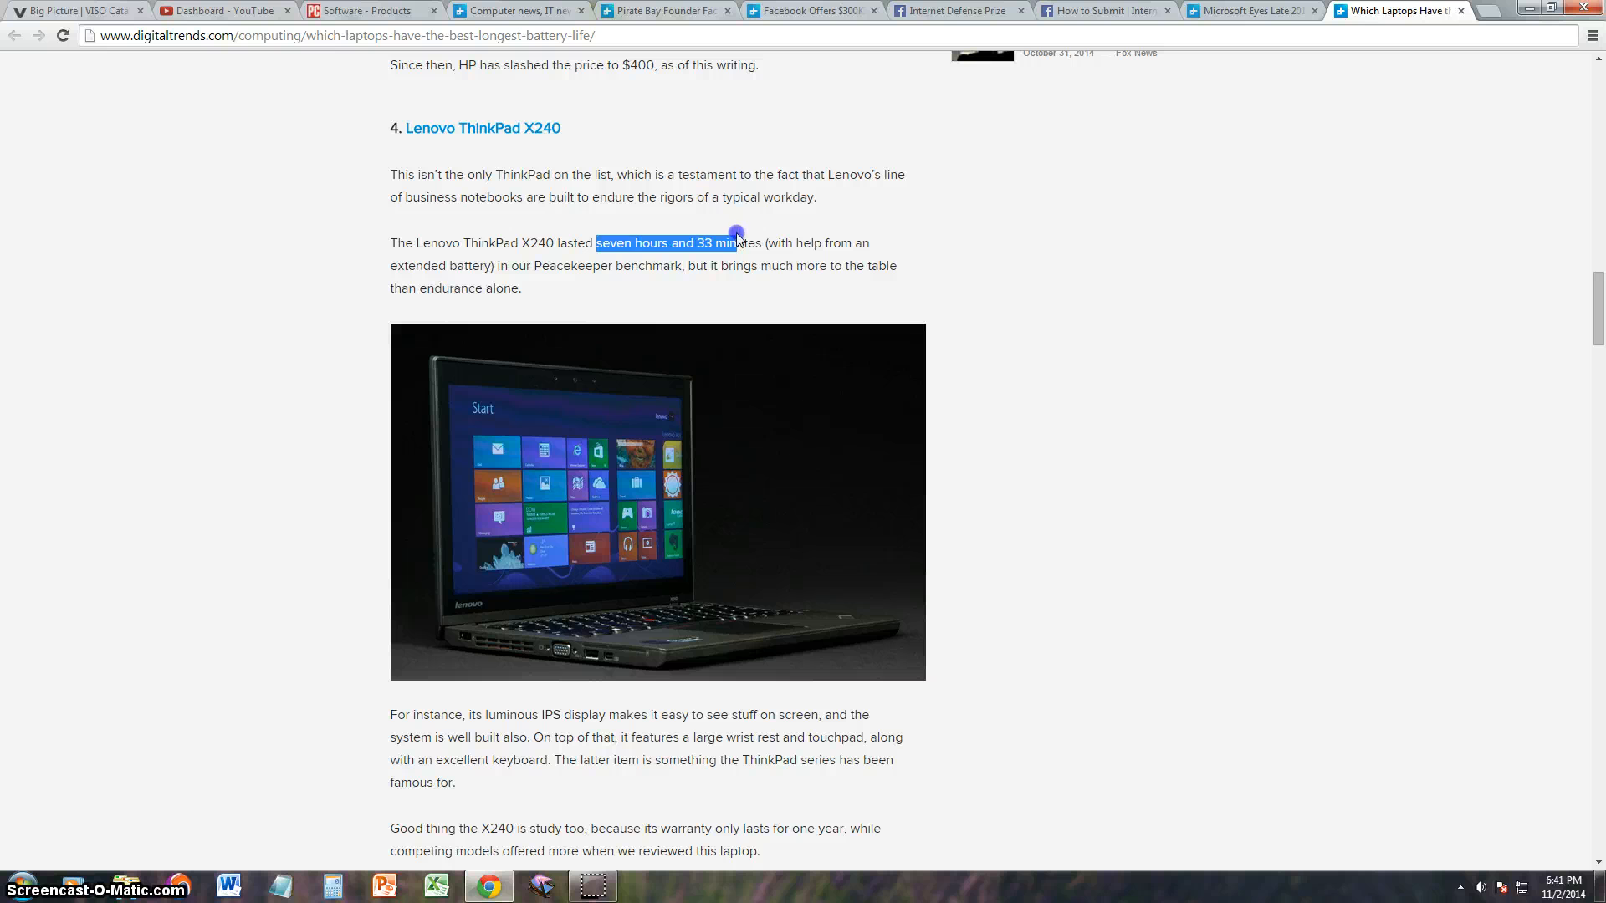
left_click(787, 291)
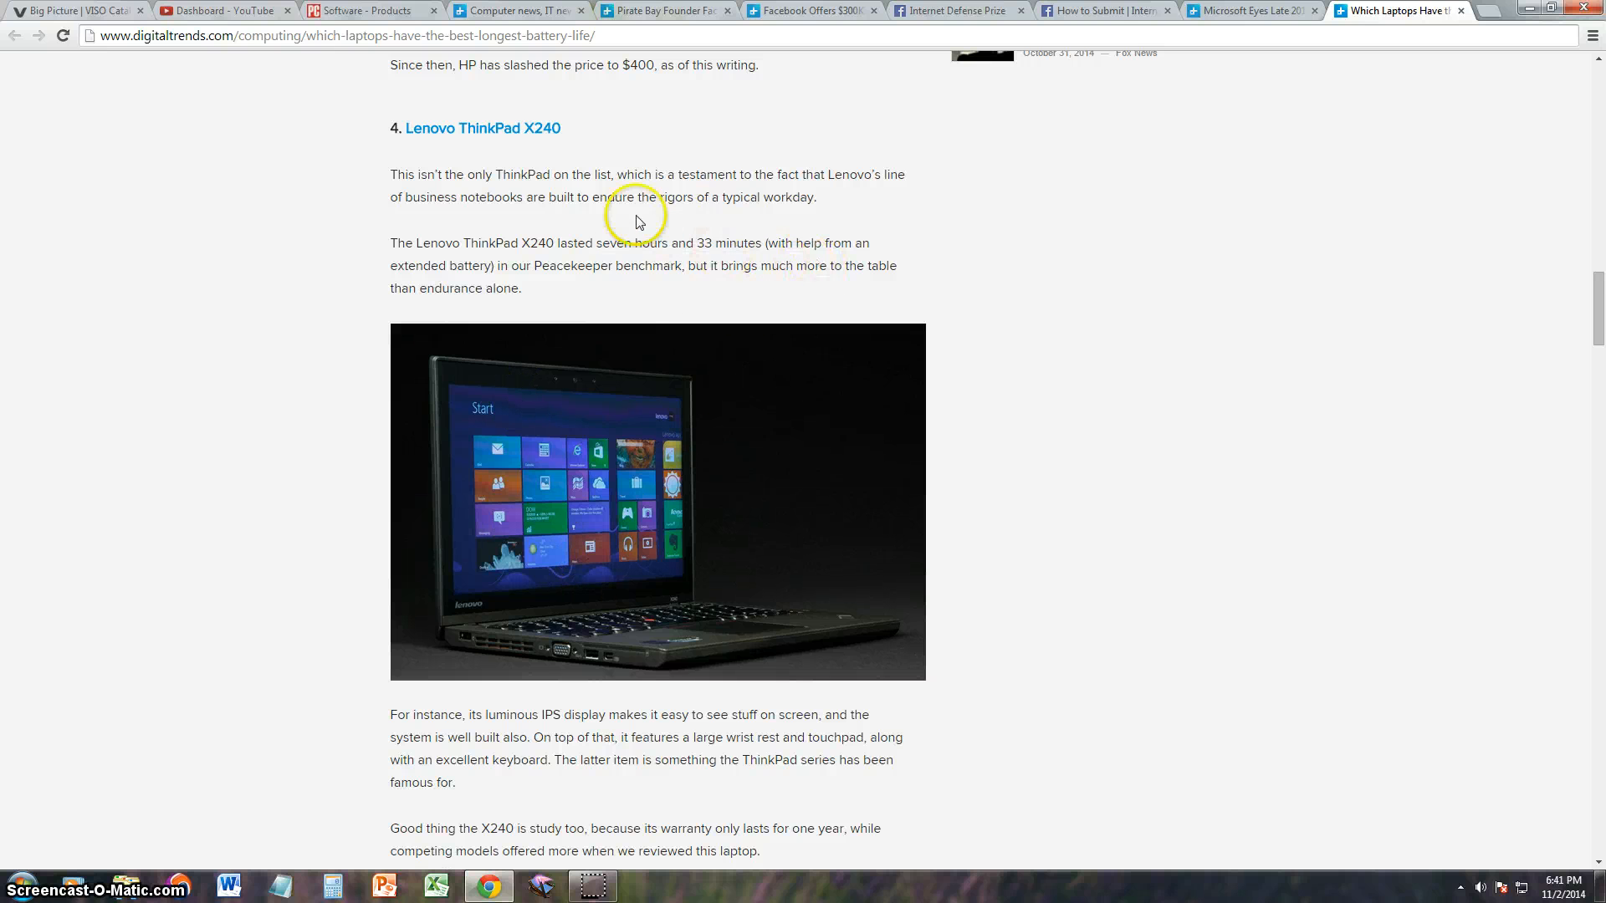
mouse_move(753, 240)
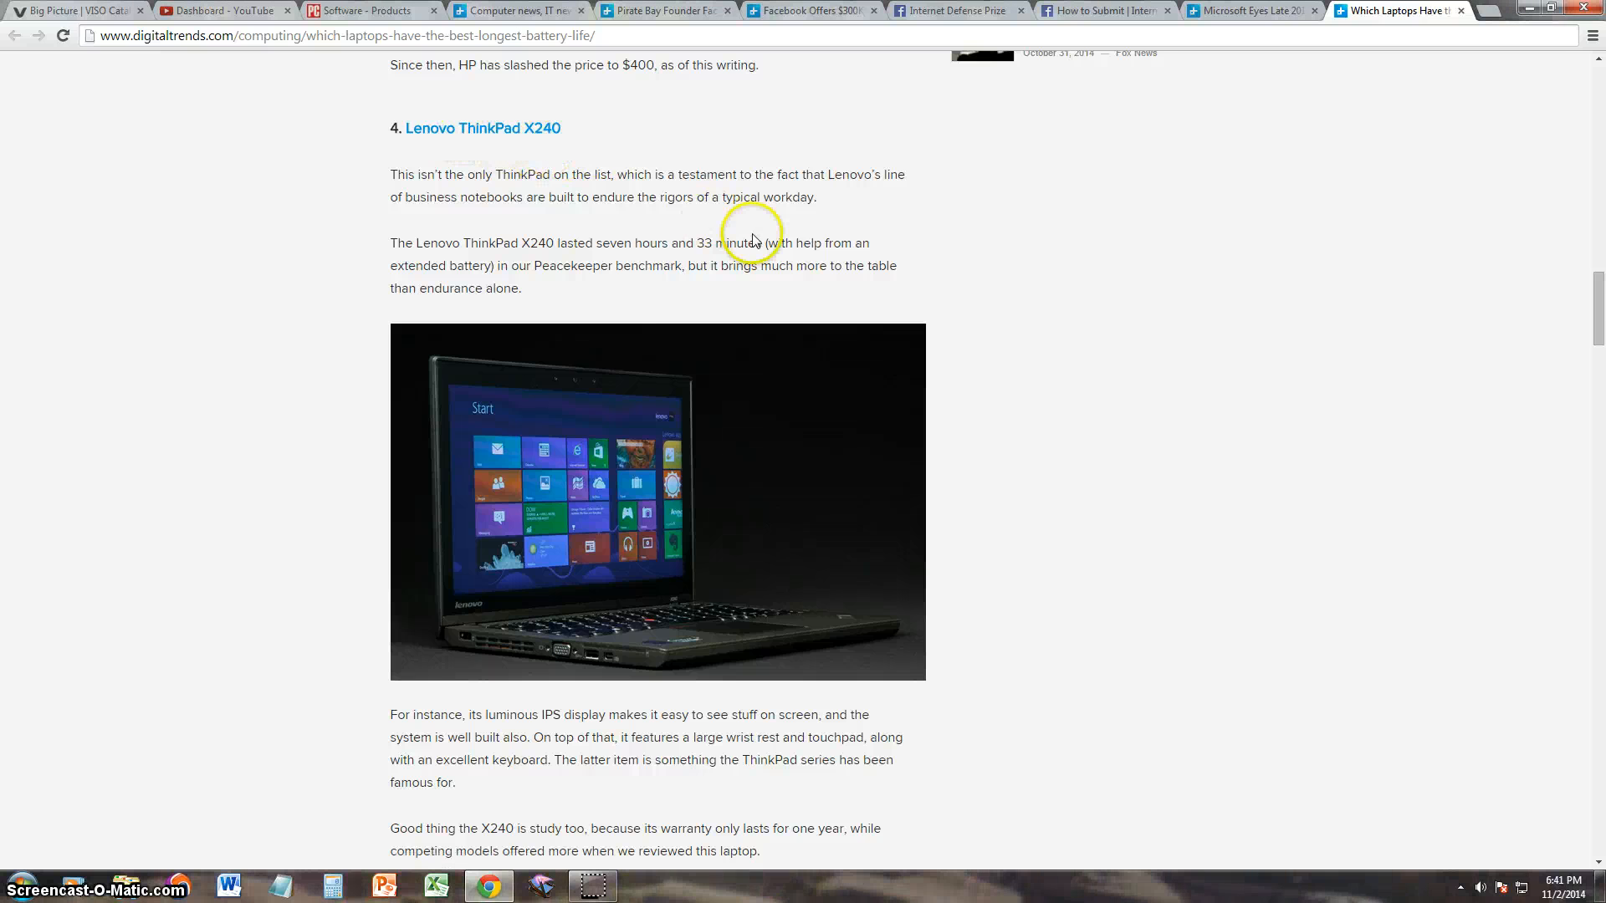
scroll("down", 3)
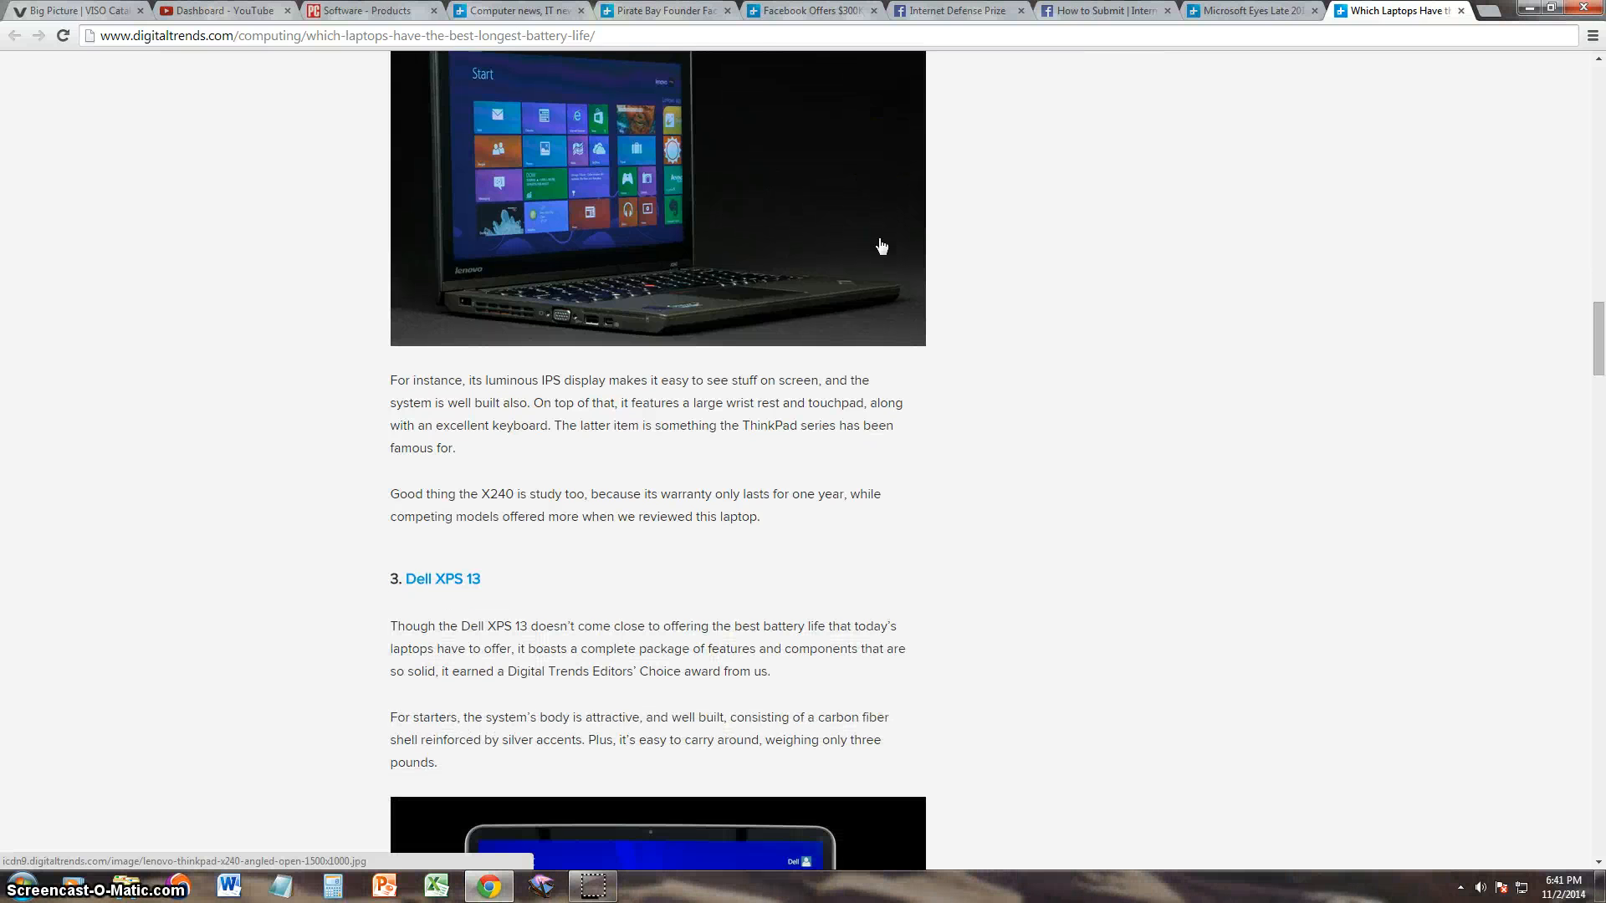
- Read down through the #3 Dell XPS 13 entry's description
scroll("down", 3)
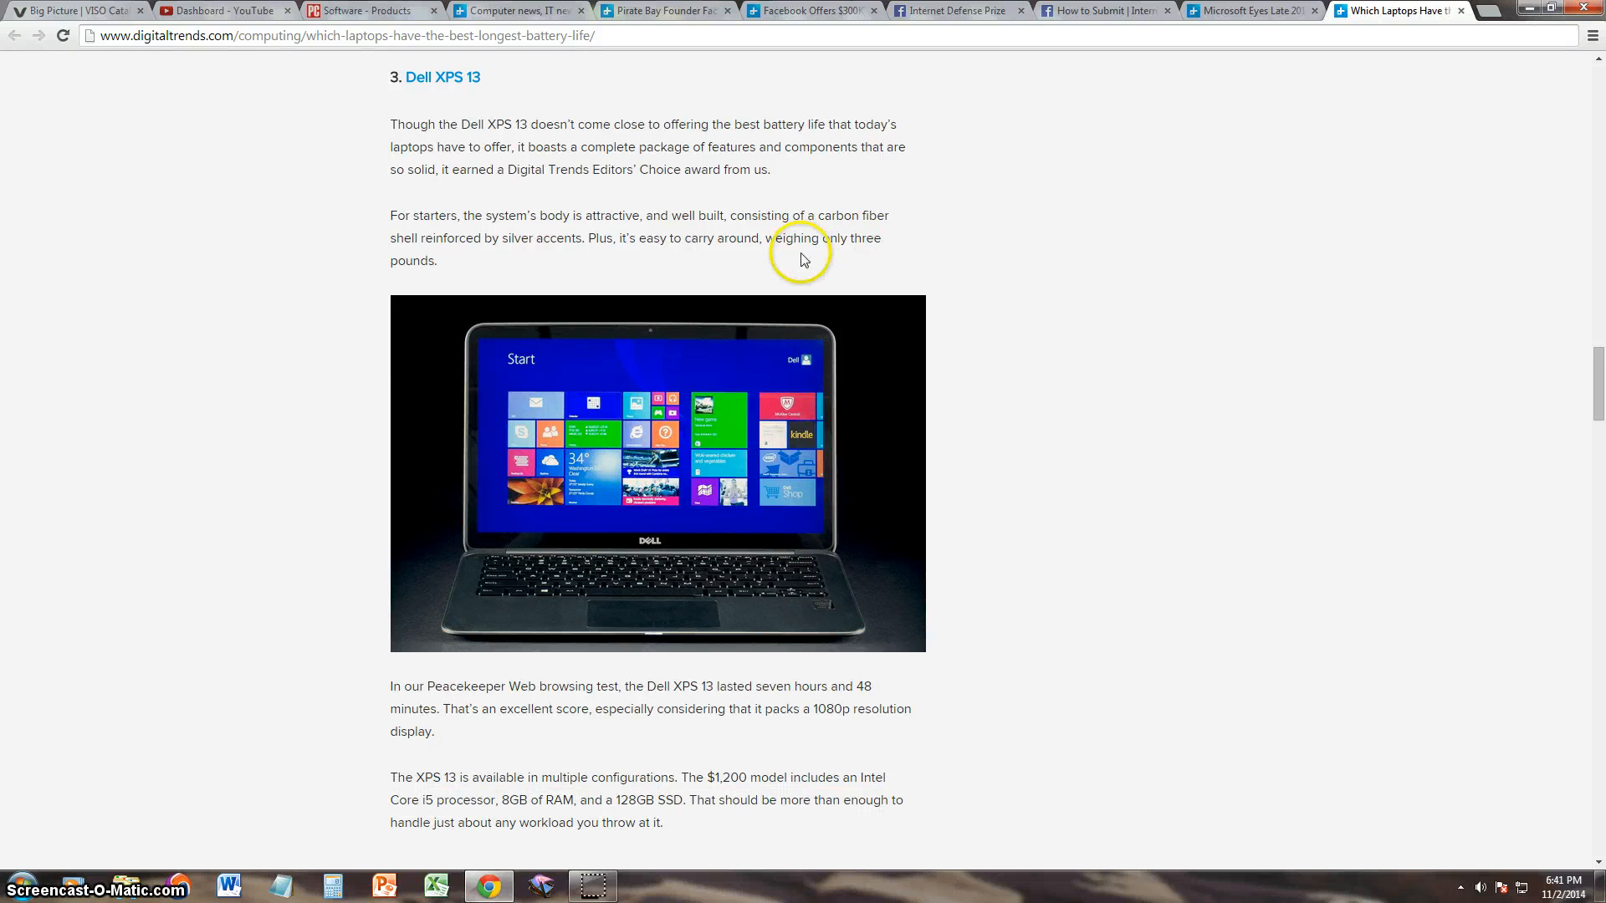
scroll("down", 3)
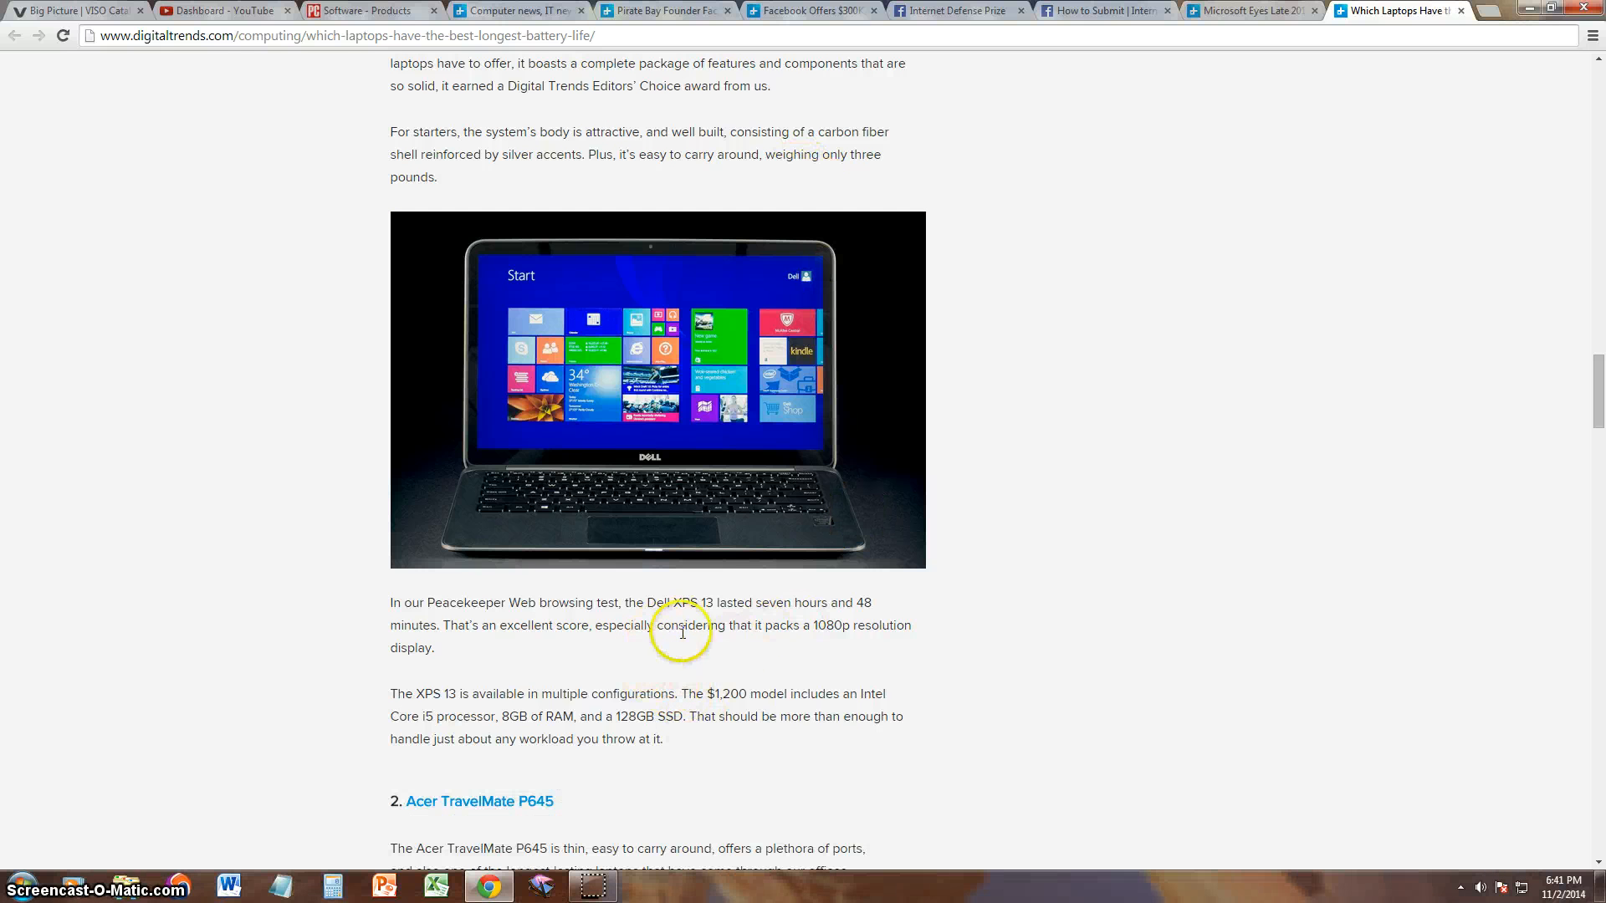
mouse_move(763, 604)
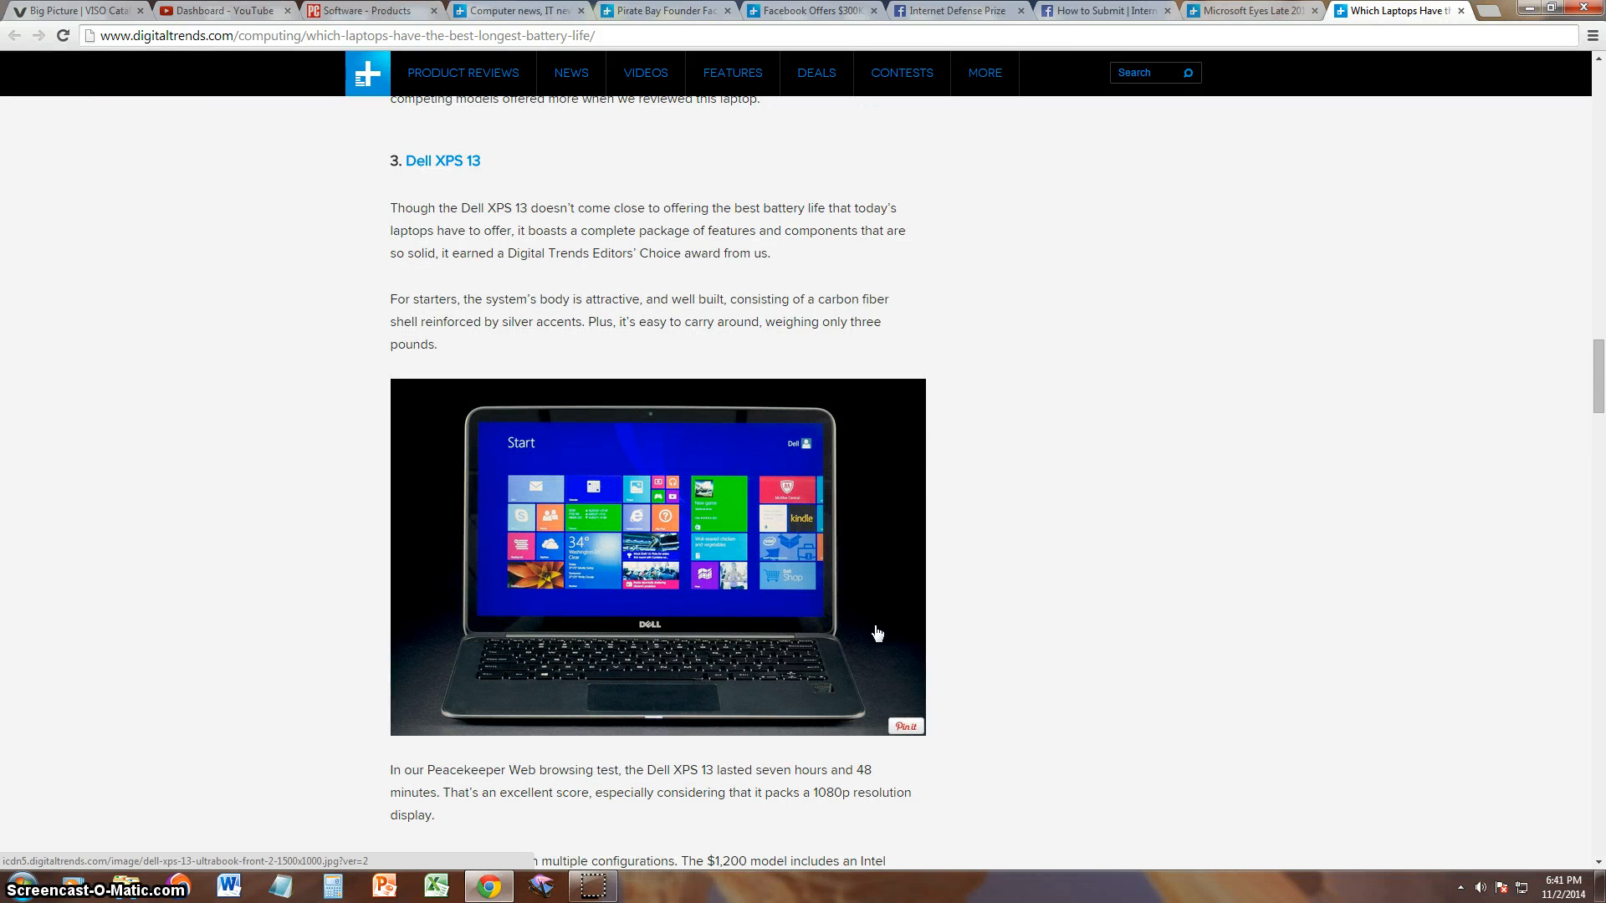
scroll("down", 3)
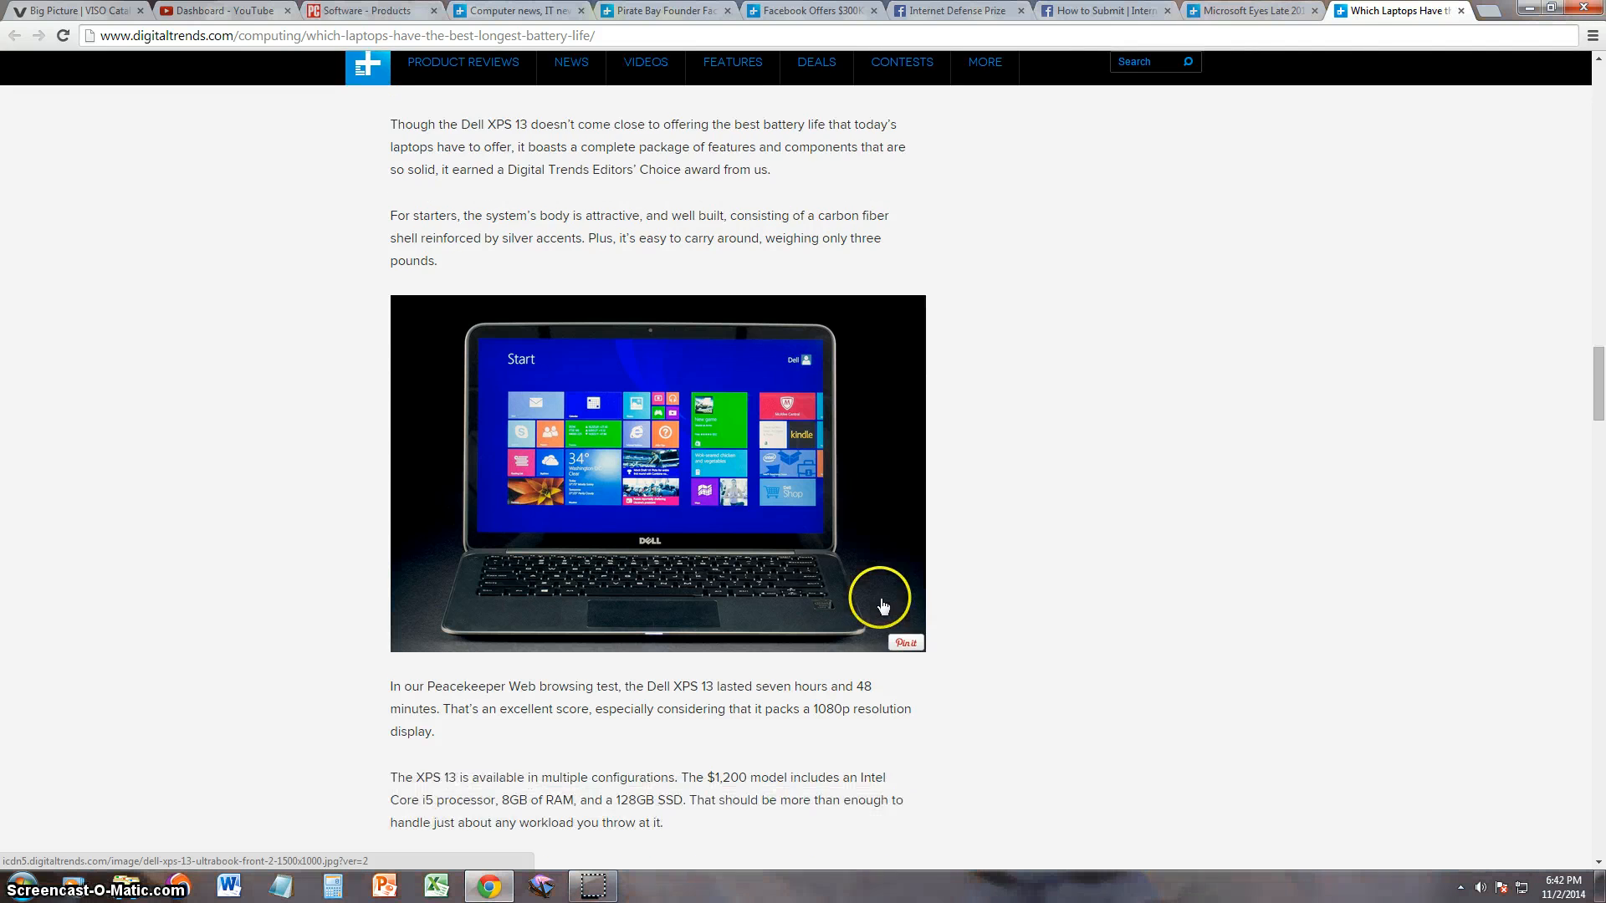
scroll("down", 3)
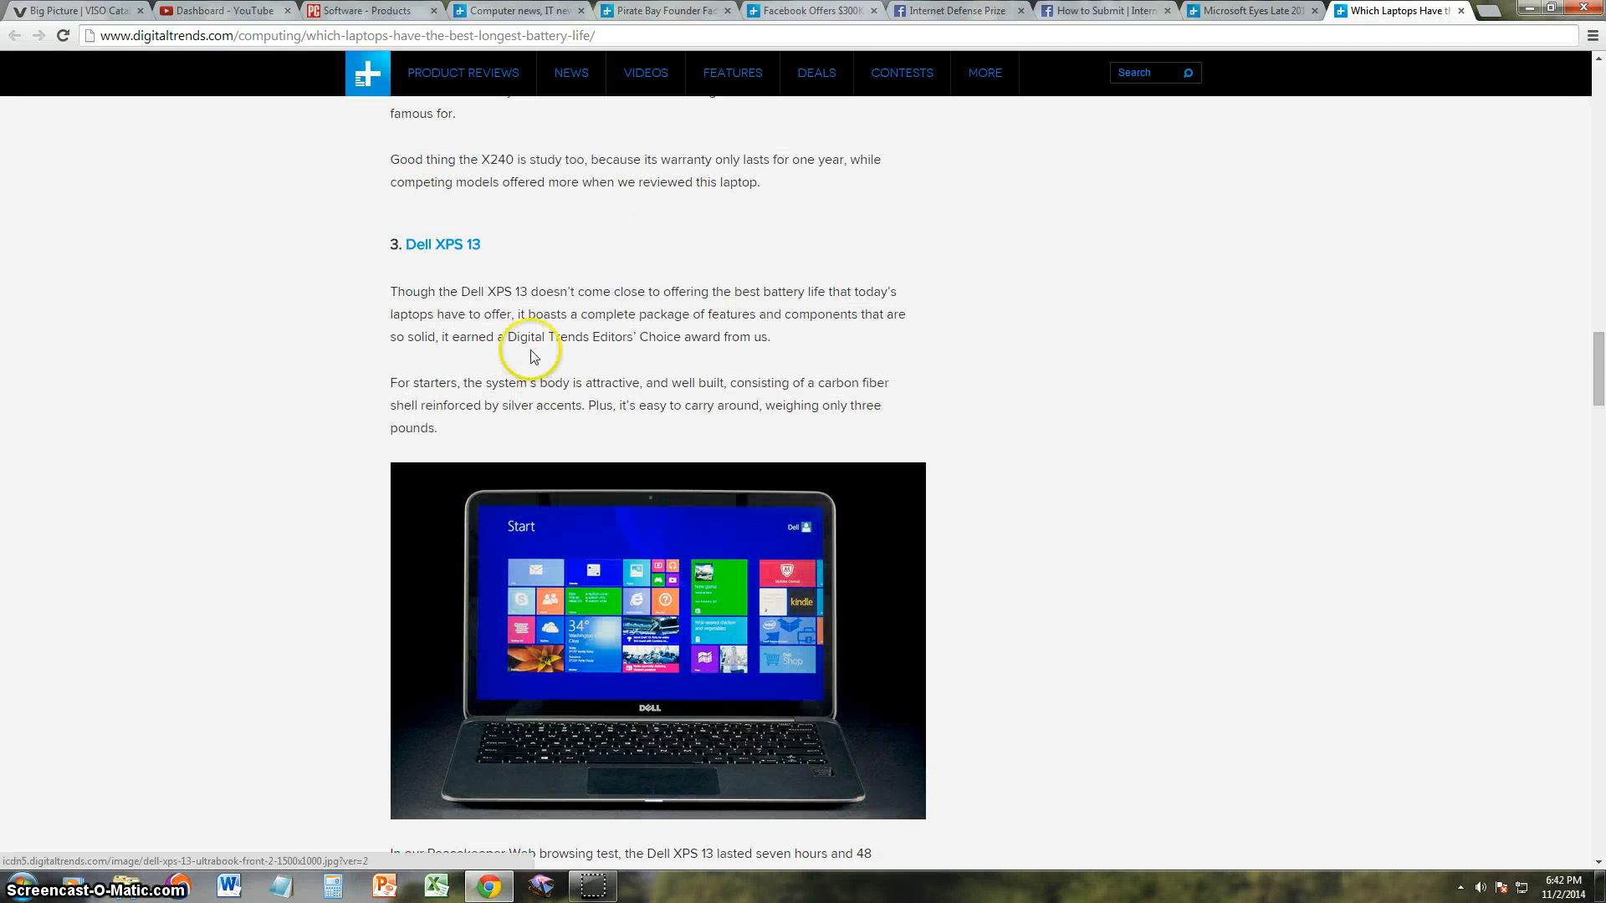
scroll("down", 3)
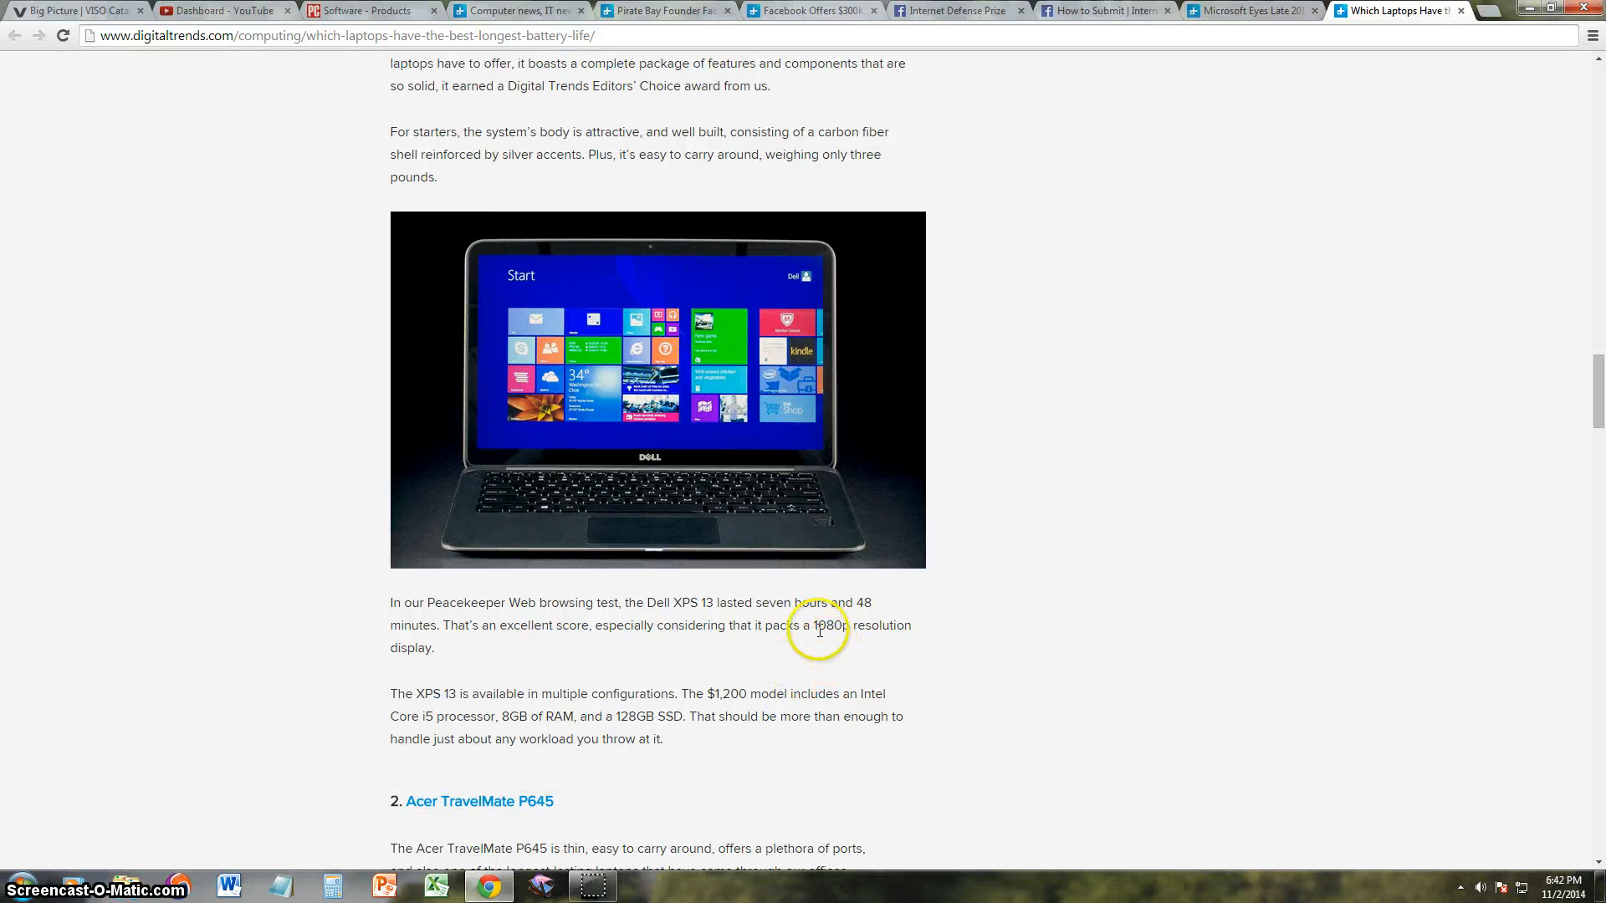
- Mark the Dell XPS 13's seven hours and 48 minutes figure and move on toward #2
left_click_drag(763, 602, 433, 625)
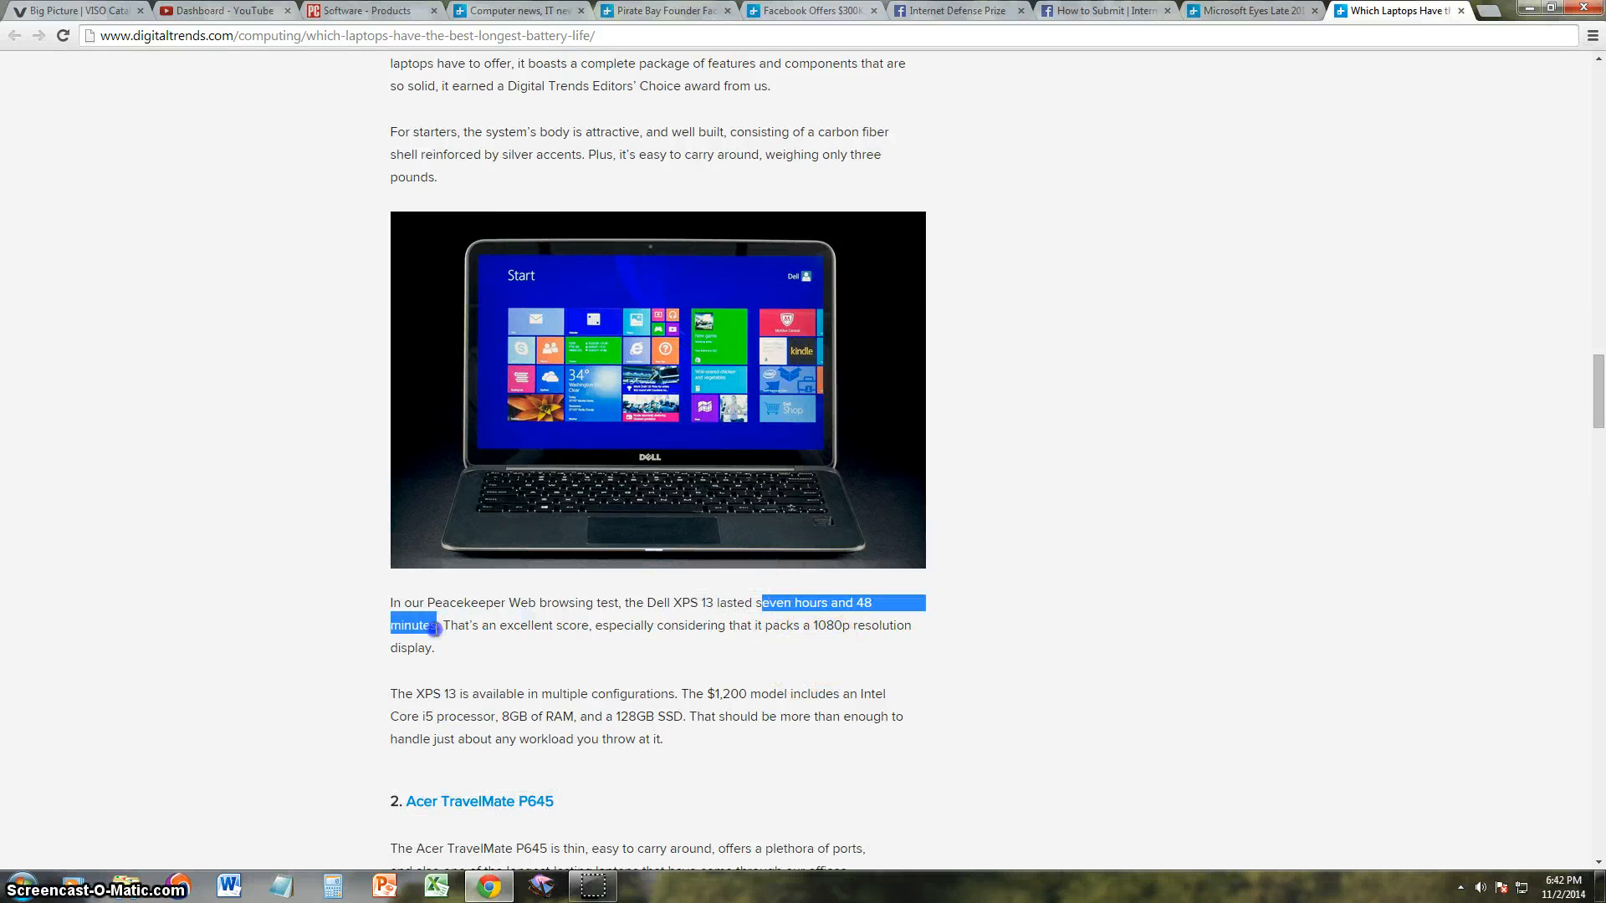
left_click(658, 390)
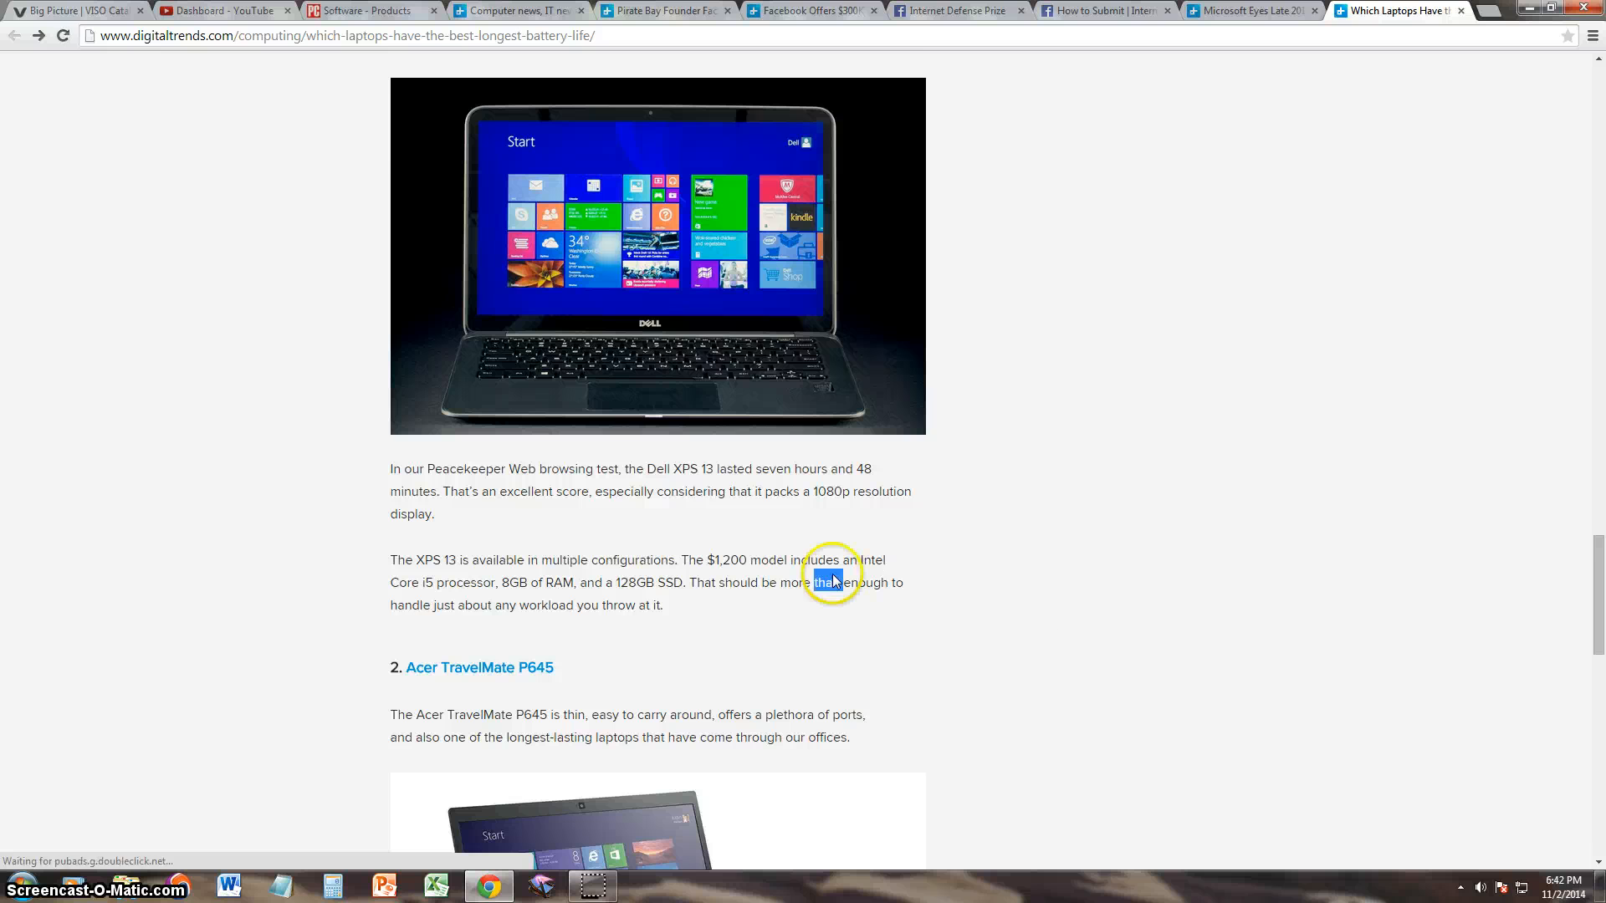
scroll("down", 3)
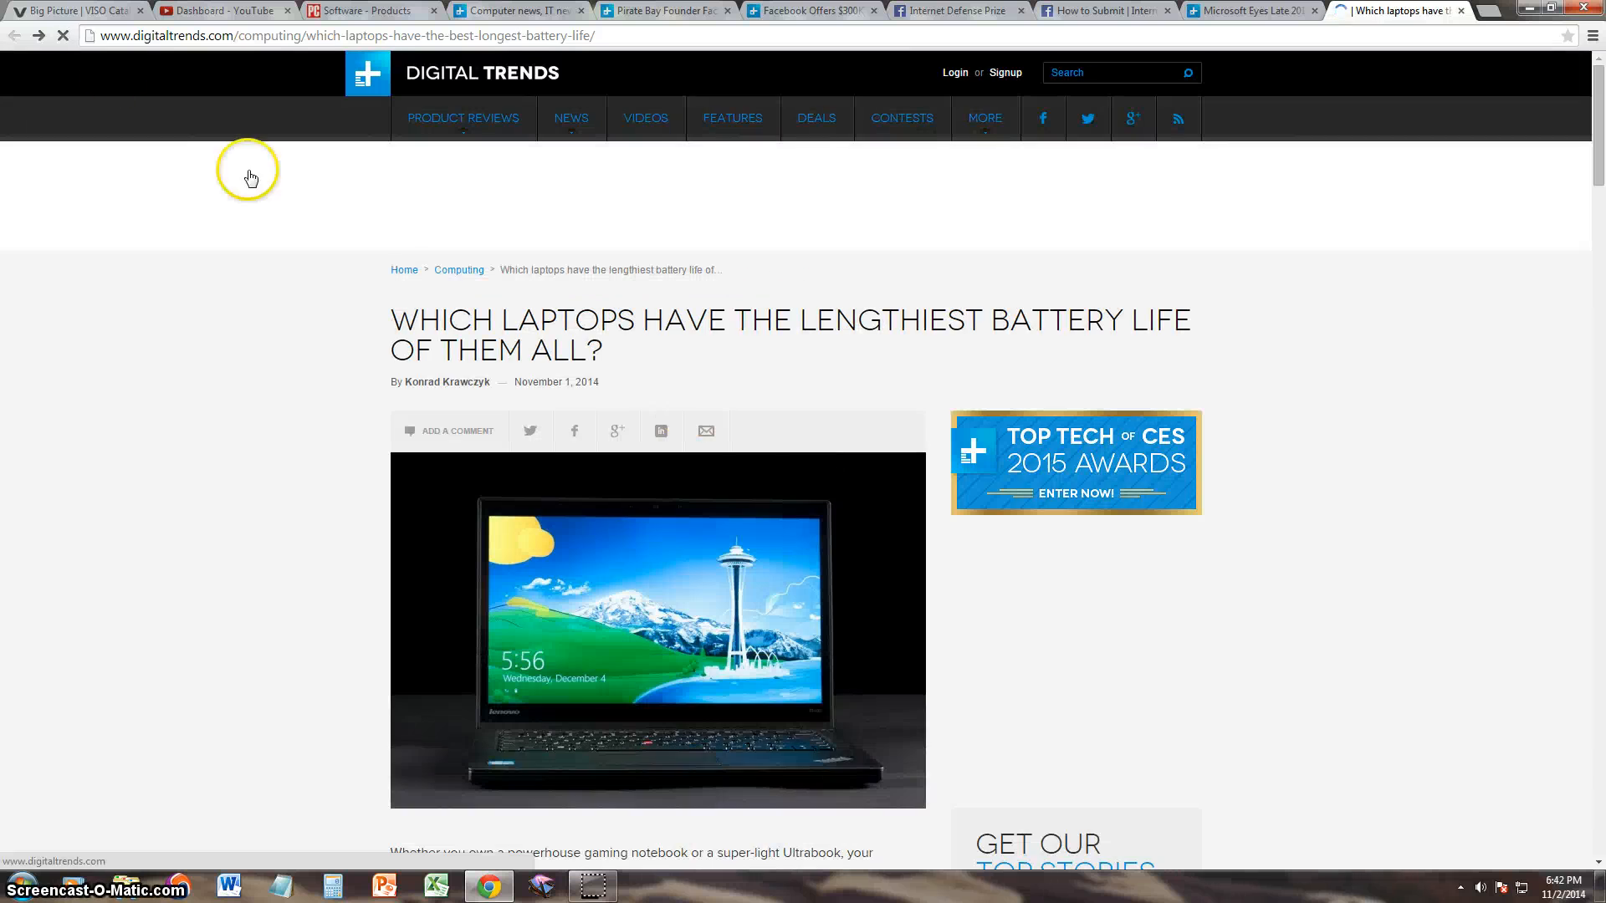
left_click(1251, 10)
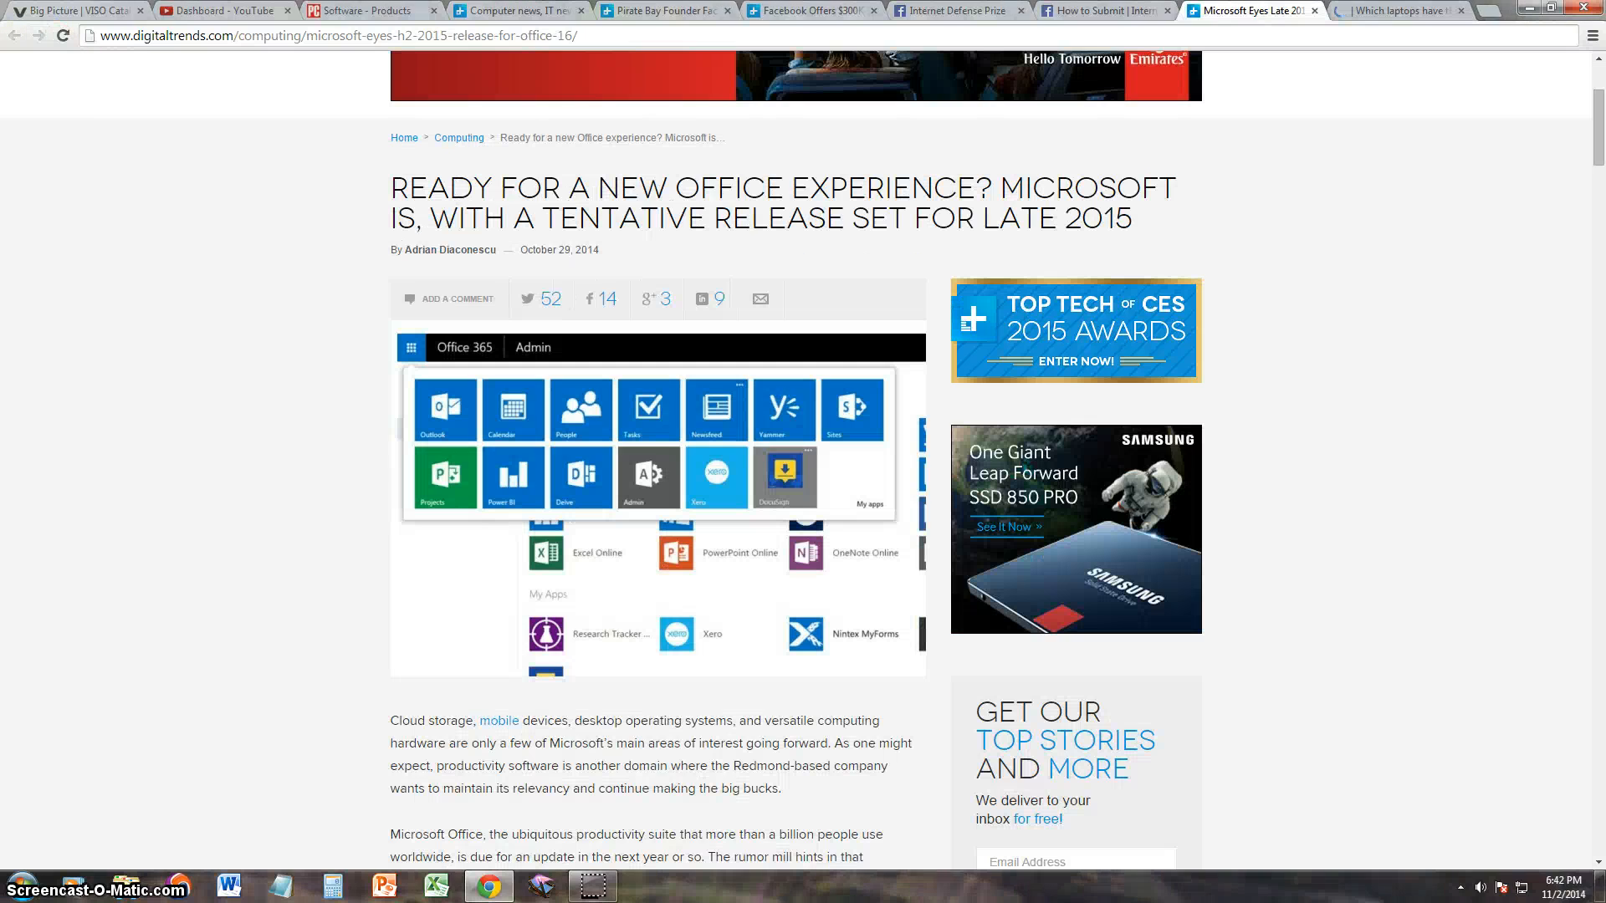
left_click(1398, 11)
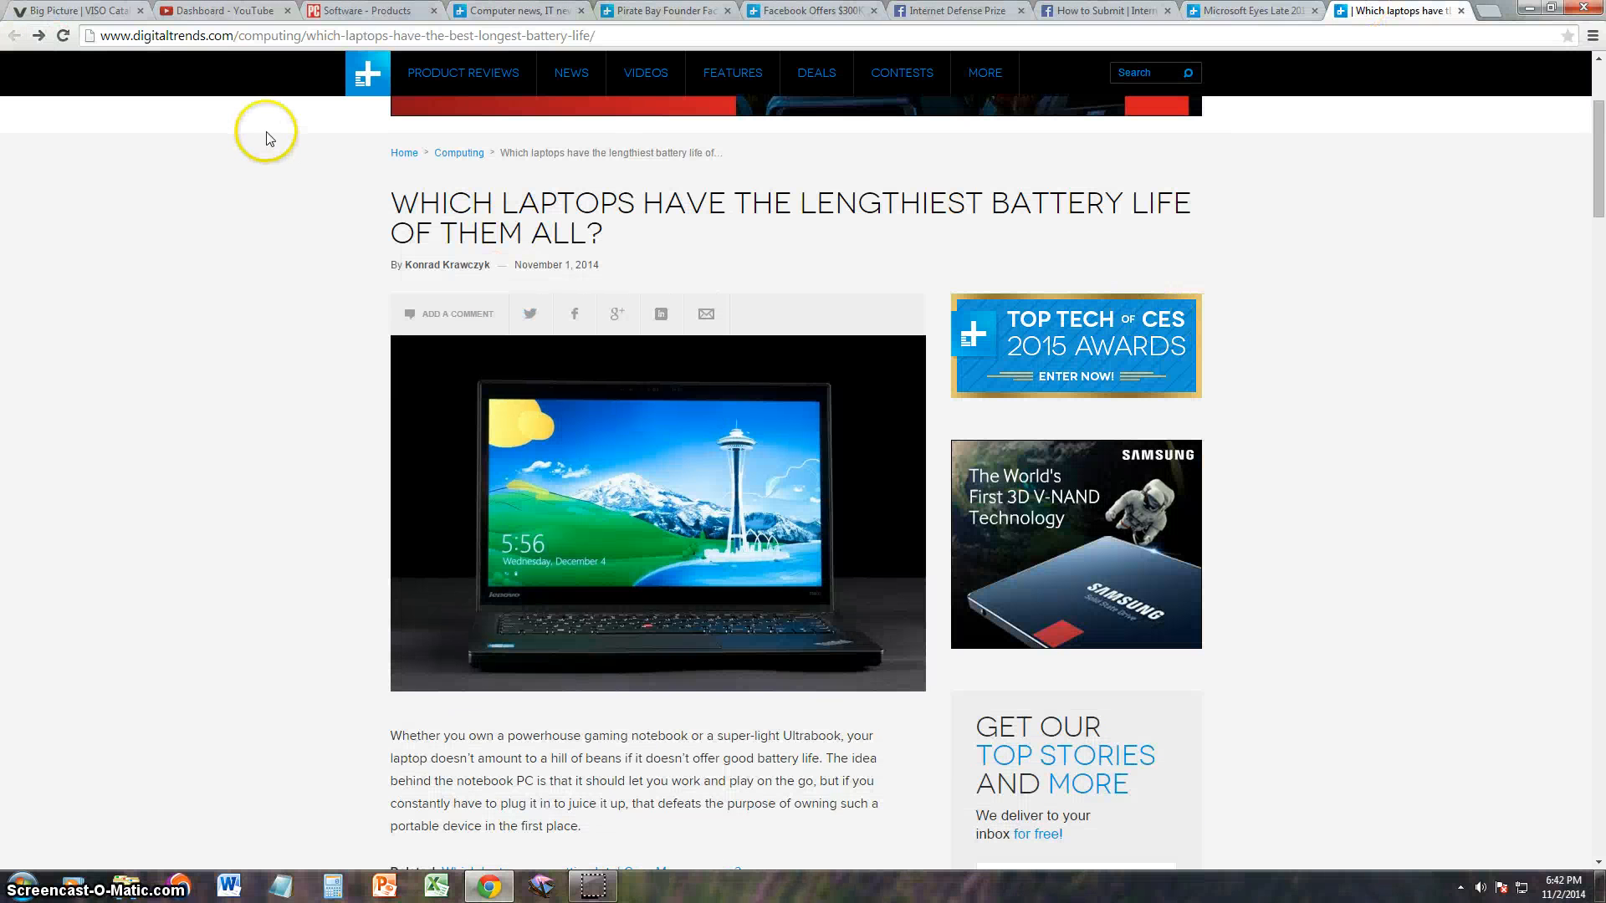
scroll("down", 3)
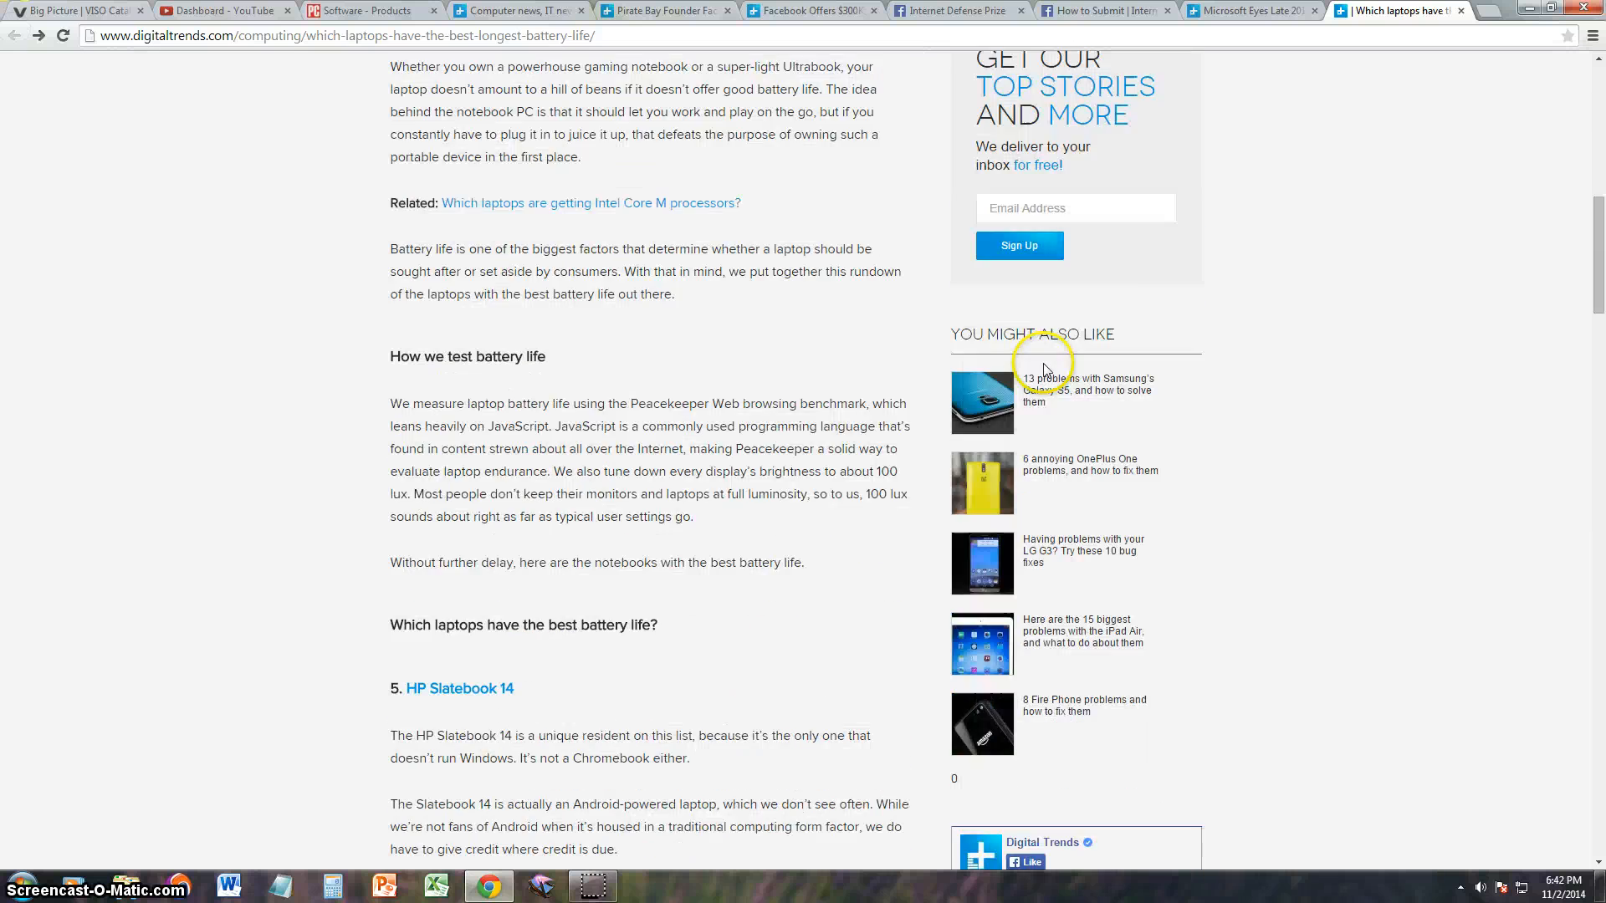
scroll("down", 3)
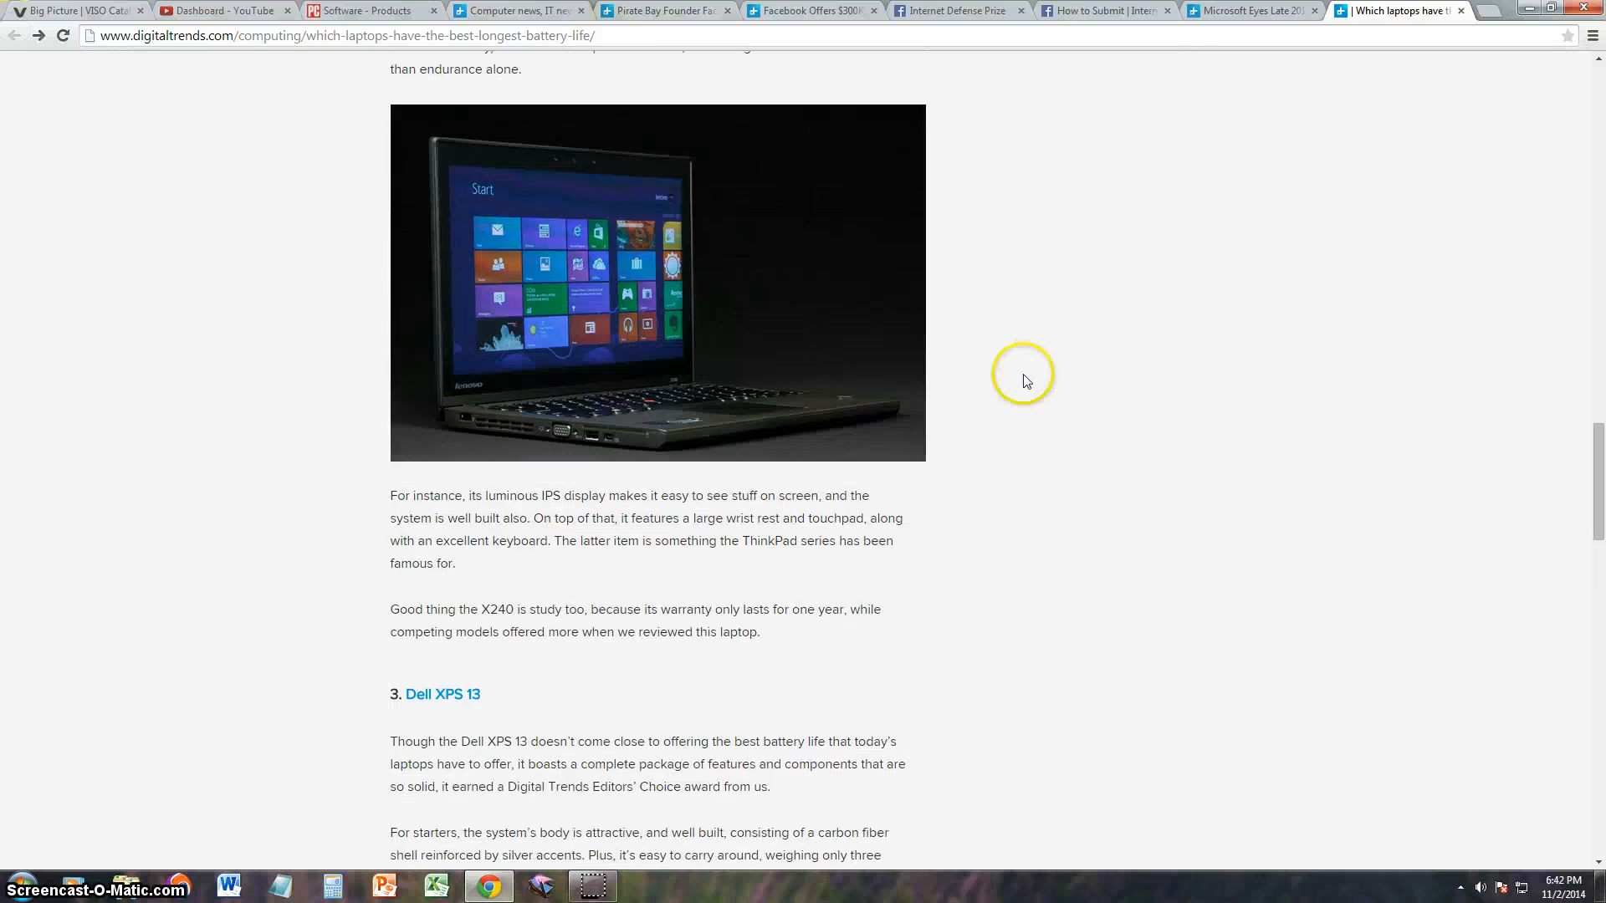
scroll("down", 3)
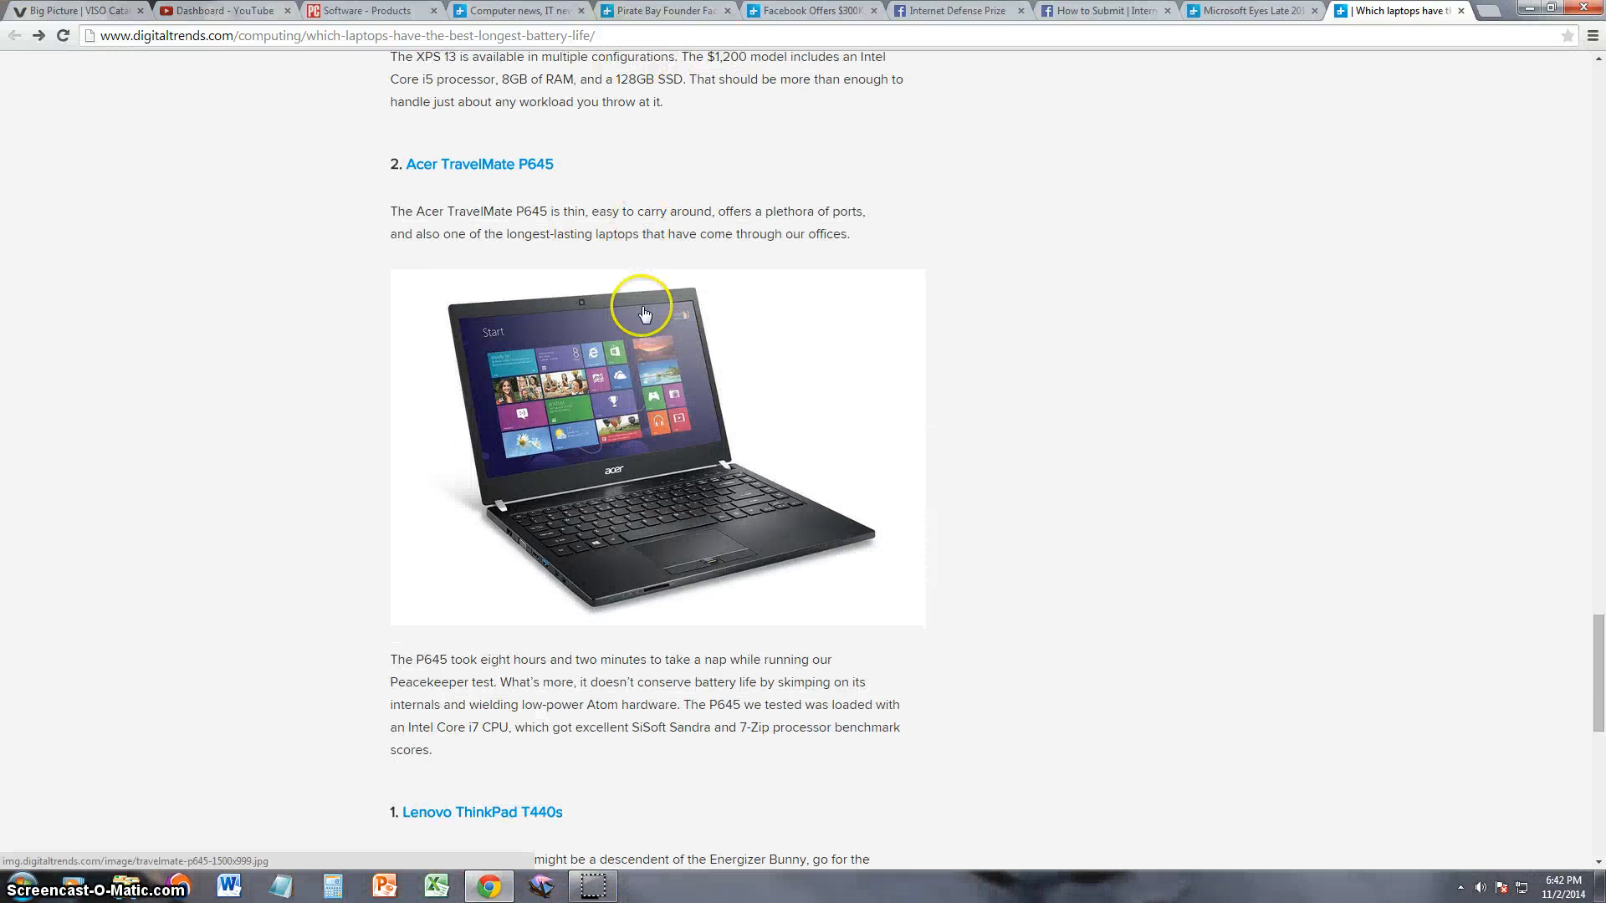
- Highlight parts of the Acer TravelMate P645 description and its eight-hour battery paragraph
left_click_drag(550, 211, 662, 211)
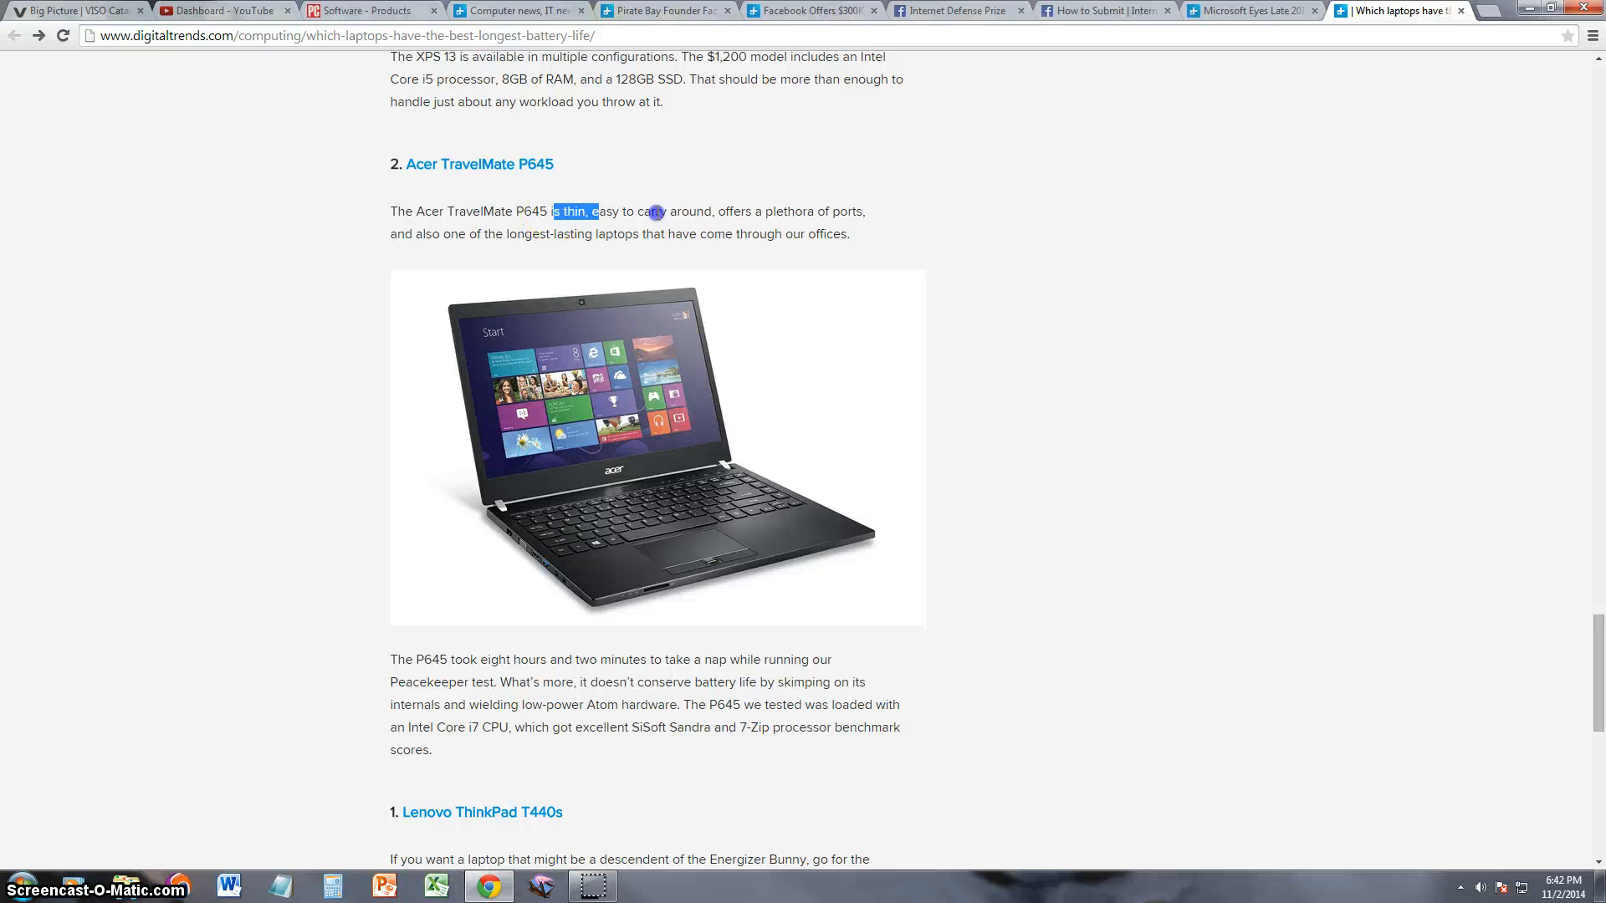
left_click(767, 212)
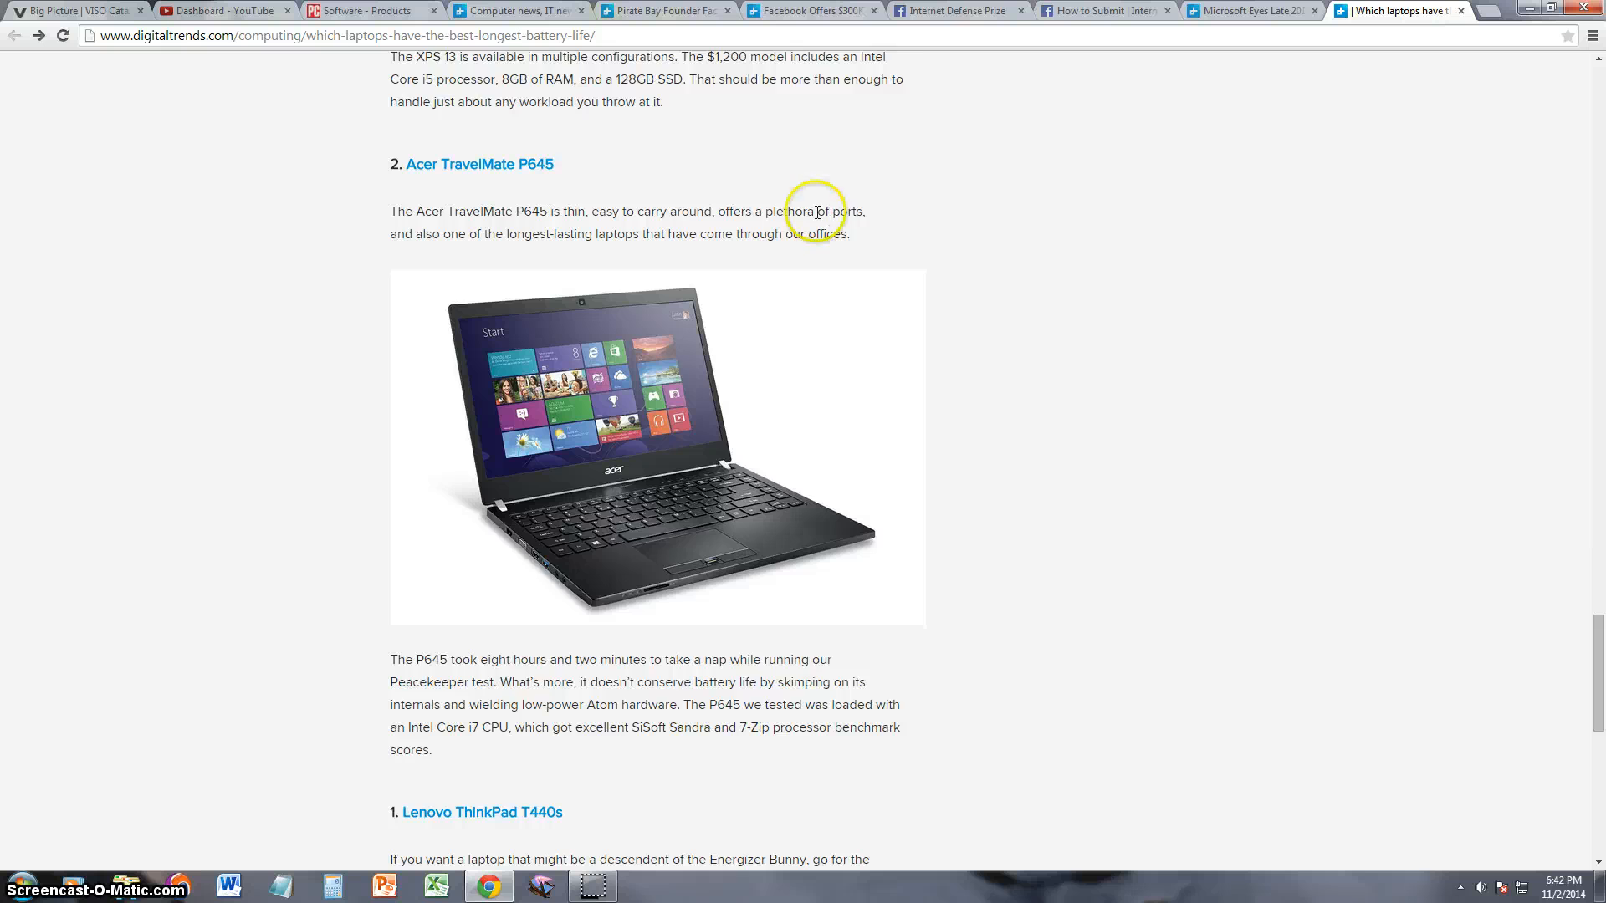
scroll("down", 3)
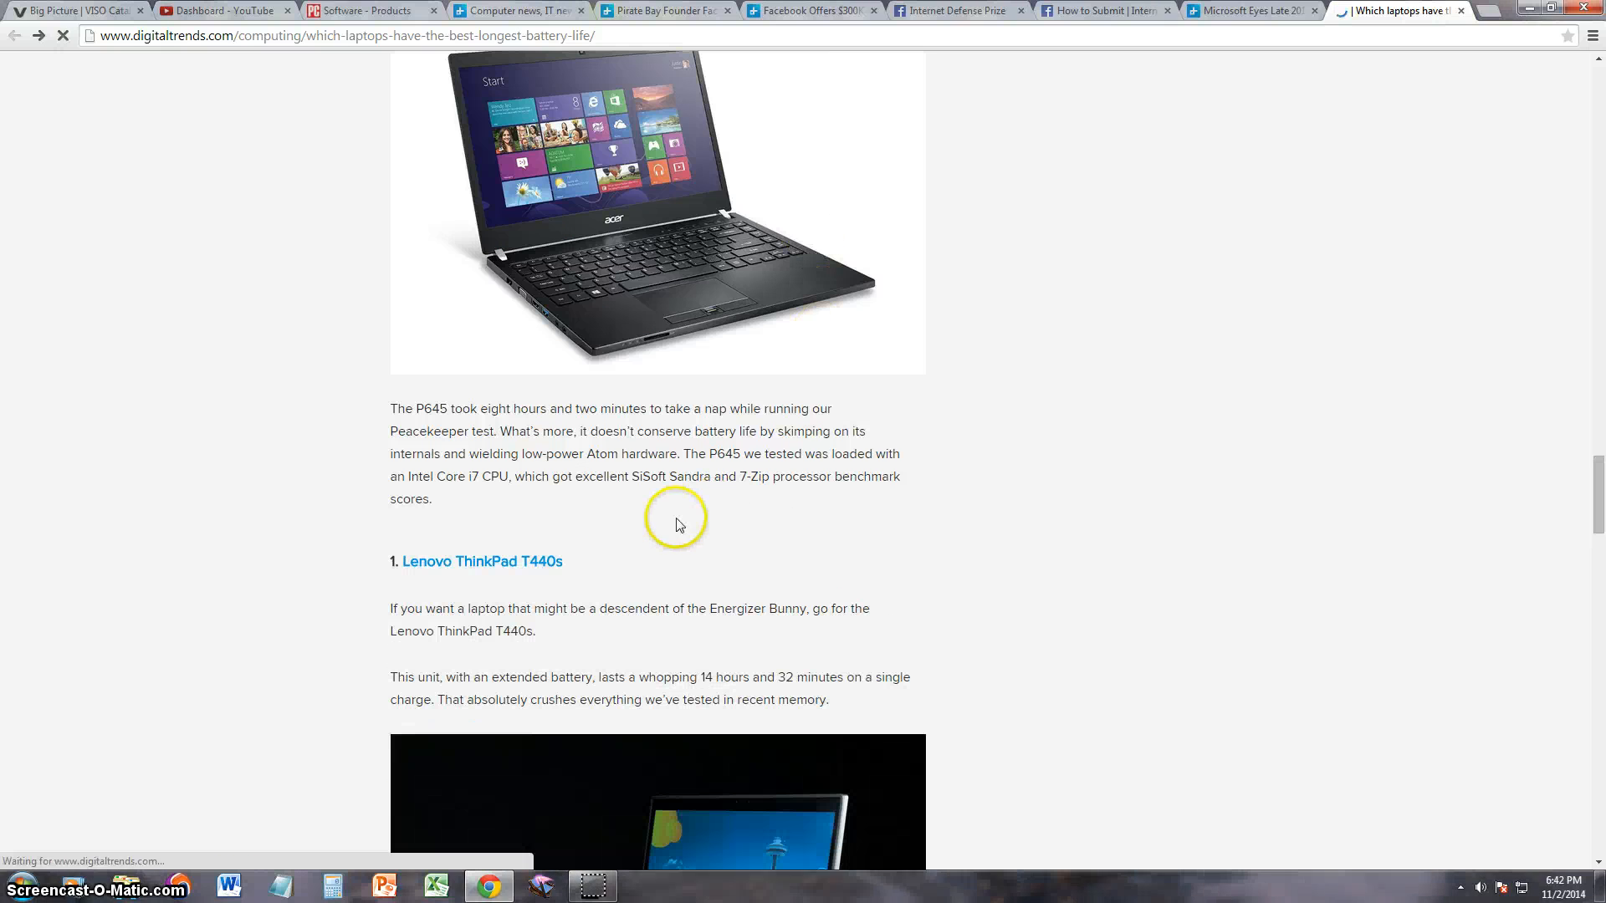
left_click_drag(512, 408, 431, 498)
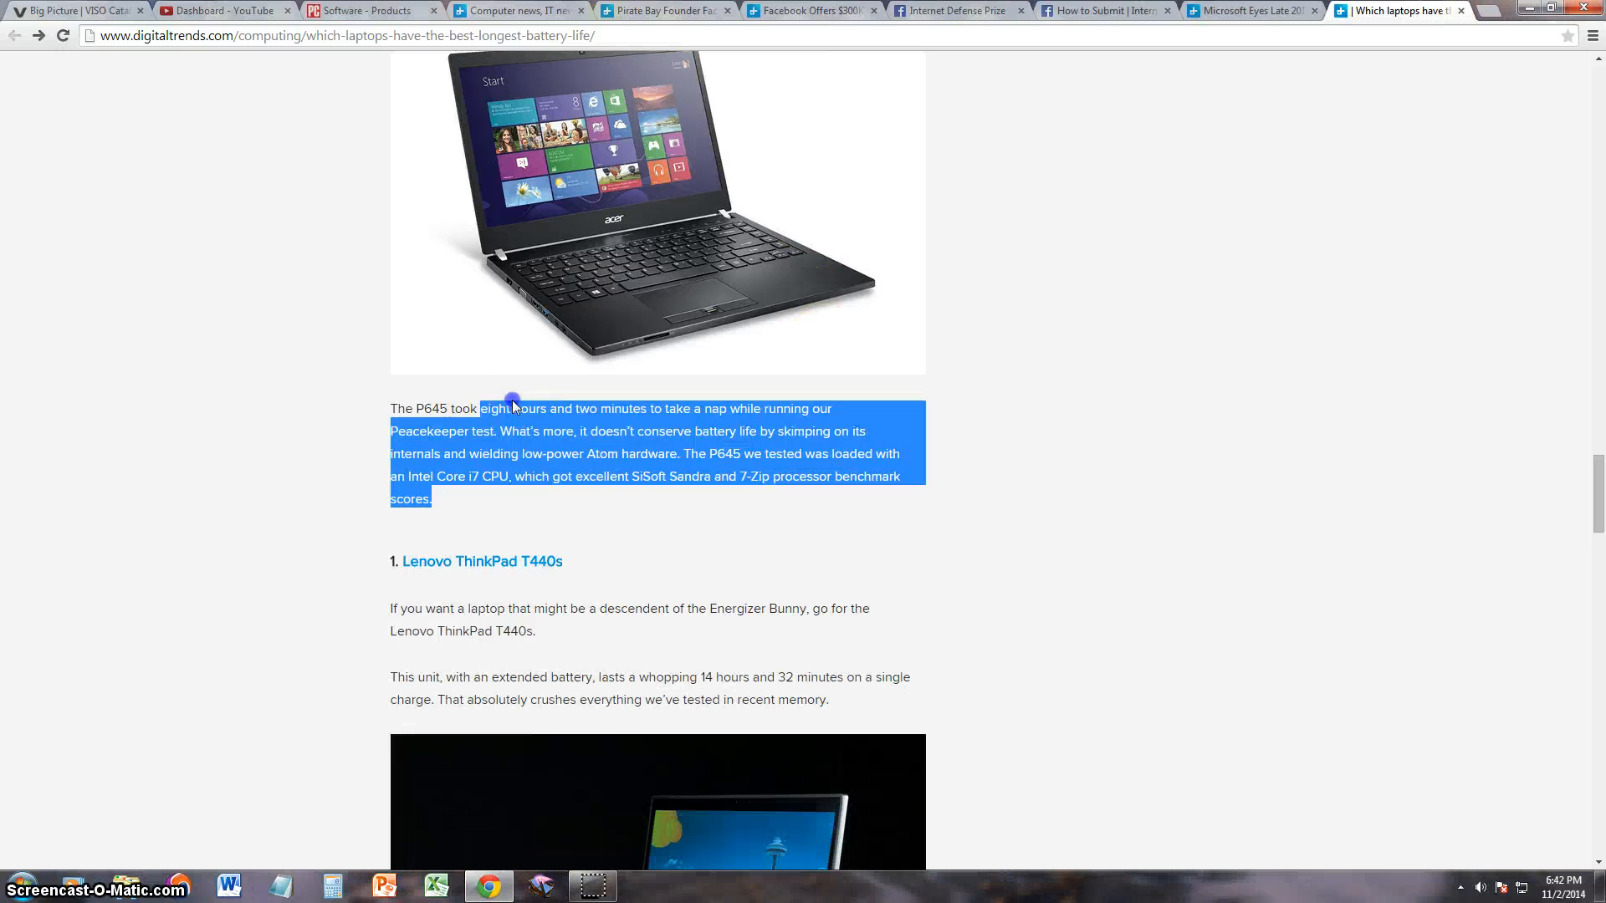
left_click(787, 430)
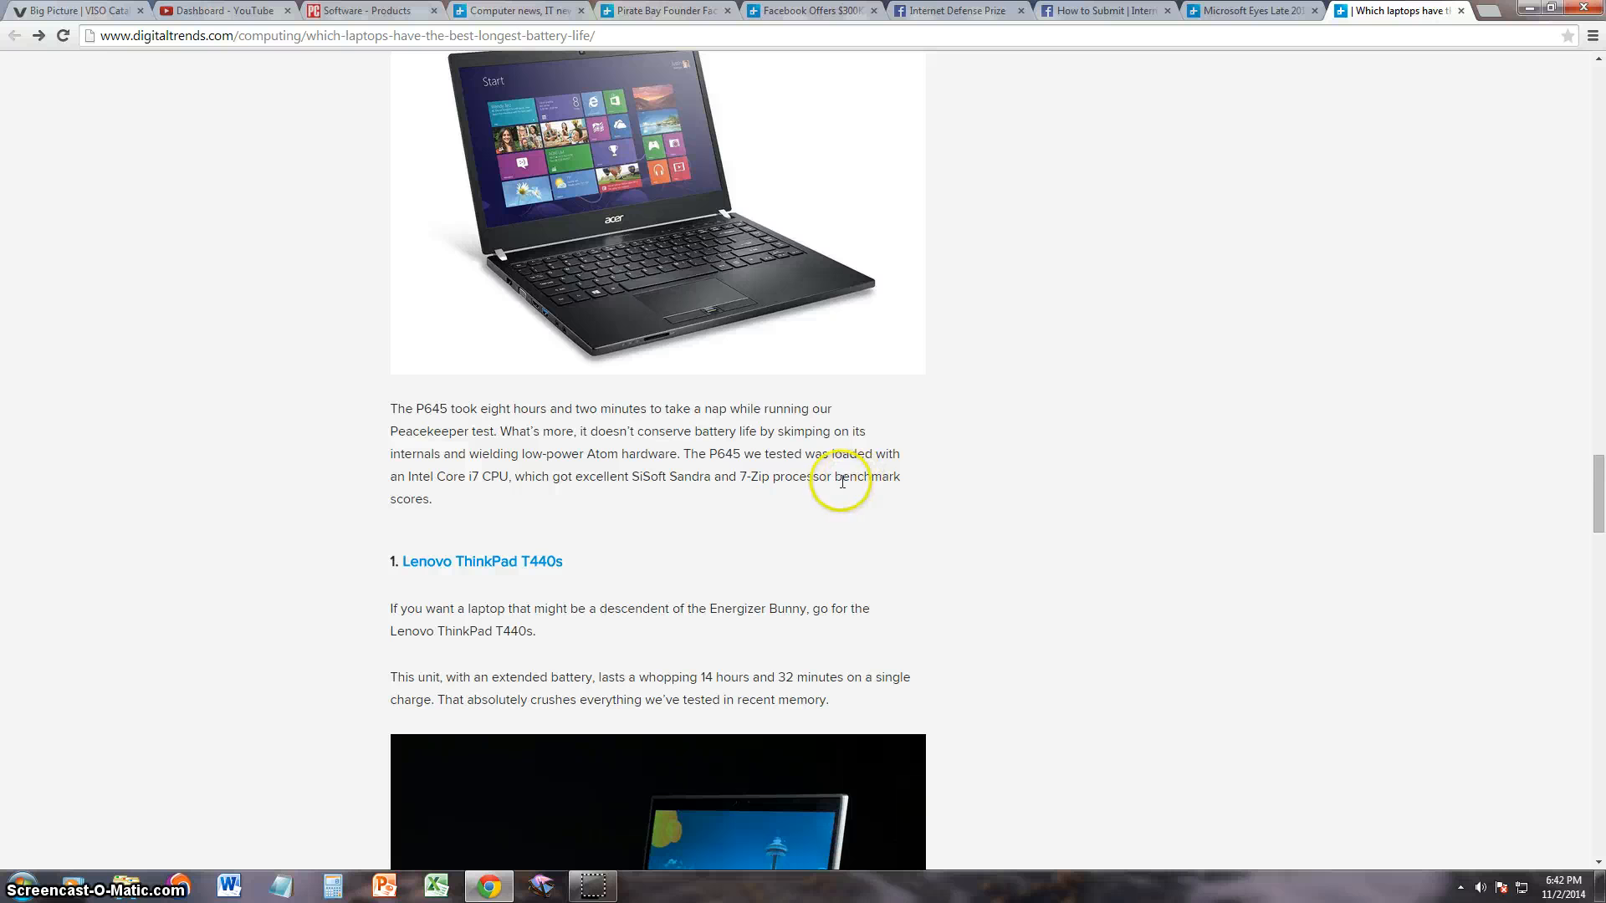
- Read the P645's Core i7 processor details until the #1 Lenovo ThinkPad T440s heading appears
left_click_drag(435, 477, 517, 477)
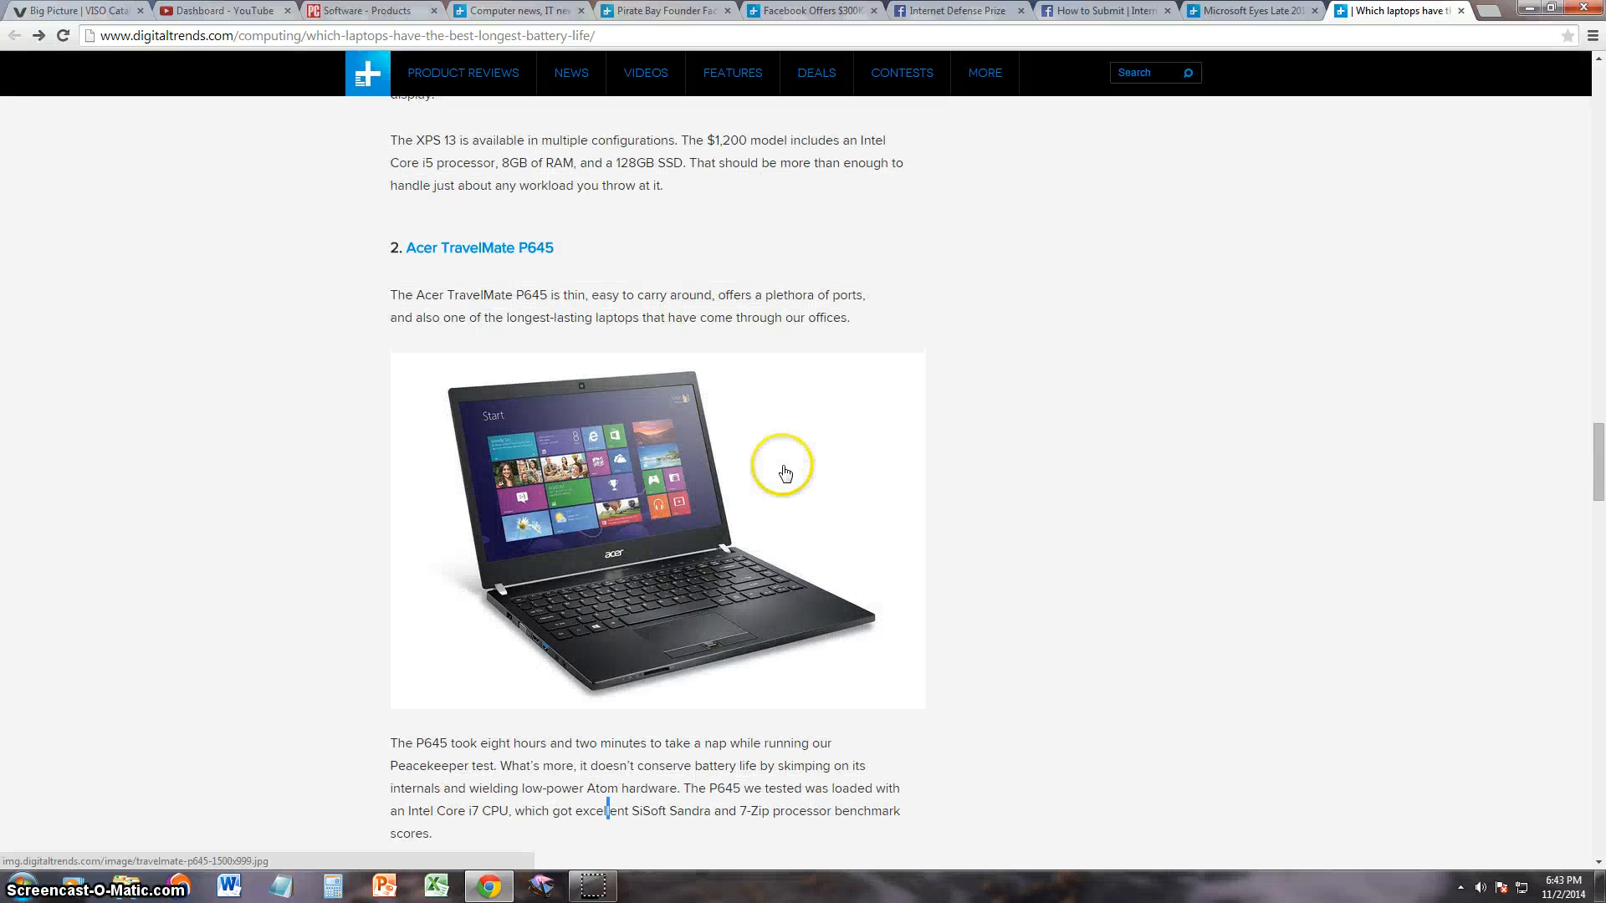
scroll("down", 3)
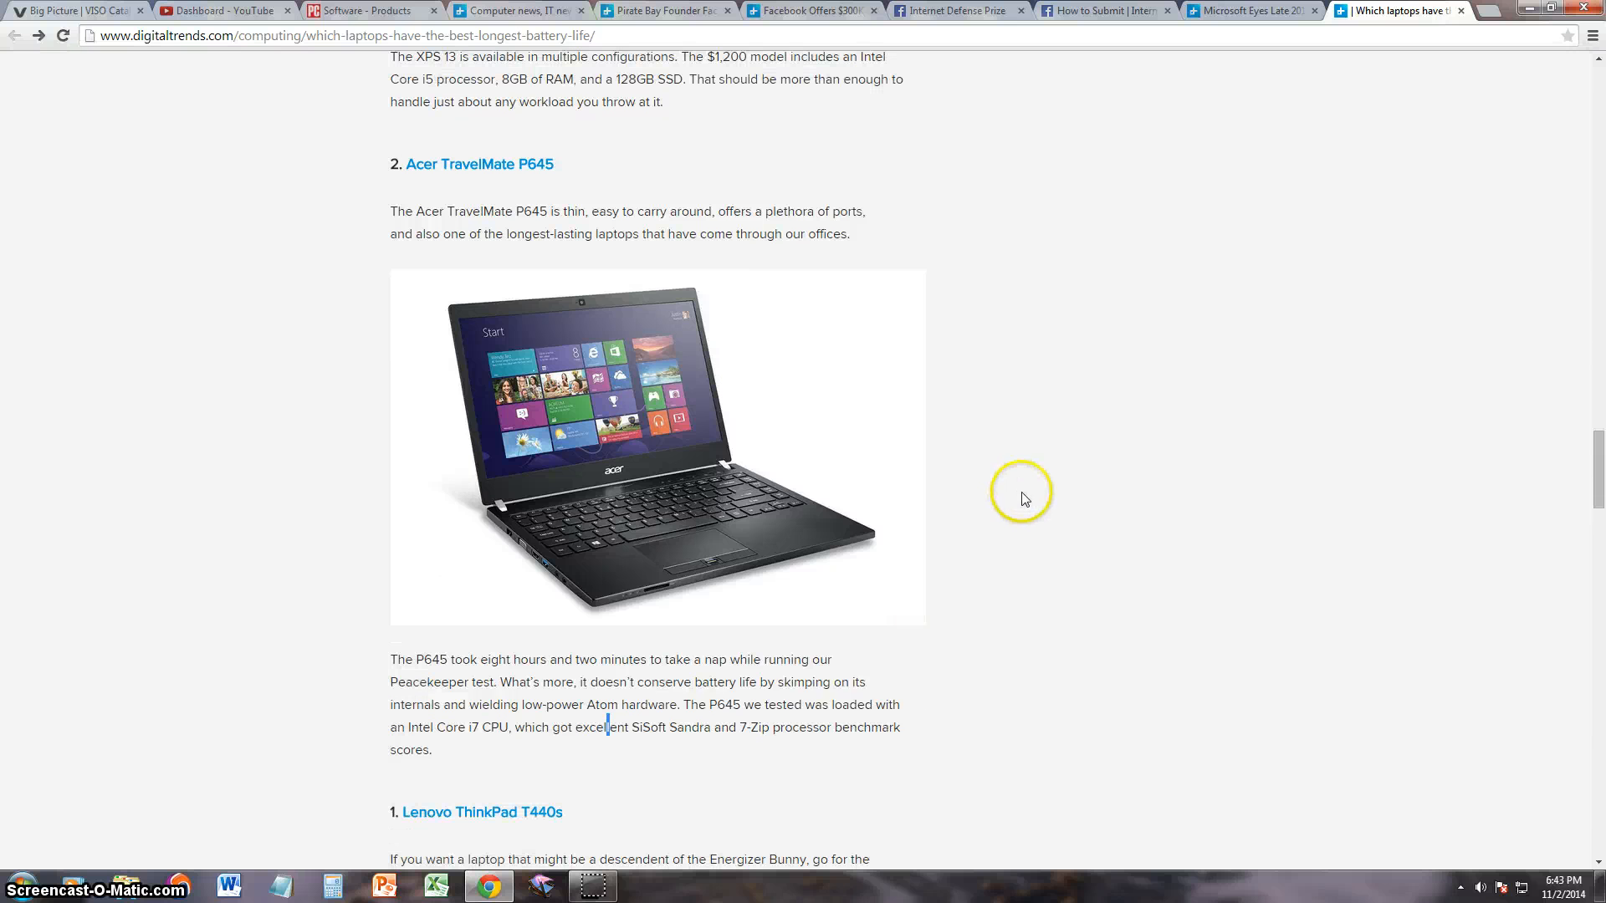
double_click(802, 642)
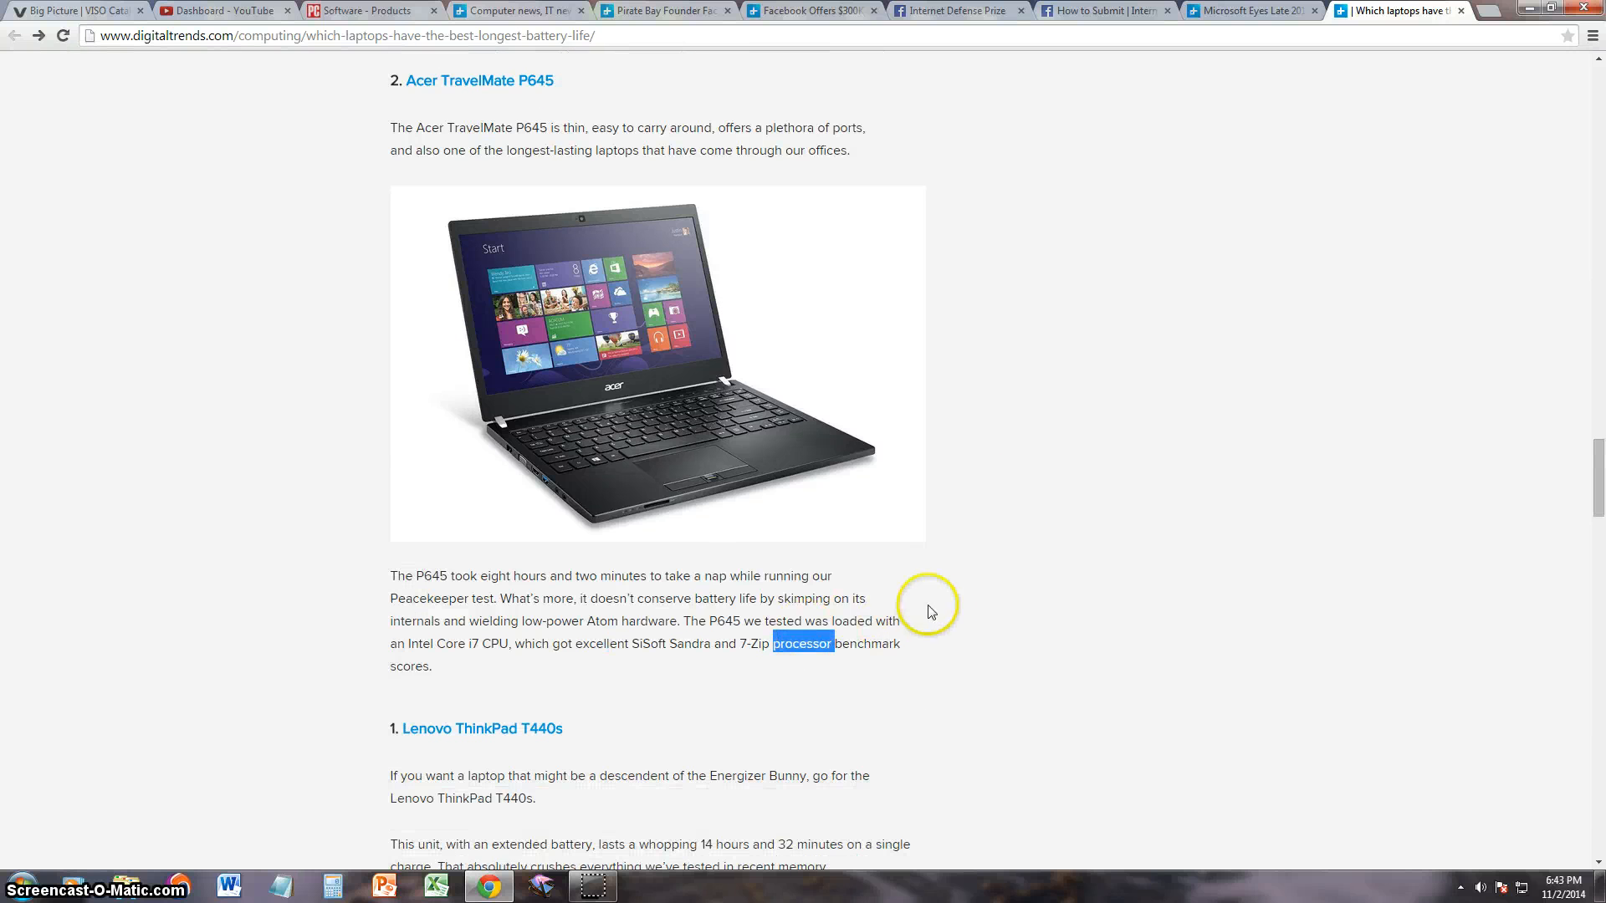
scroll("down", 3)
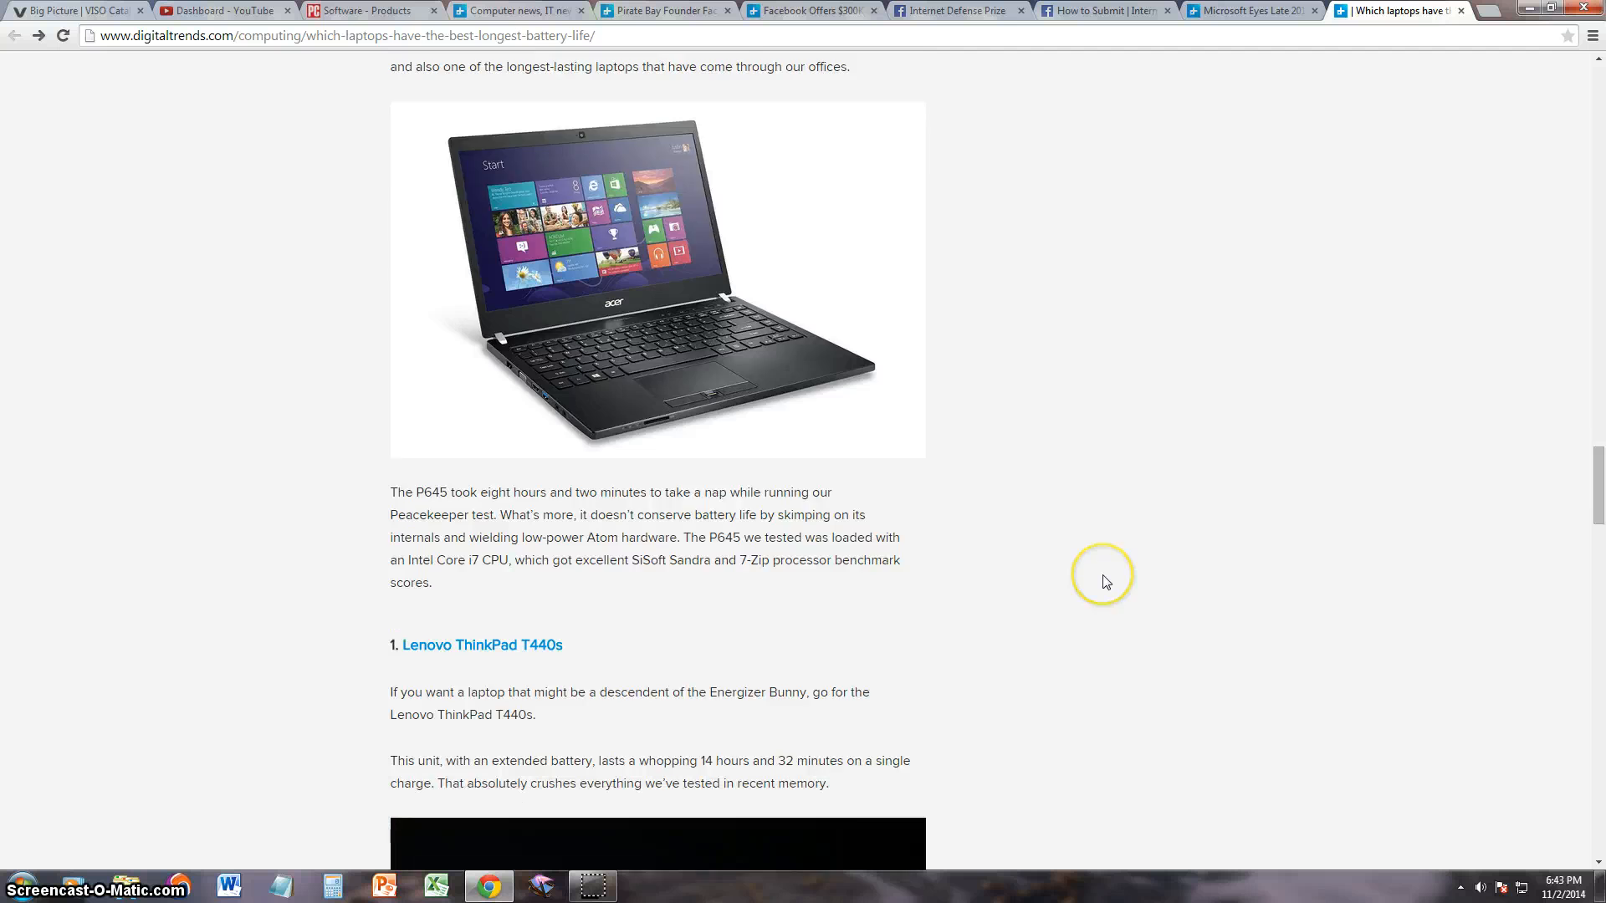
- Highlight the ThinkPad T440s's 14 hours 32 minutes figure and follow its heading link to the full review
scroll("down", 3)
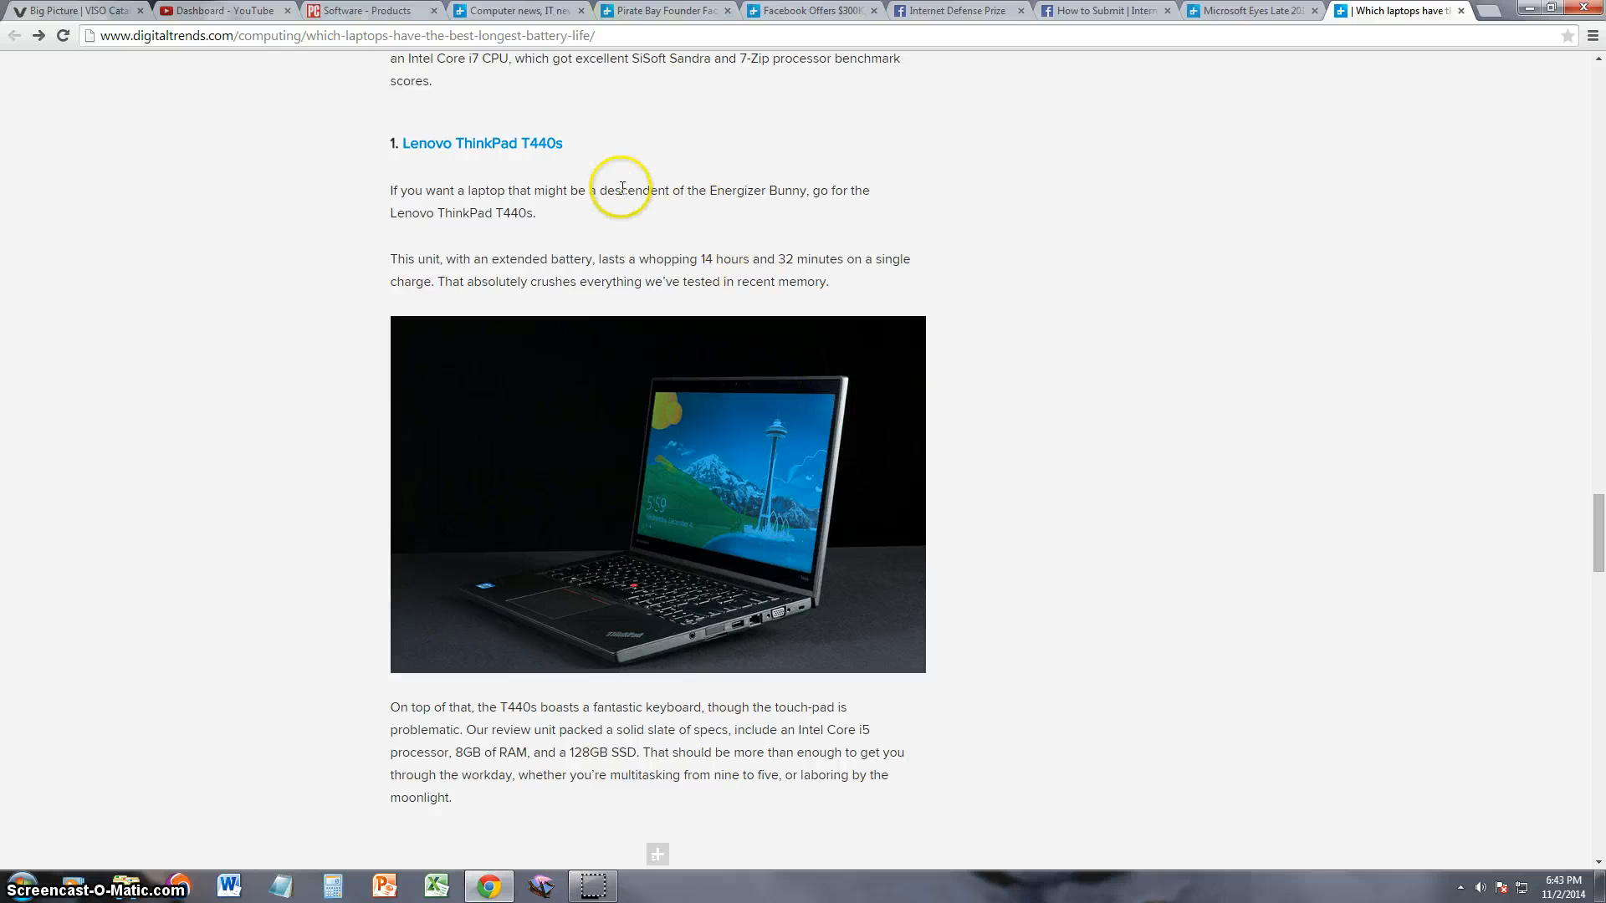
left_click_drag(599, 190, 783, 197)
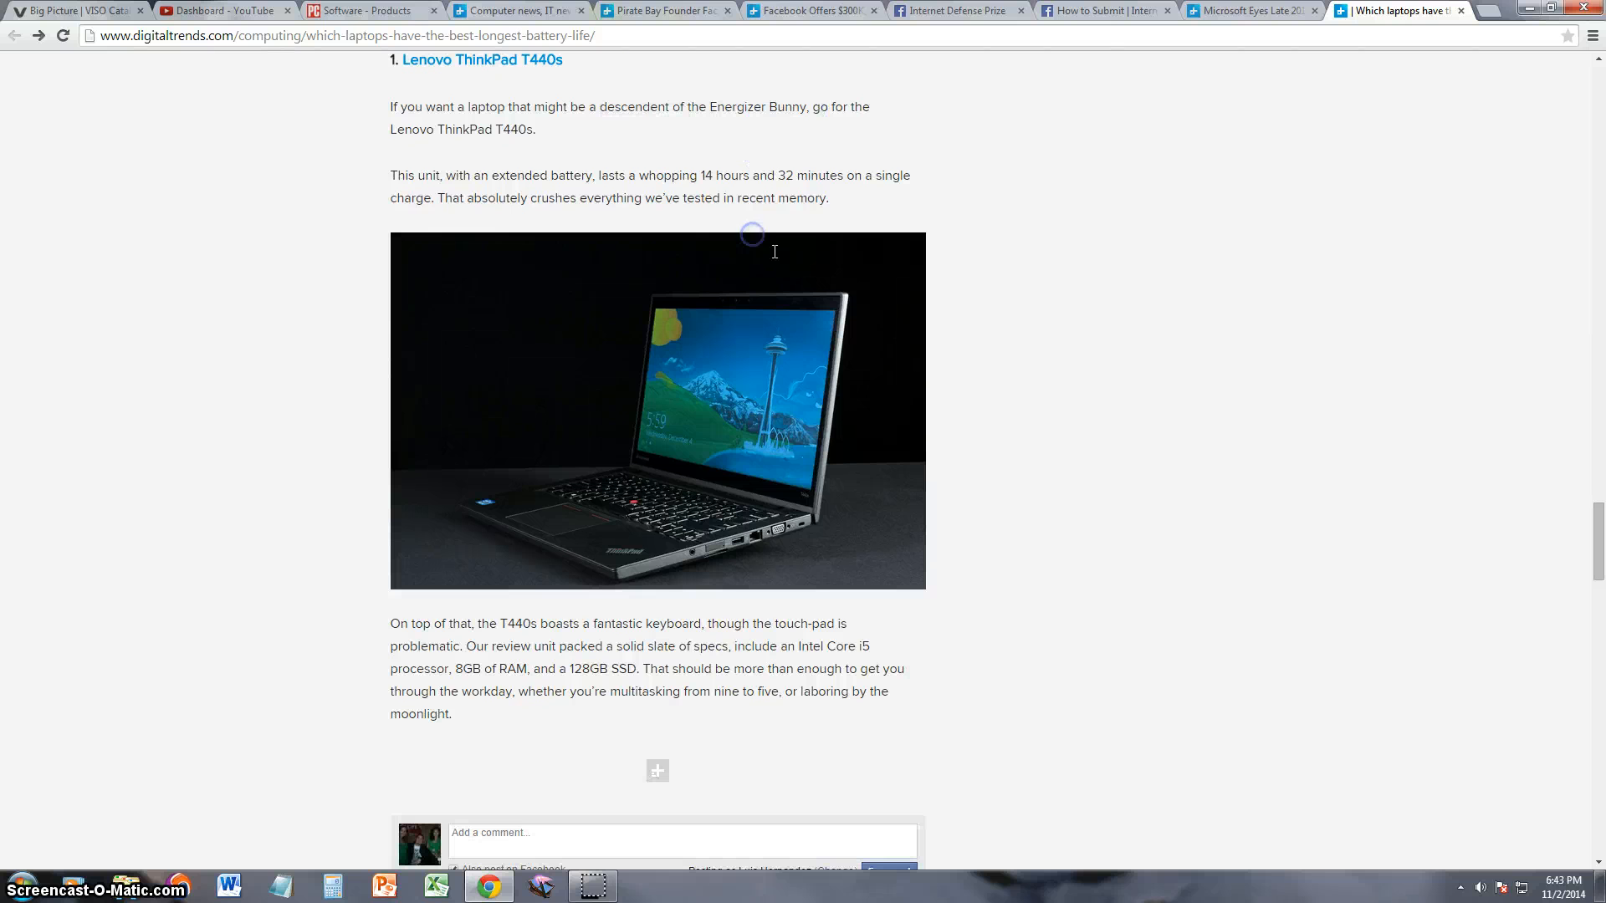
double_click(701, 176)
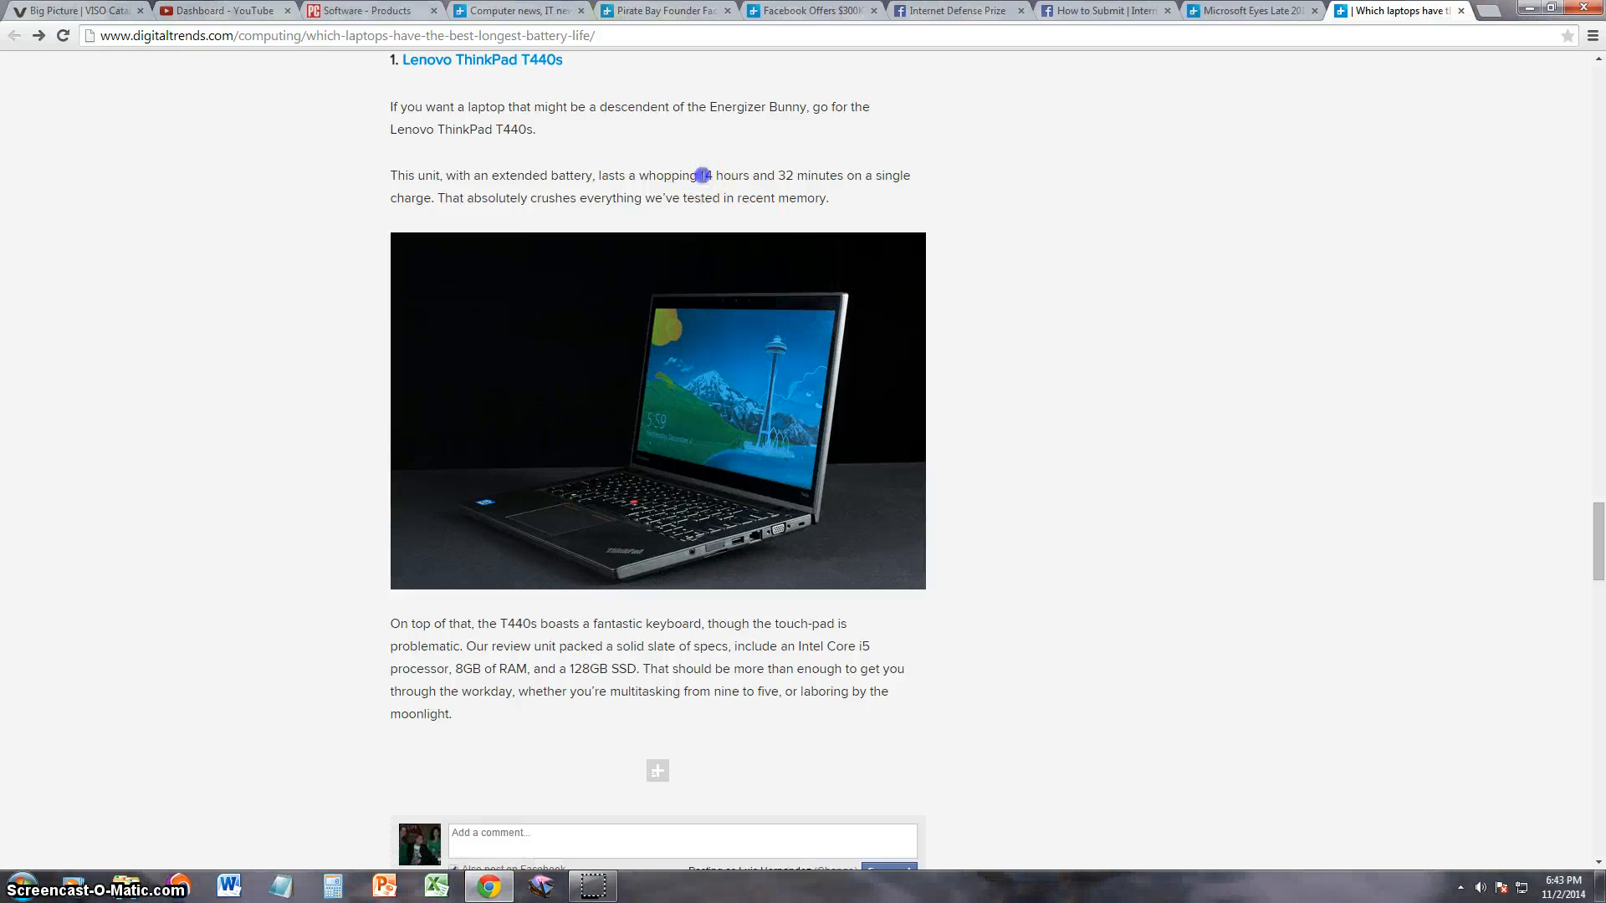
left_click_drag(701, 175, 793, 176)
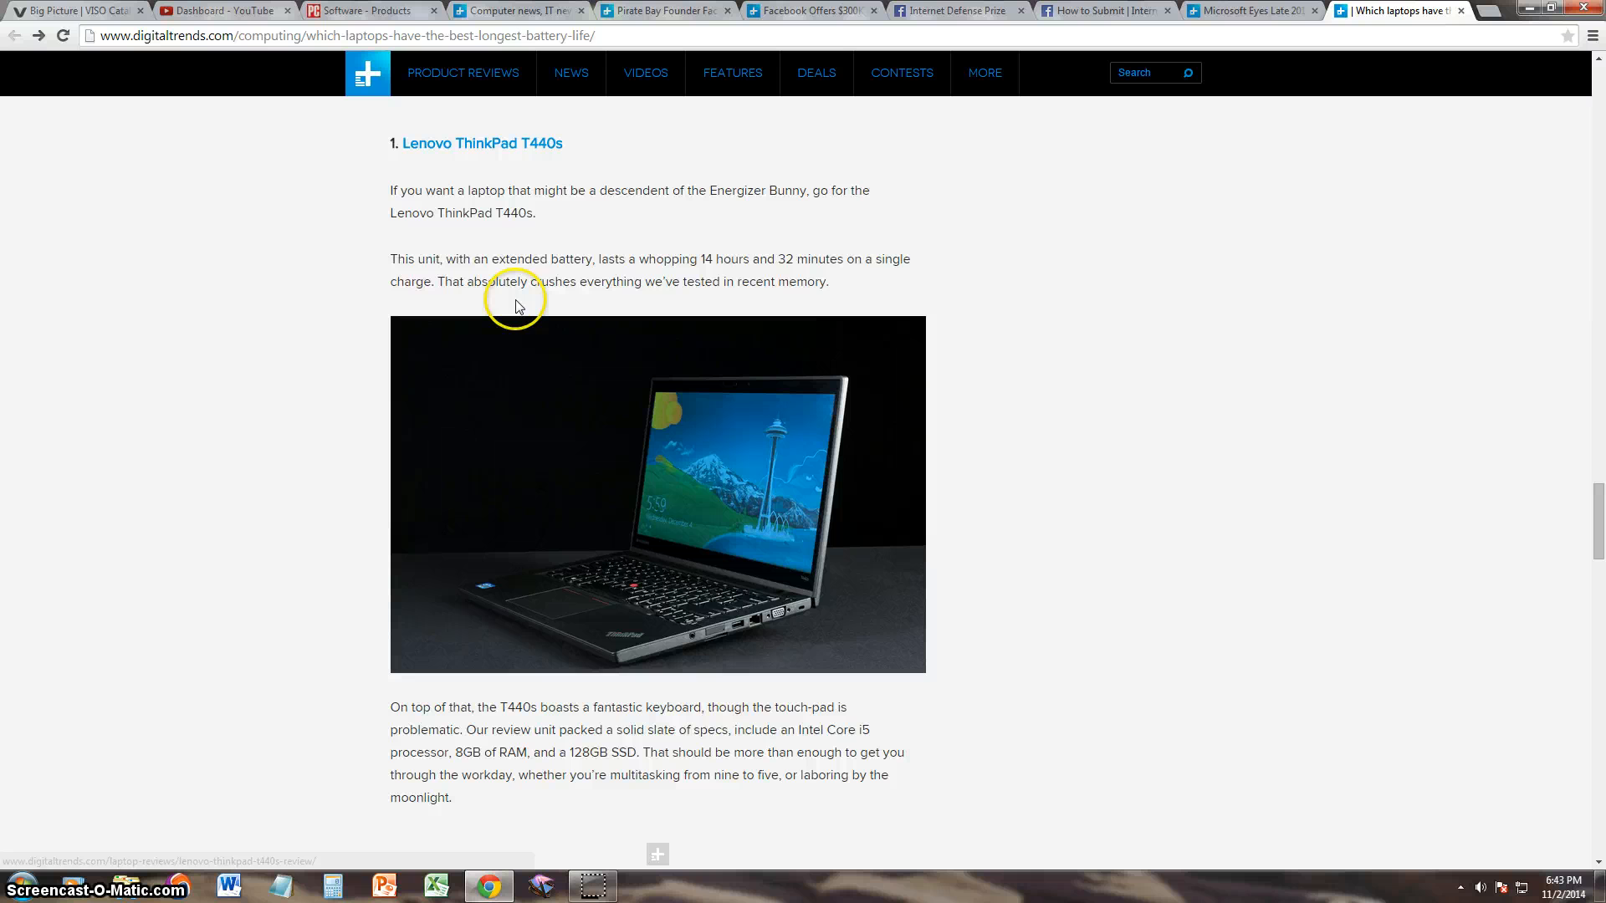
left_click(481, 144)
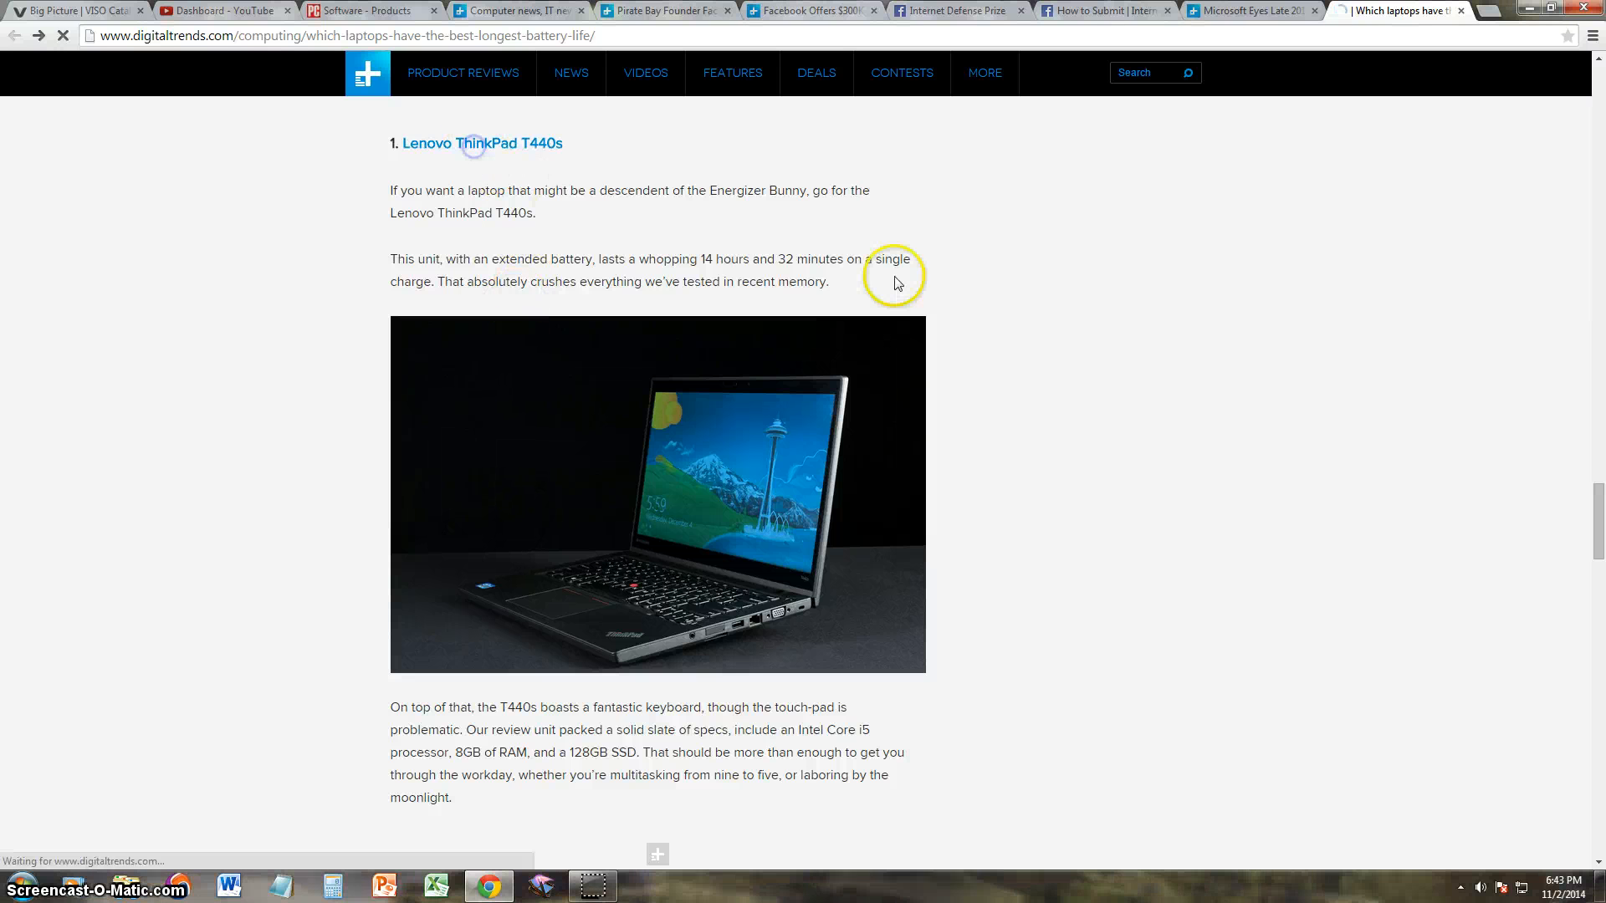
- Load the T440s review page and read through its Highs, Lows and Rating box
left_click(481, 142)
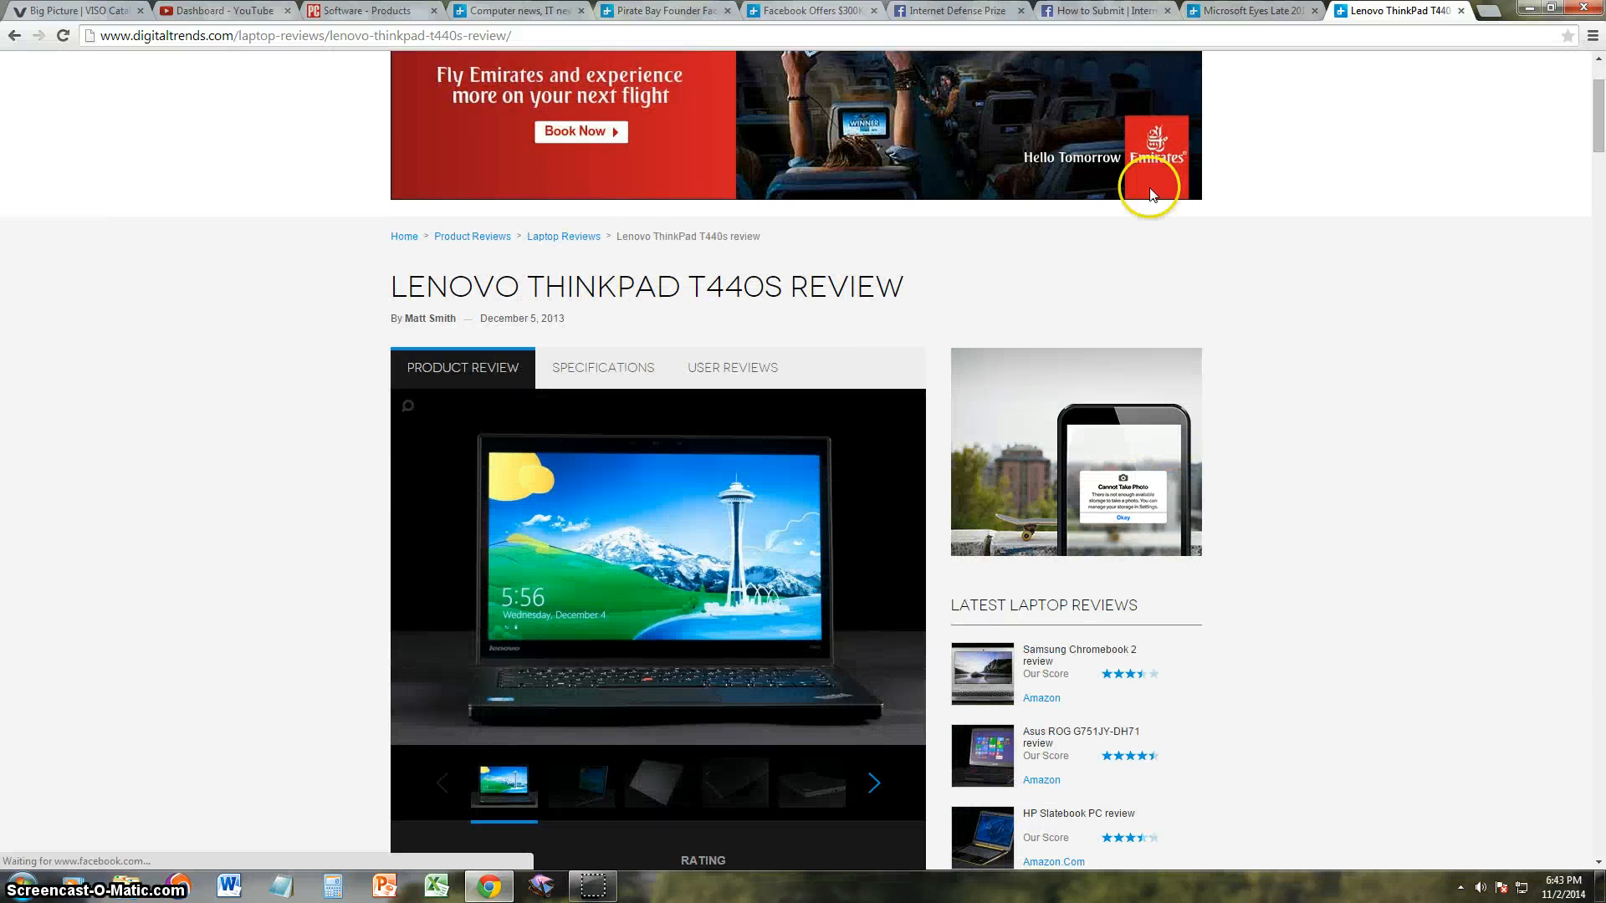
scroll("down", 3)
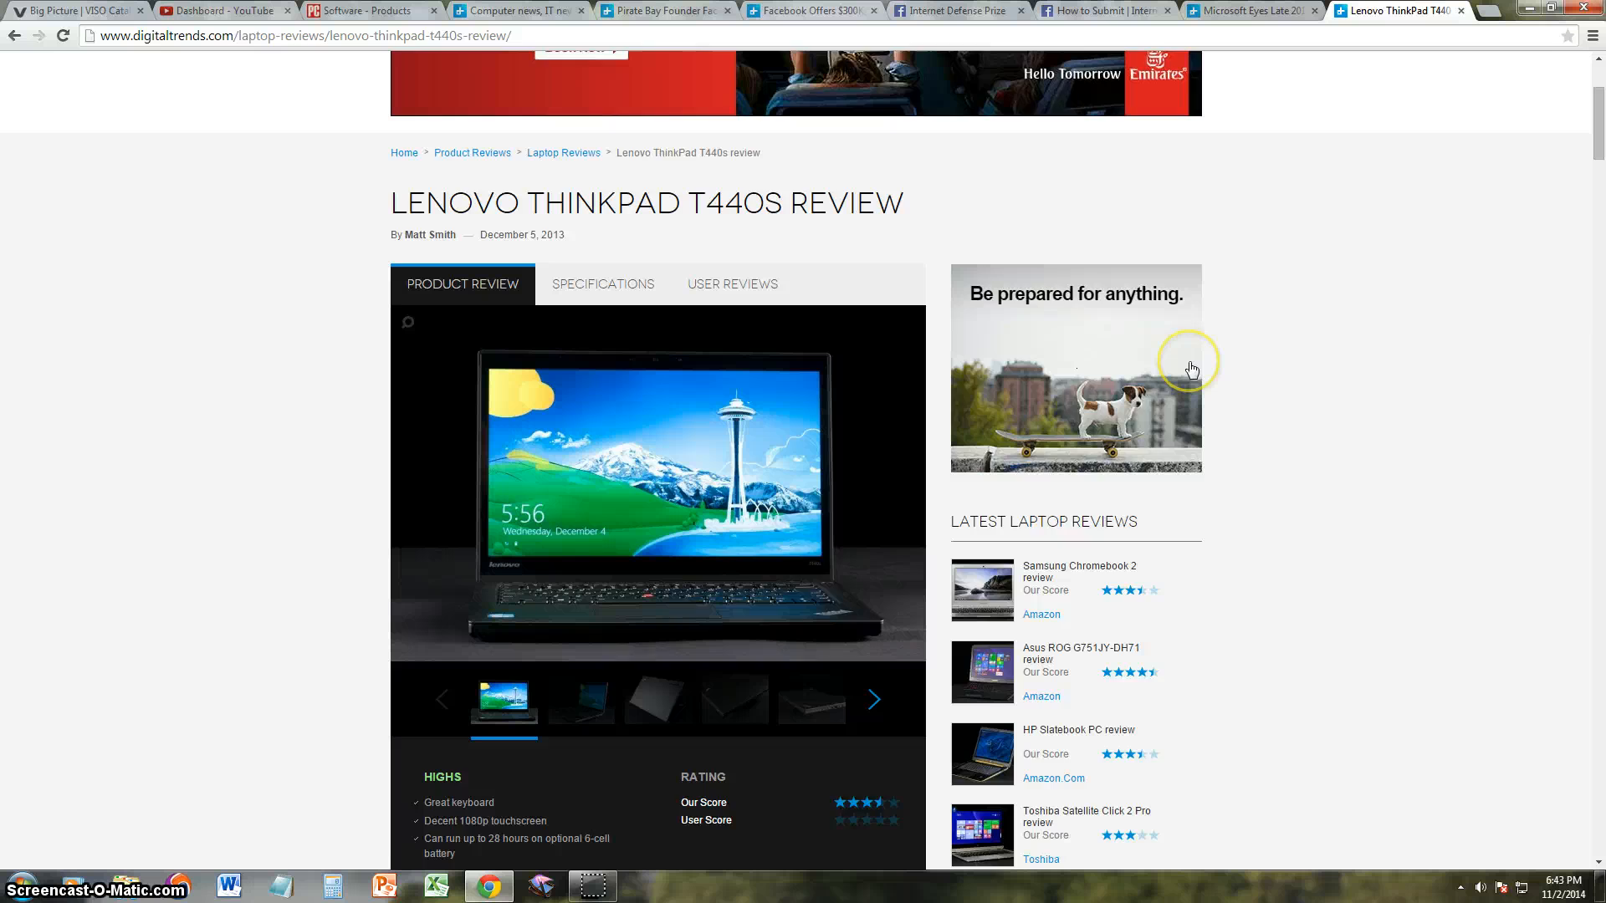
scroll("down", 3)
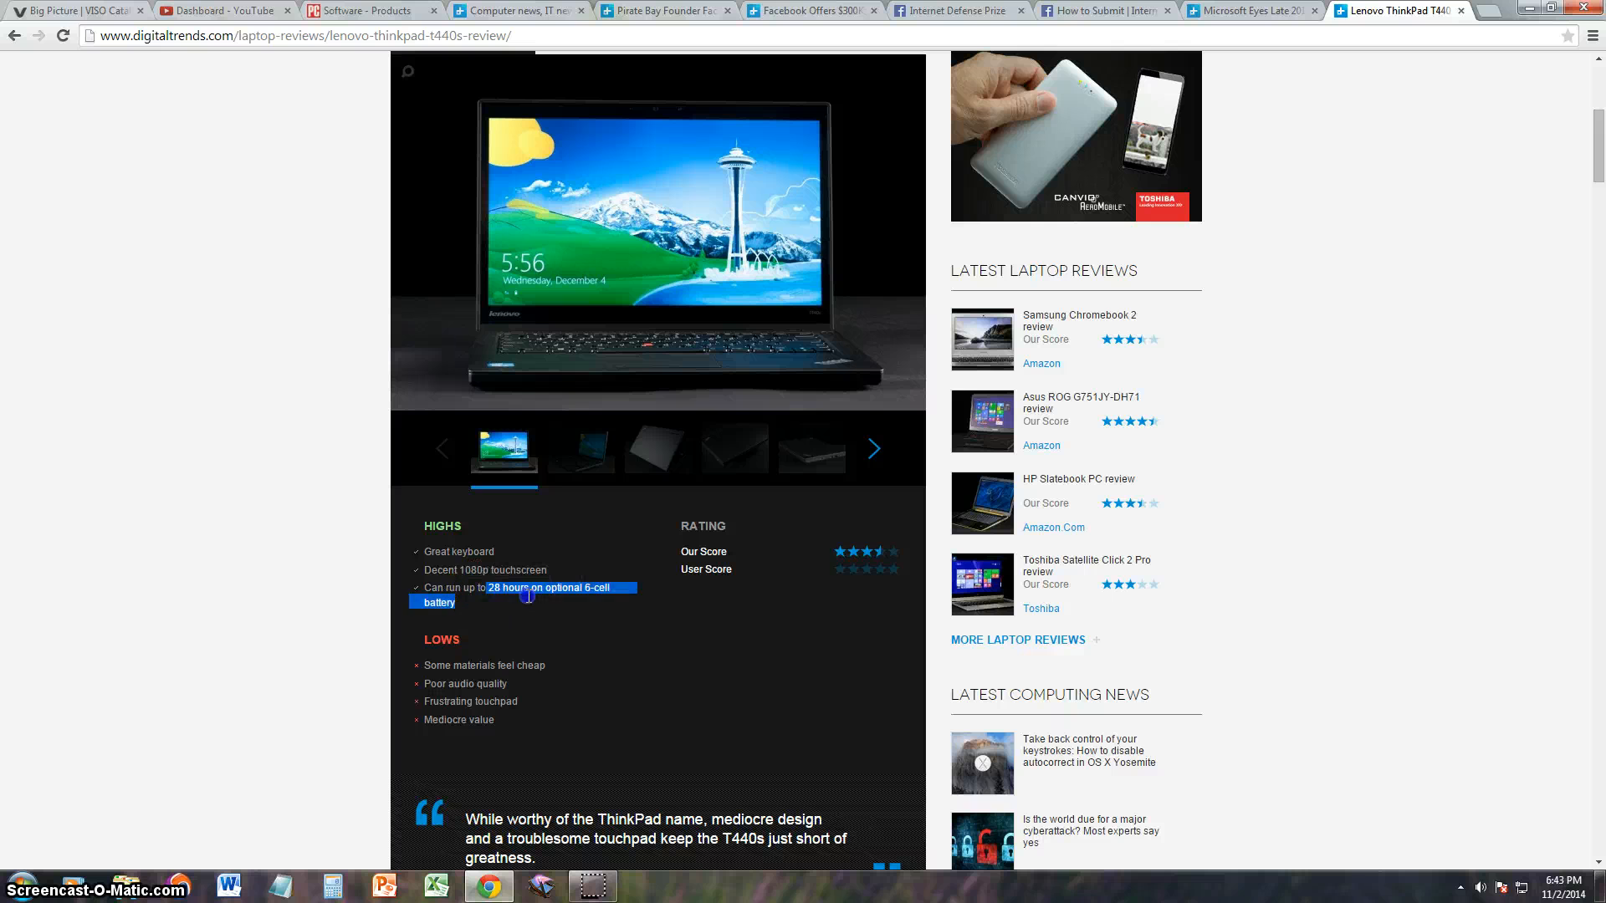
left_click(583, 587)
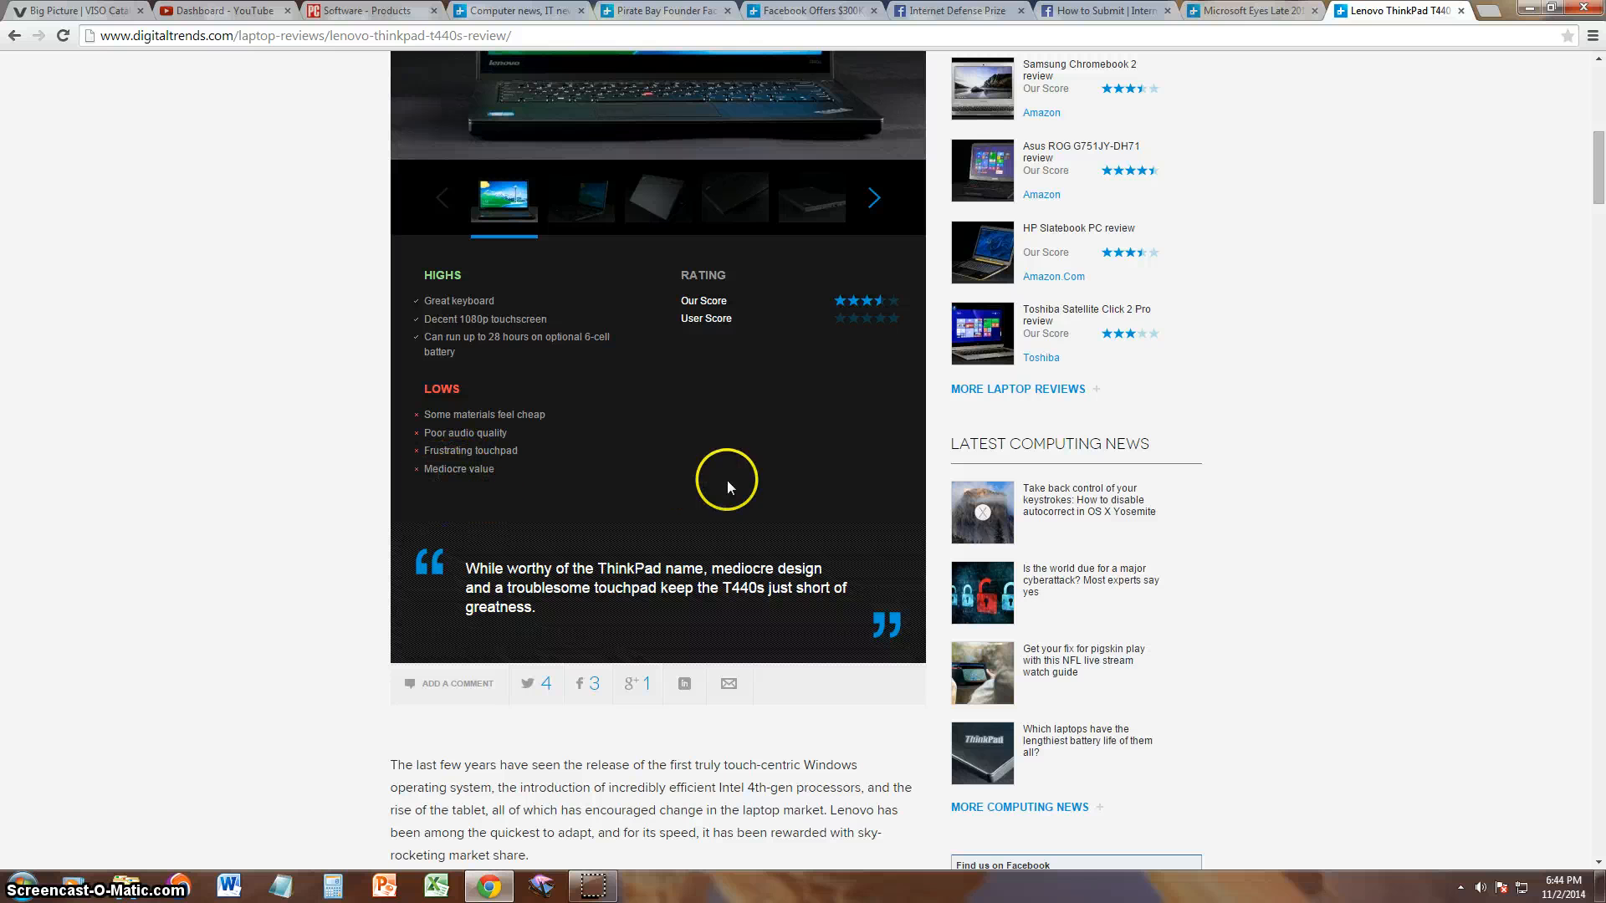
scroll("down", 3)
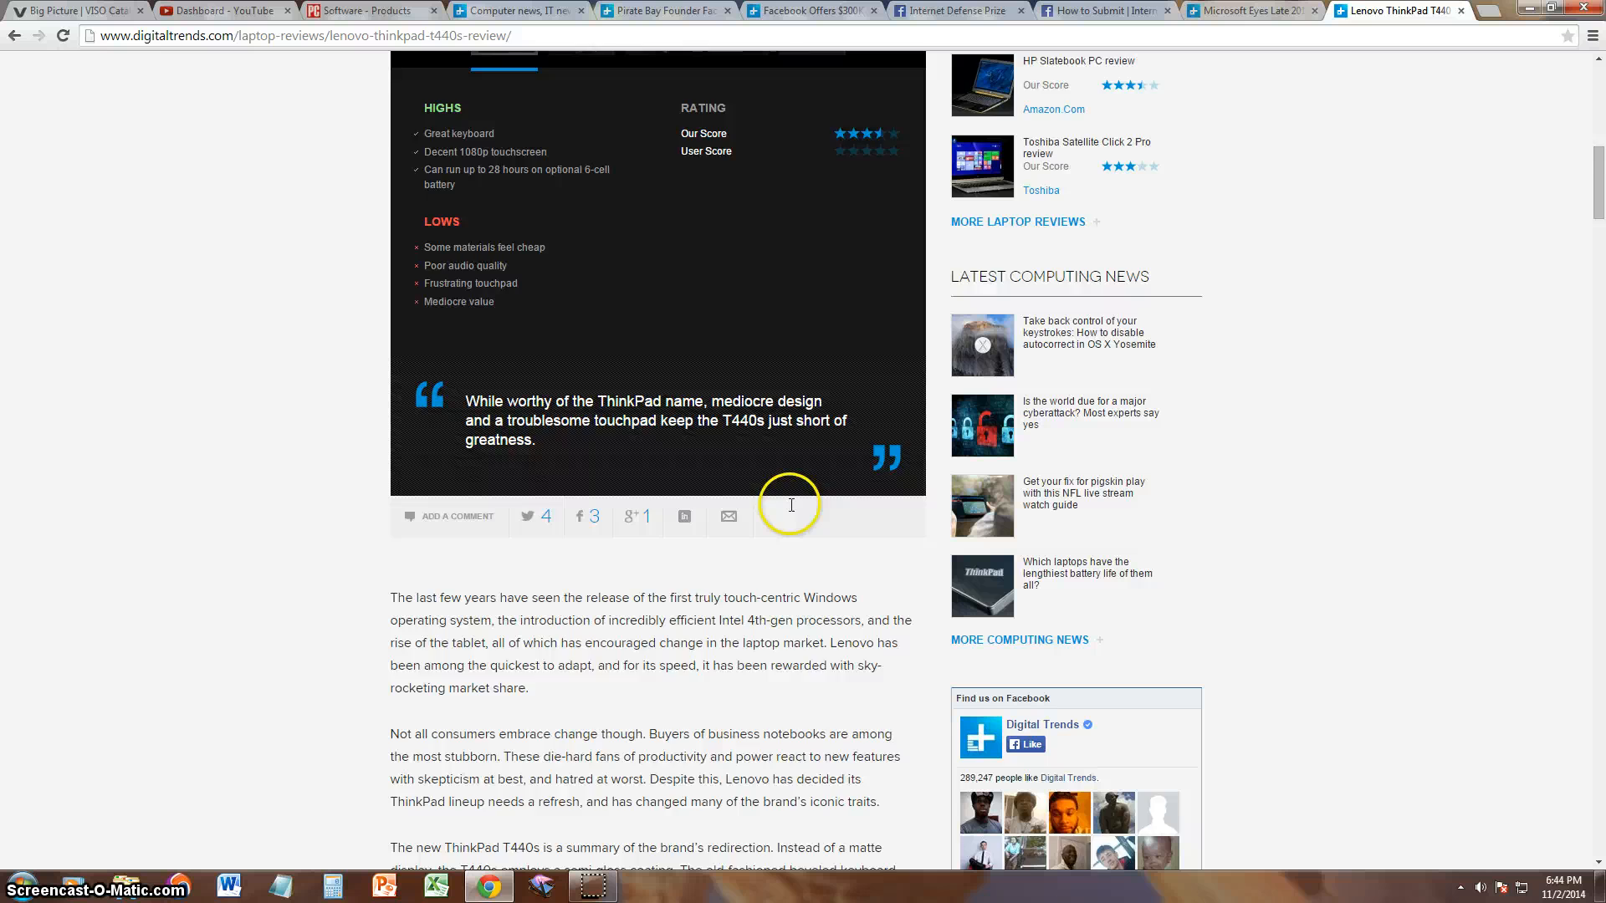
scroll("down", 3)
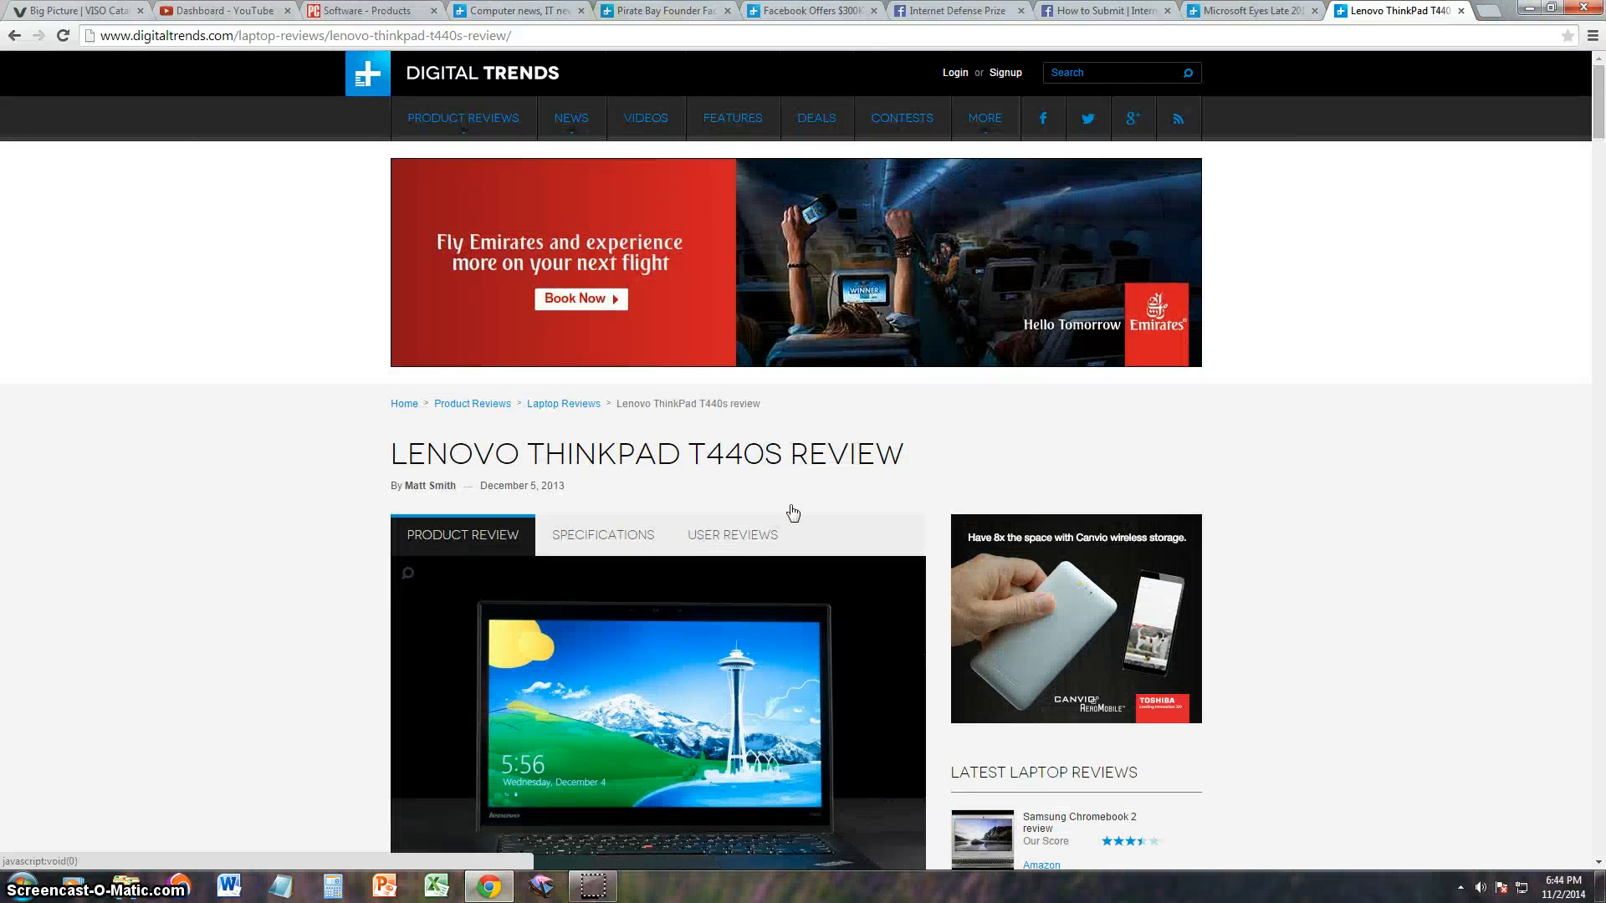
scroll("down", 3)
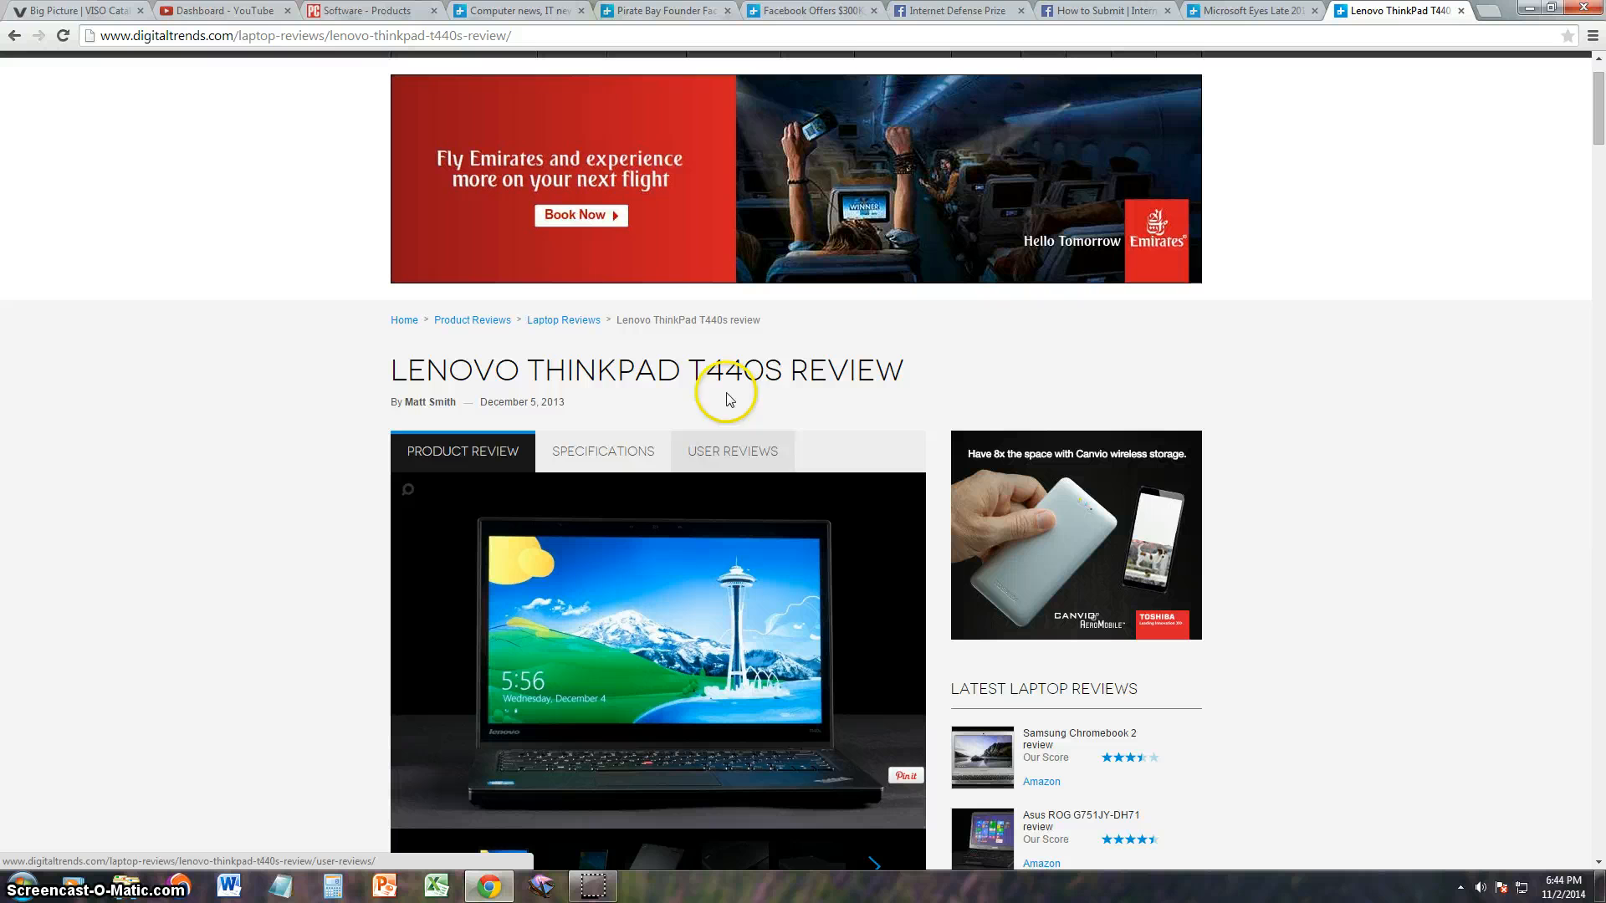
mouse_move(805, 418)
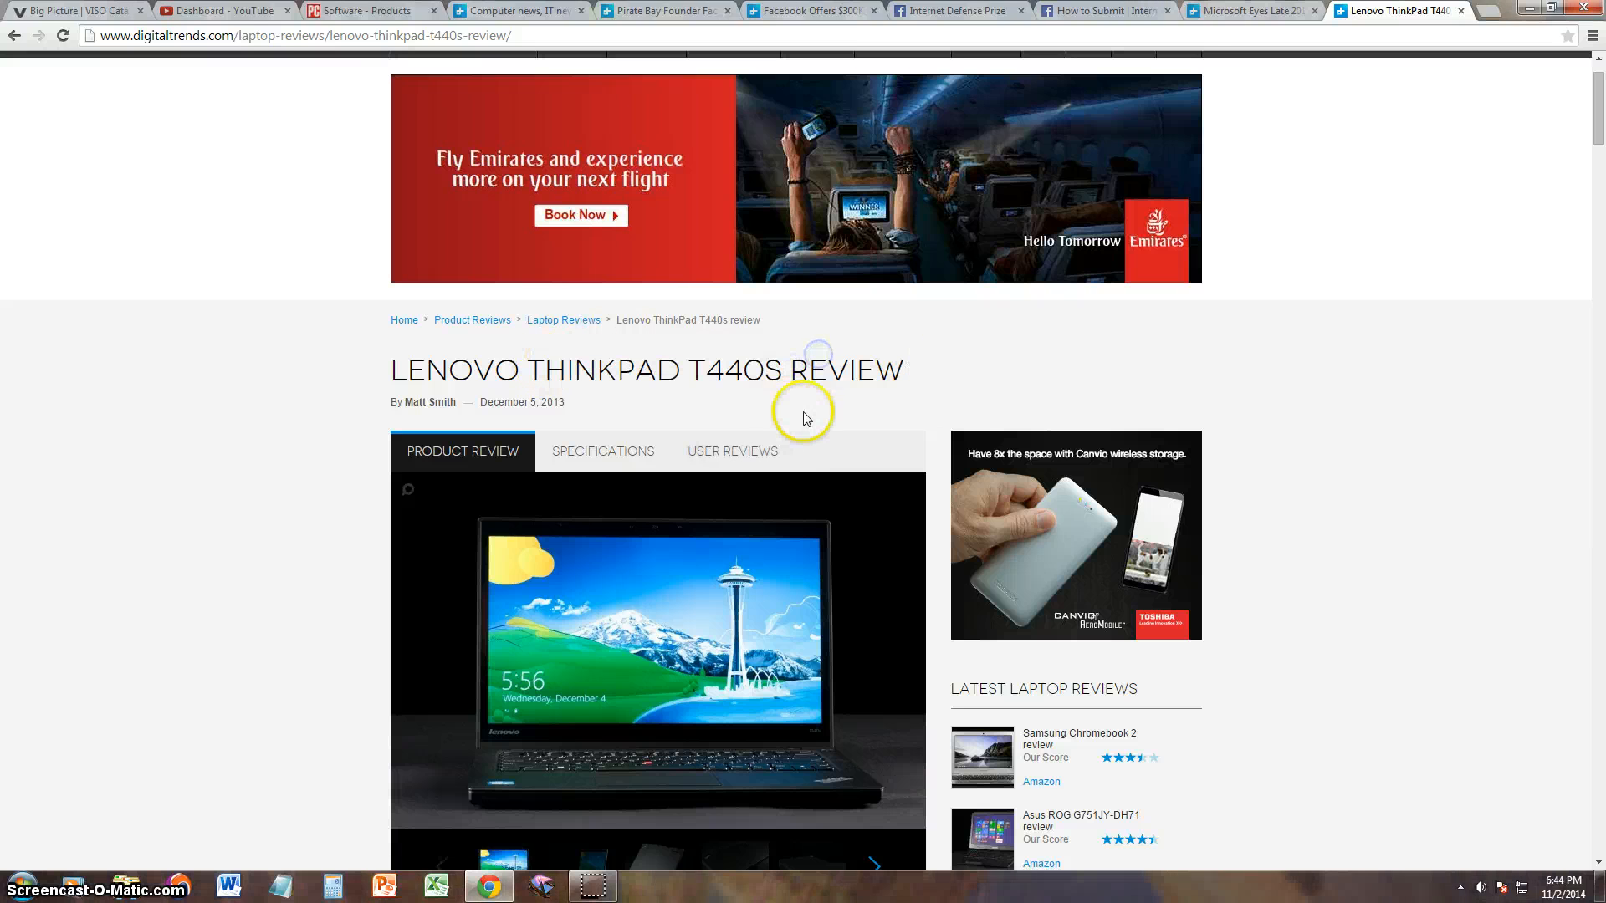